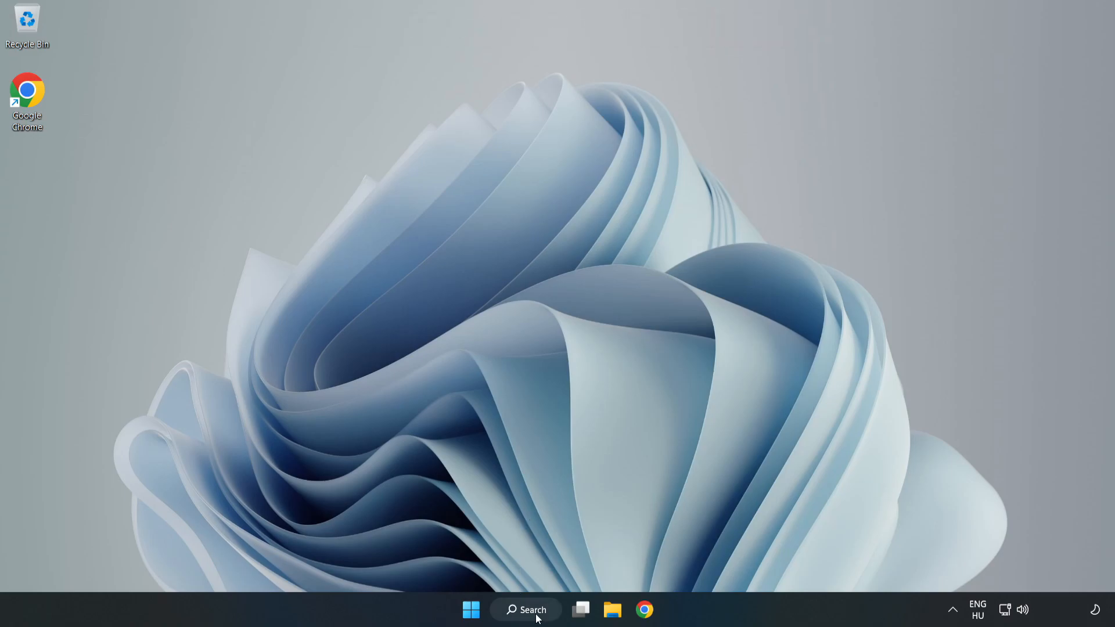
# - Search Windows for 'edit power plan' to surface the Control Panel result
pyautogui.click(525, 610)
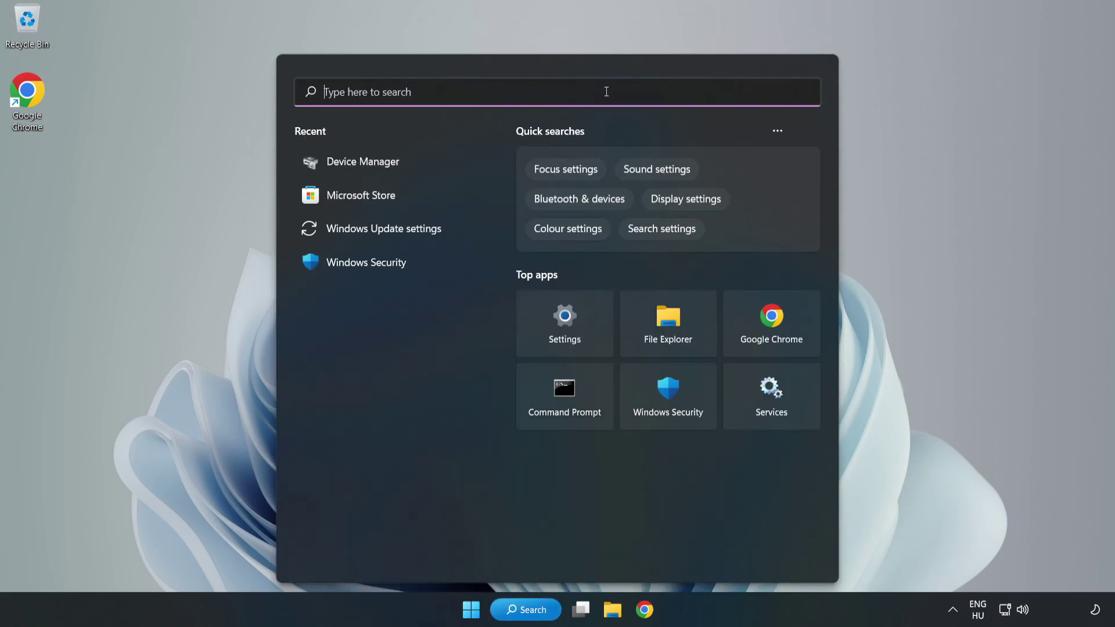
pyautogui.write('edit')
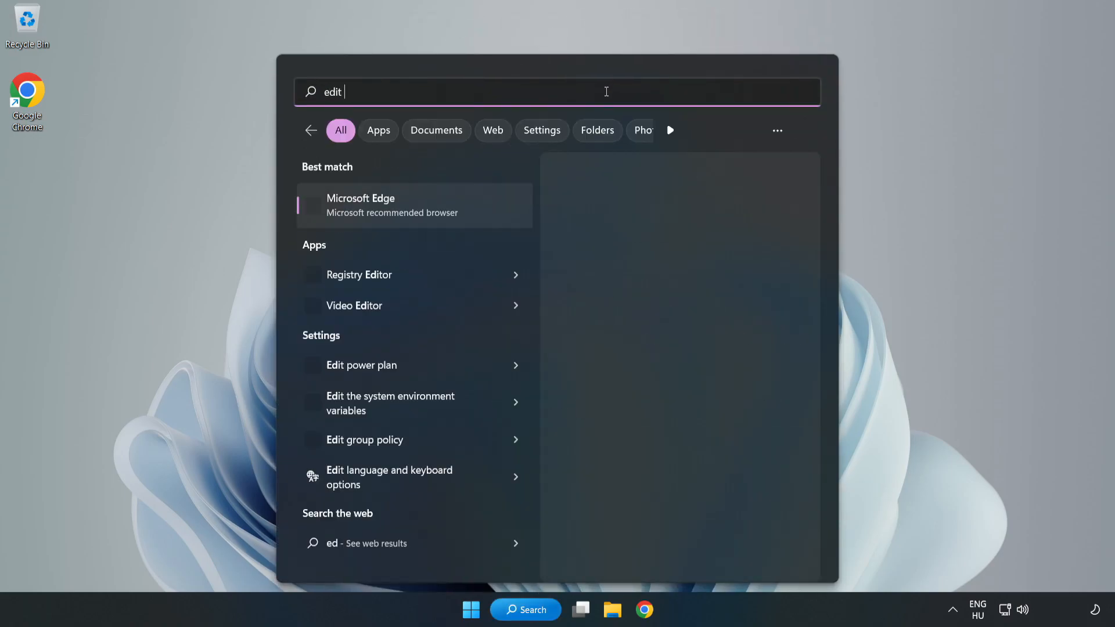
pyautogui.write('power plan')
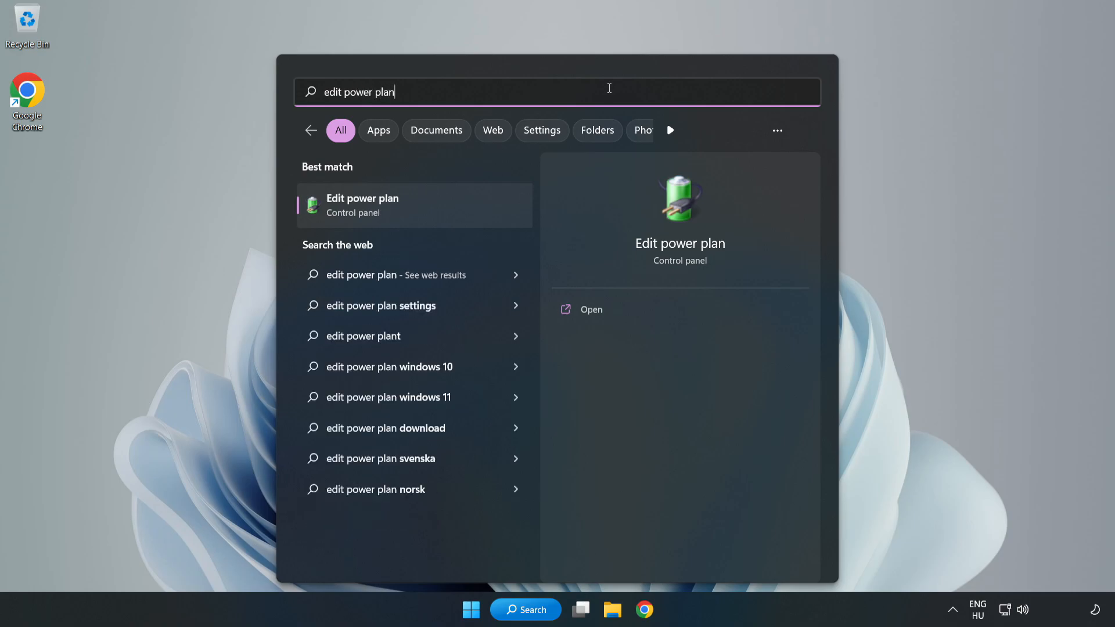
pyautogui.moveTo(422, 211)
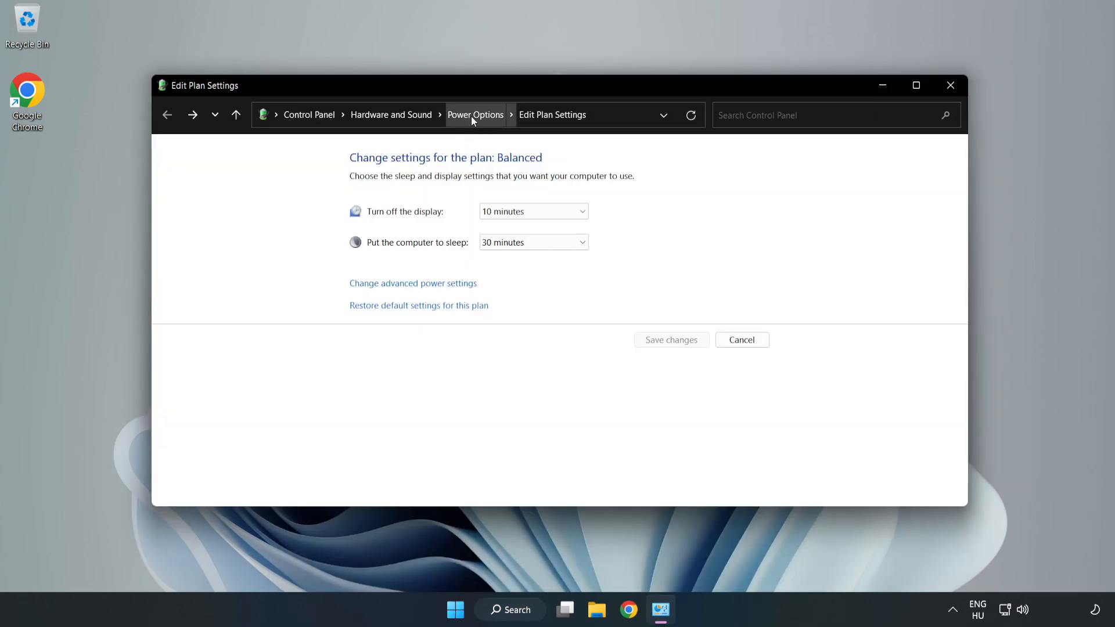
# - Select High performance in Power Options and close the window
pyautogui.click(475, 115)
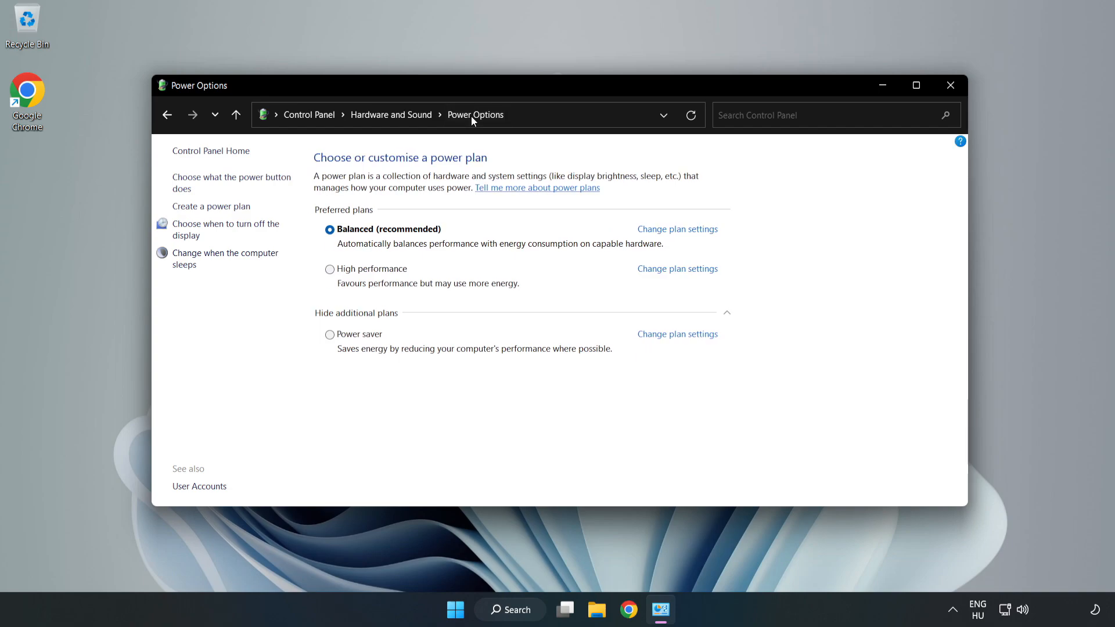
pyautogui.moveTo(363, 276)
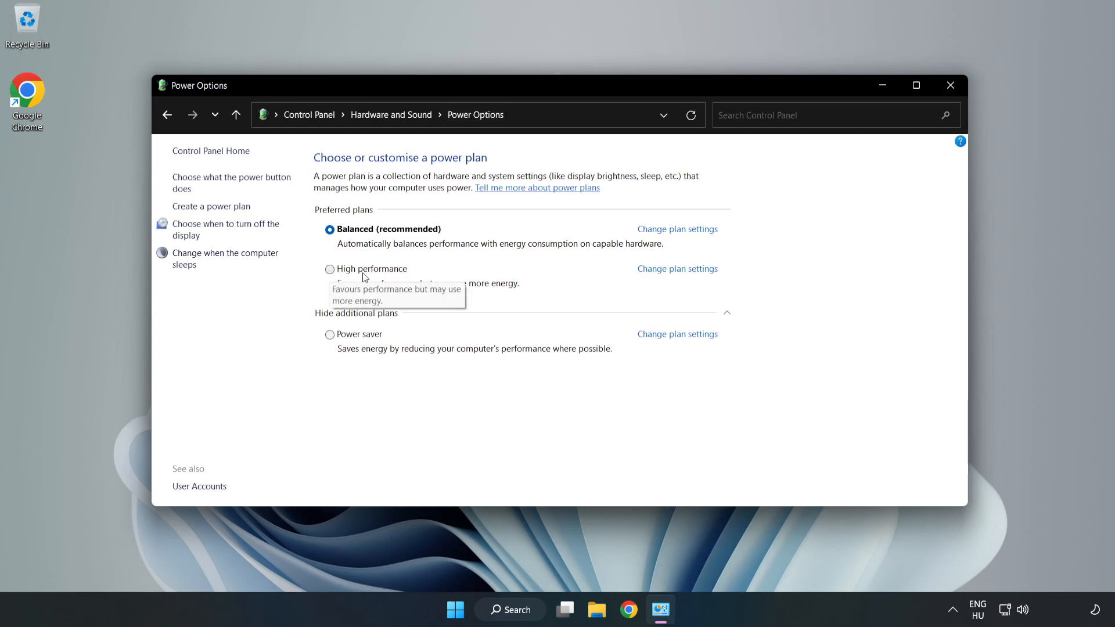
pyautogui.moveTo(369, 273)
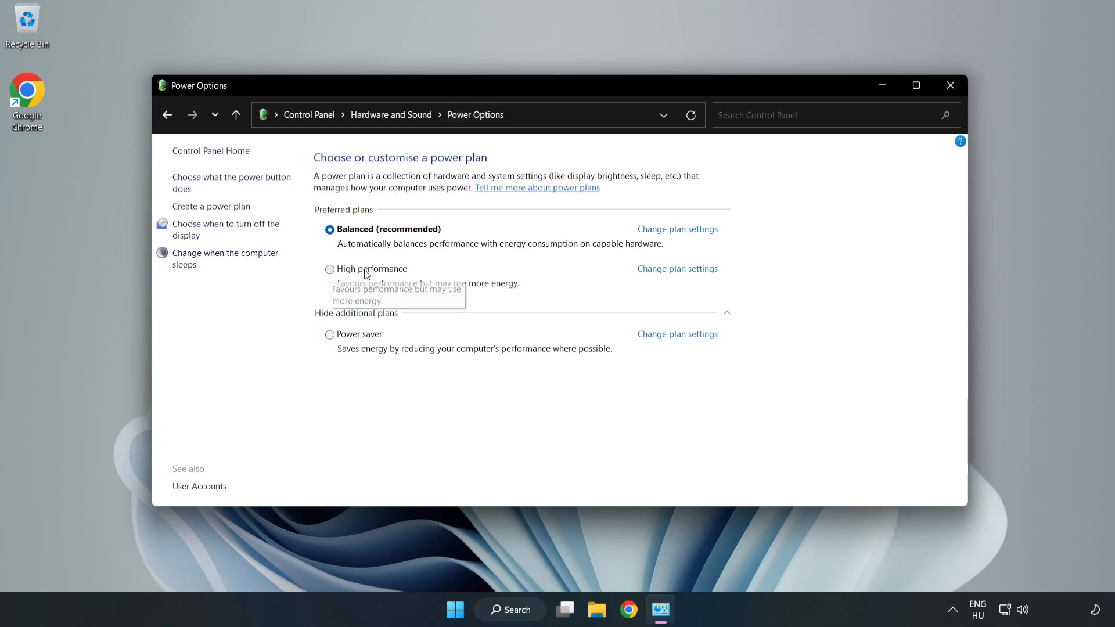
pyautogui.click(329, 269)
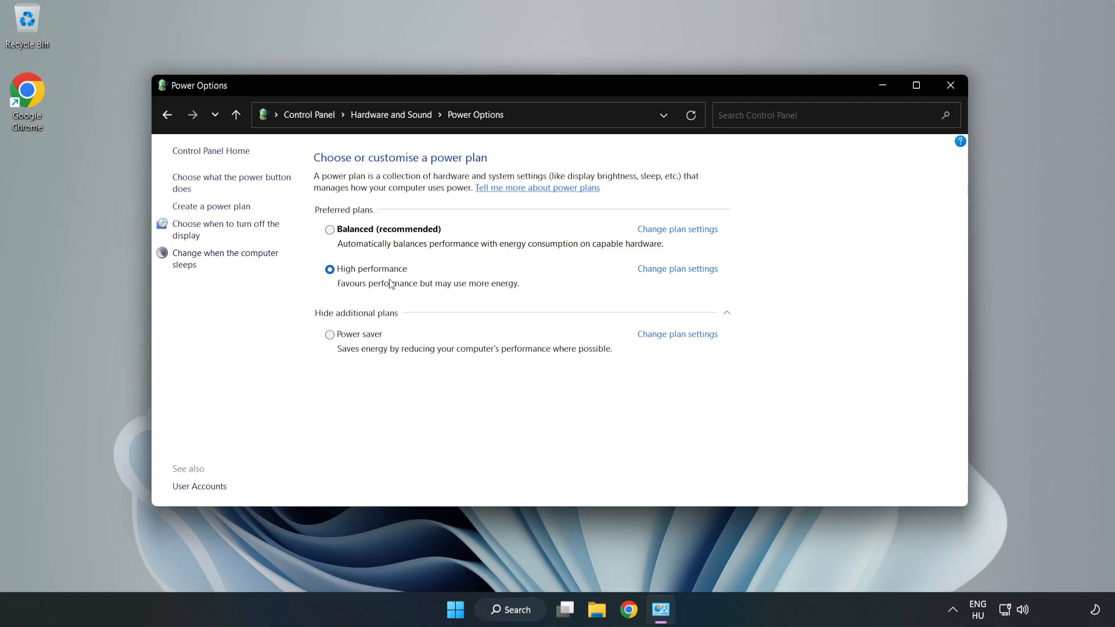
pyautogui.moveTo(950, 85)
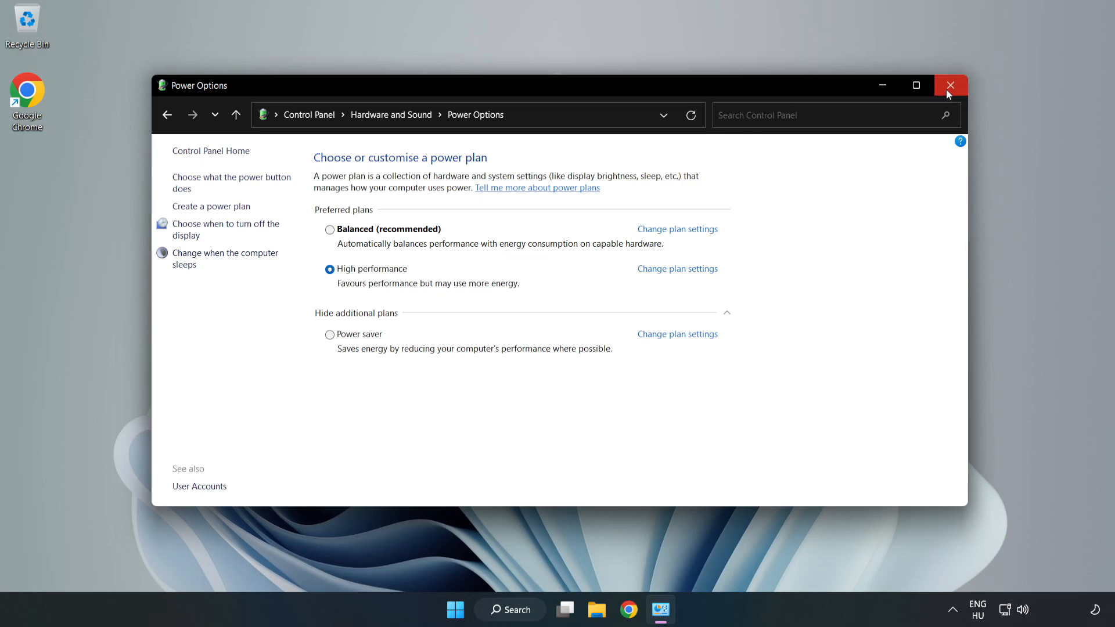
pyautogui.click(951, 85)
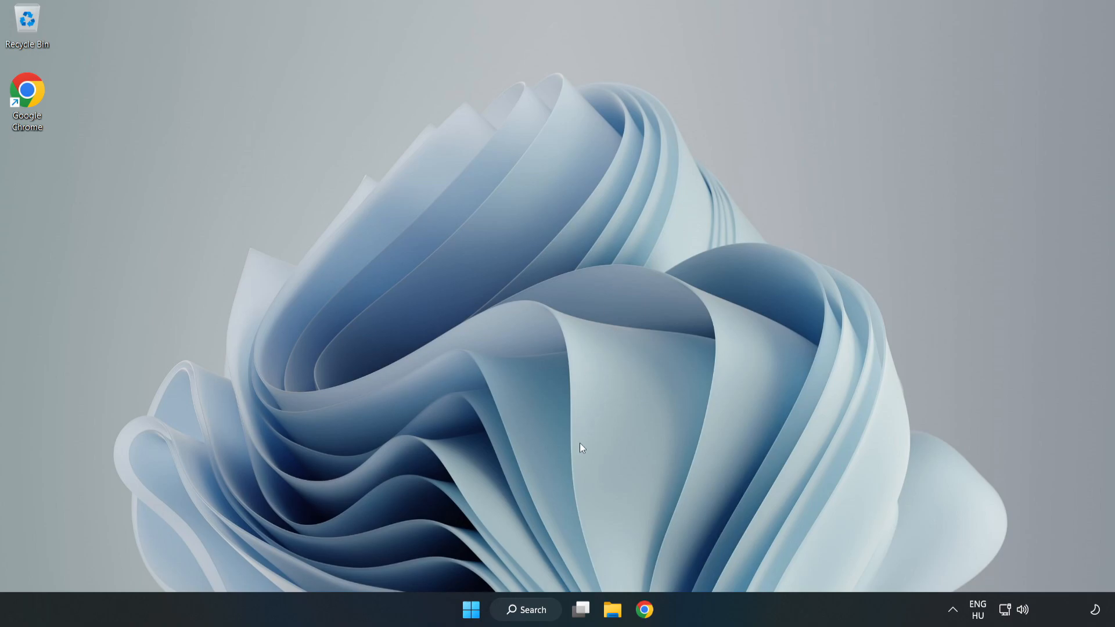
# - Search Windows for 'device manager' and launch it
pyautogui.click(525, 610)
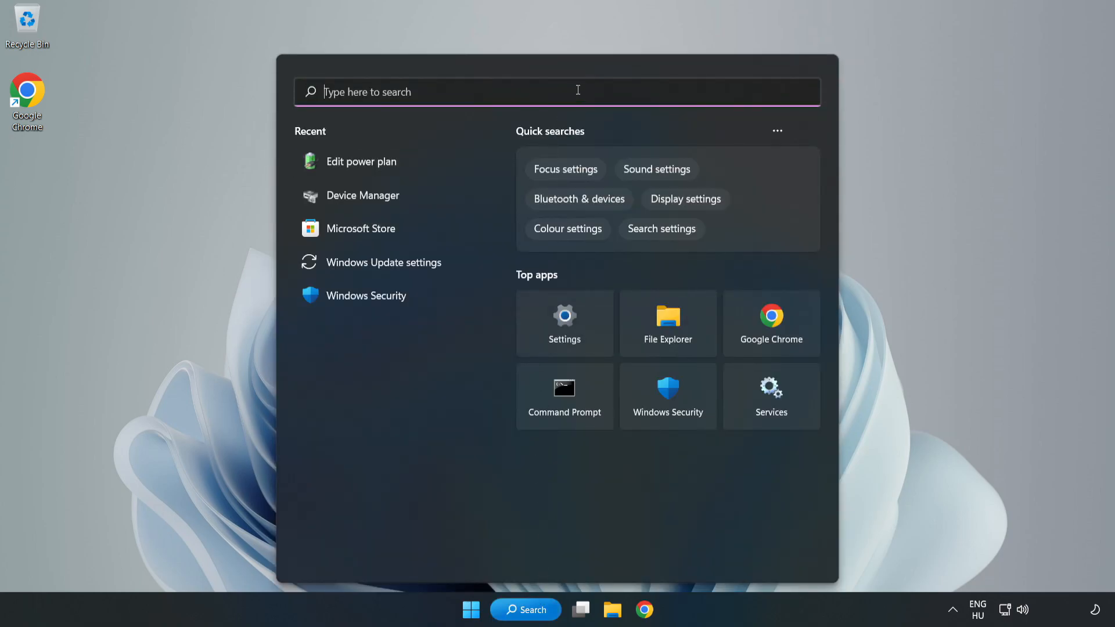
pyautogui.write('device manager')
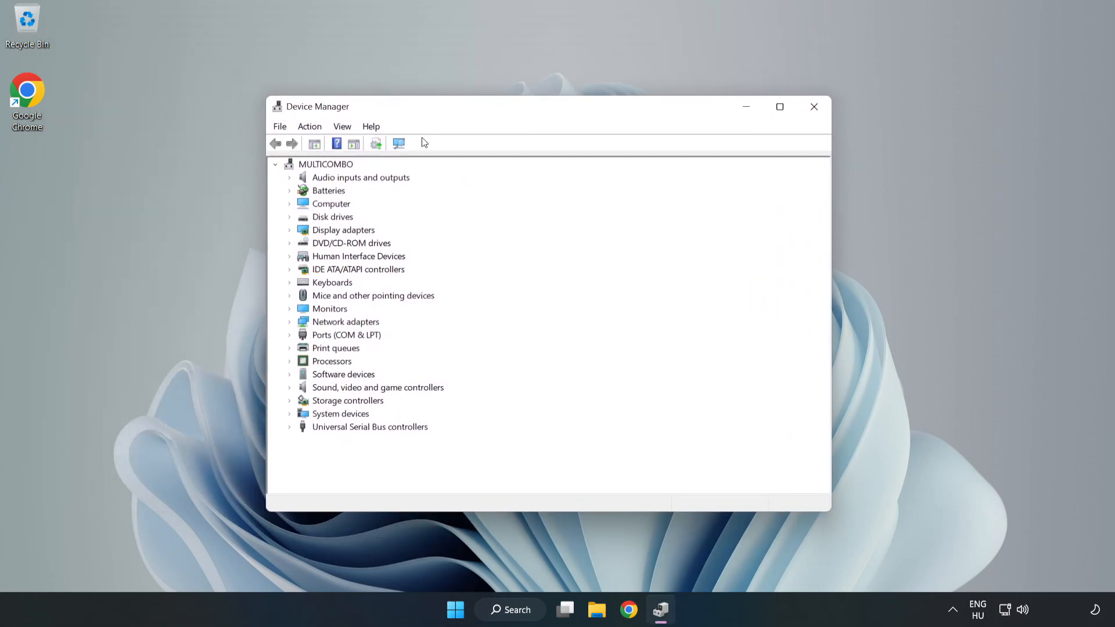
# - Under Display adapters, choose Update driver for the VMware SVGA 3D adapter
pyautogui.click(344, 230)
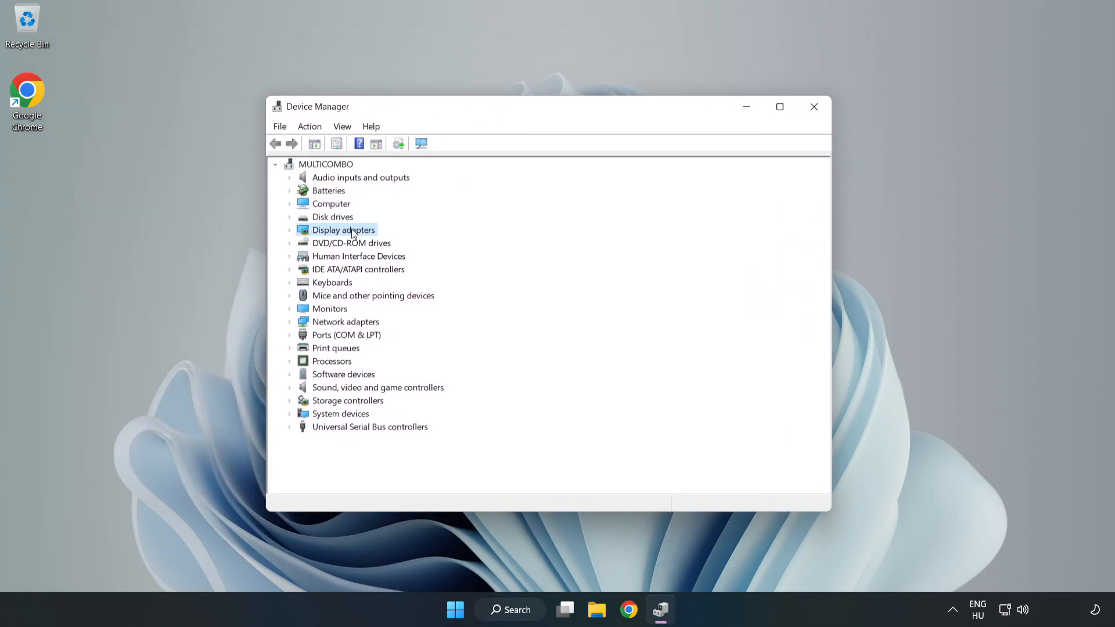
pyautogui.click(289, 230)
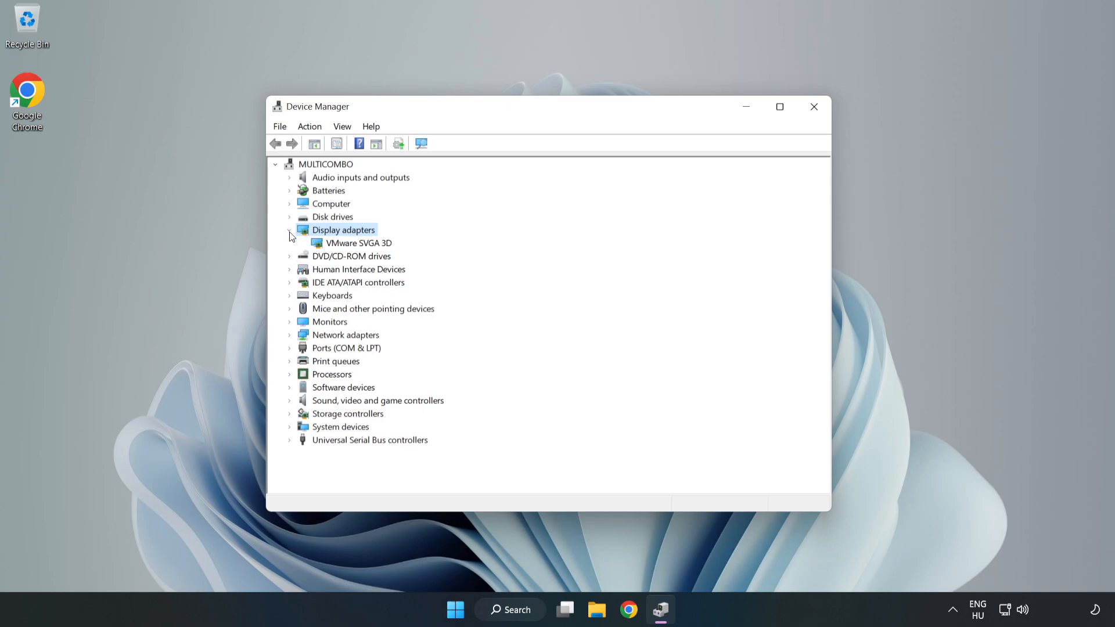
pyautogui.click(360, 242)
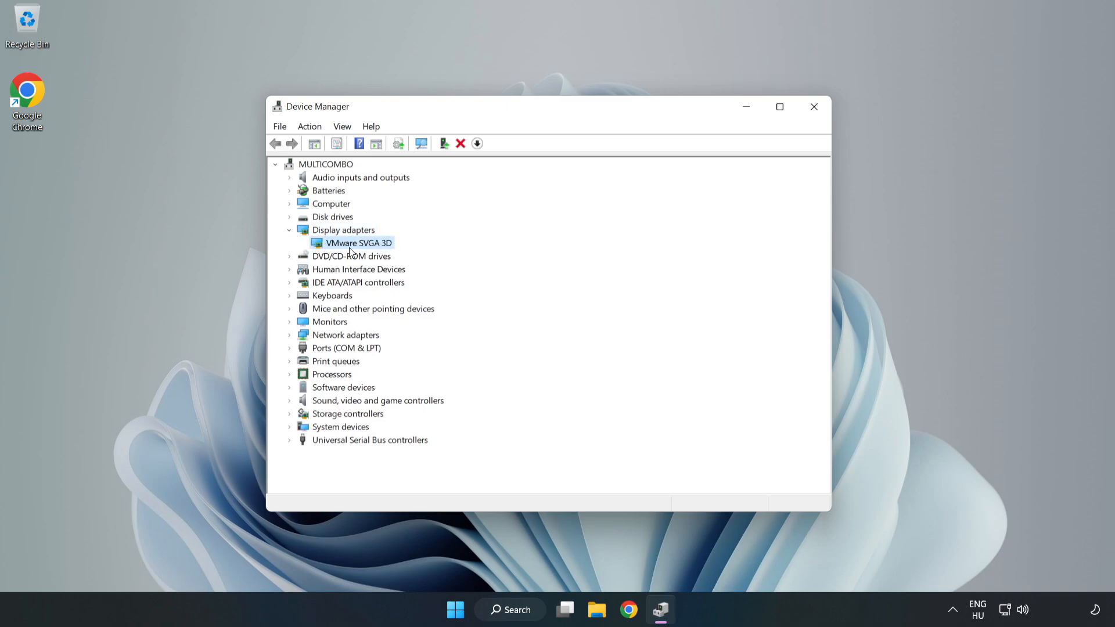
pyautogui.rightClick(359, 243)
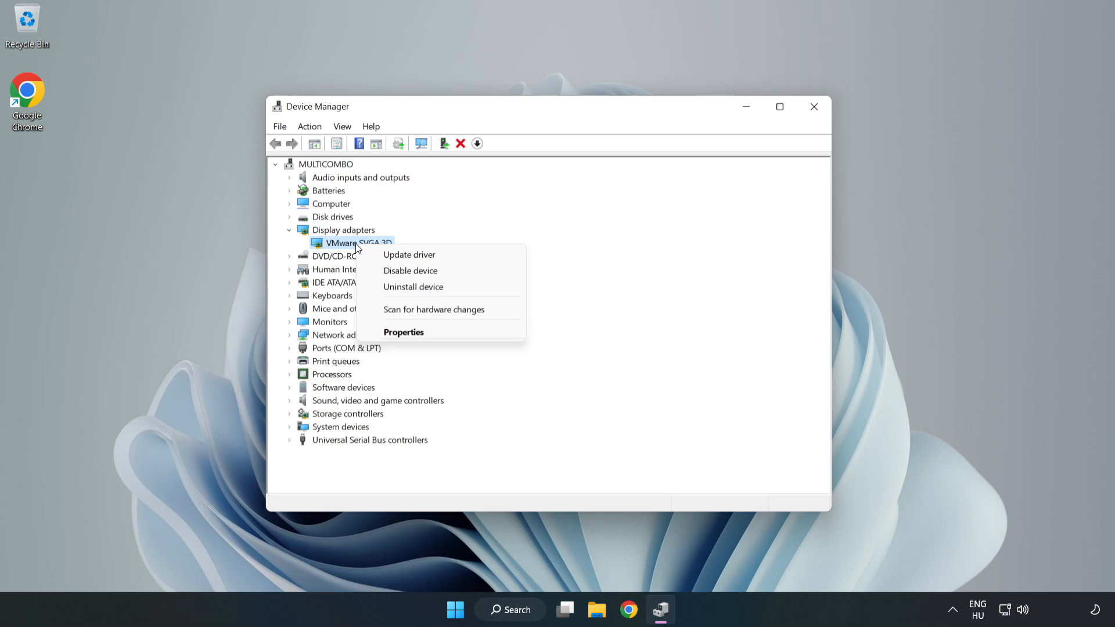
pyautogui.moveTo(409, 255)
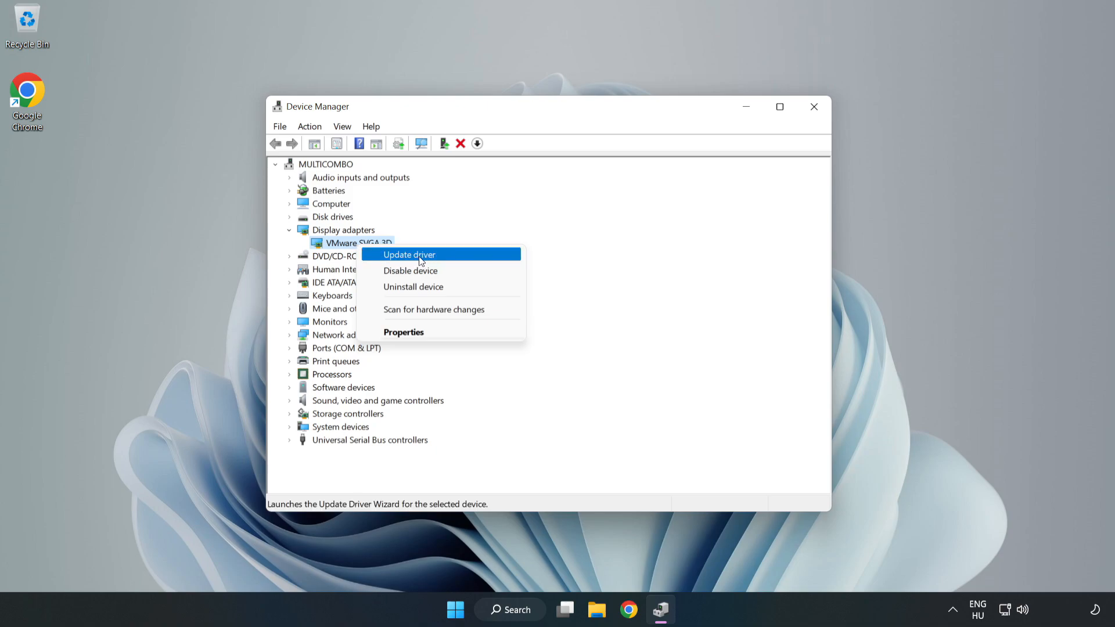
pyautogui.click(409, 254)
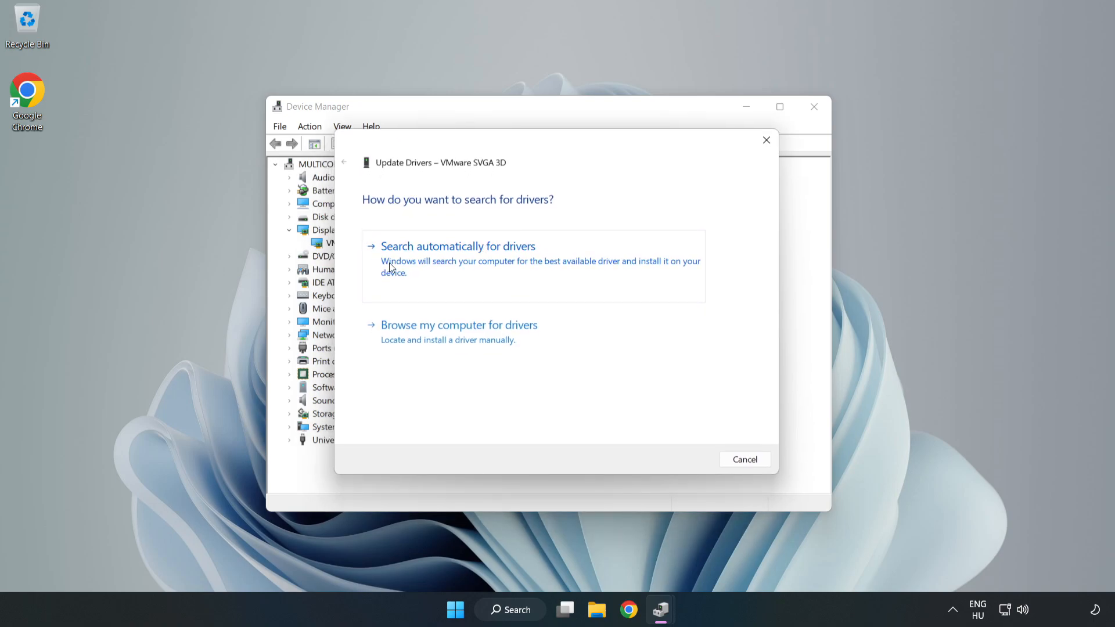
# - Search automatically for drivers, accept the best-driver result, and close Device Manager
pyautogui.click(457, 246)
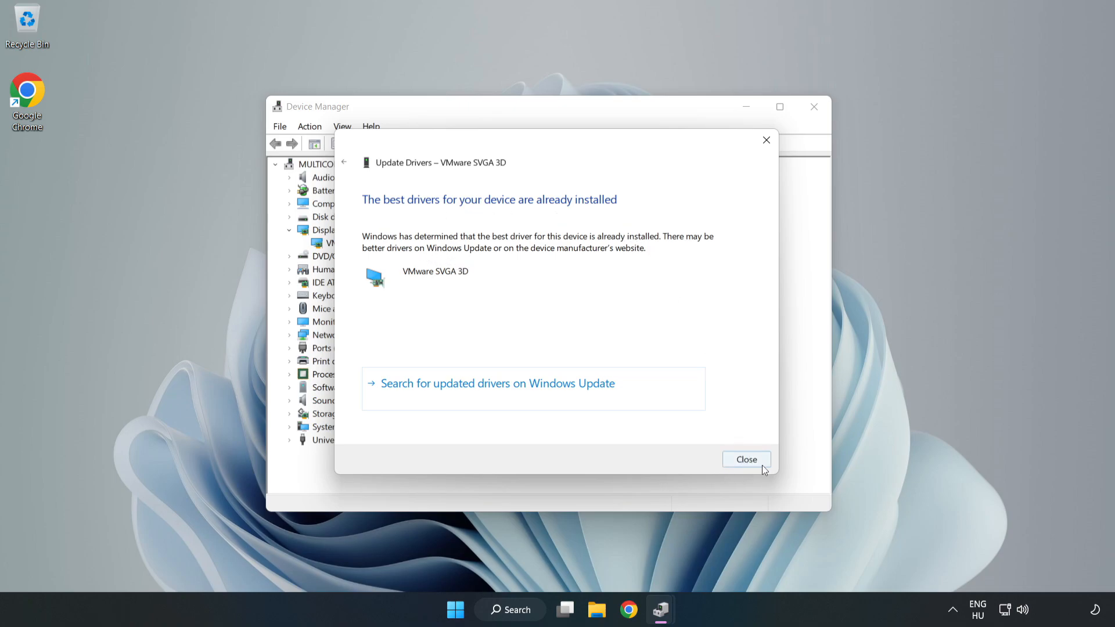
pyautogui.click(745, 458)
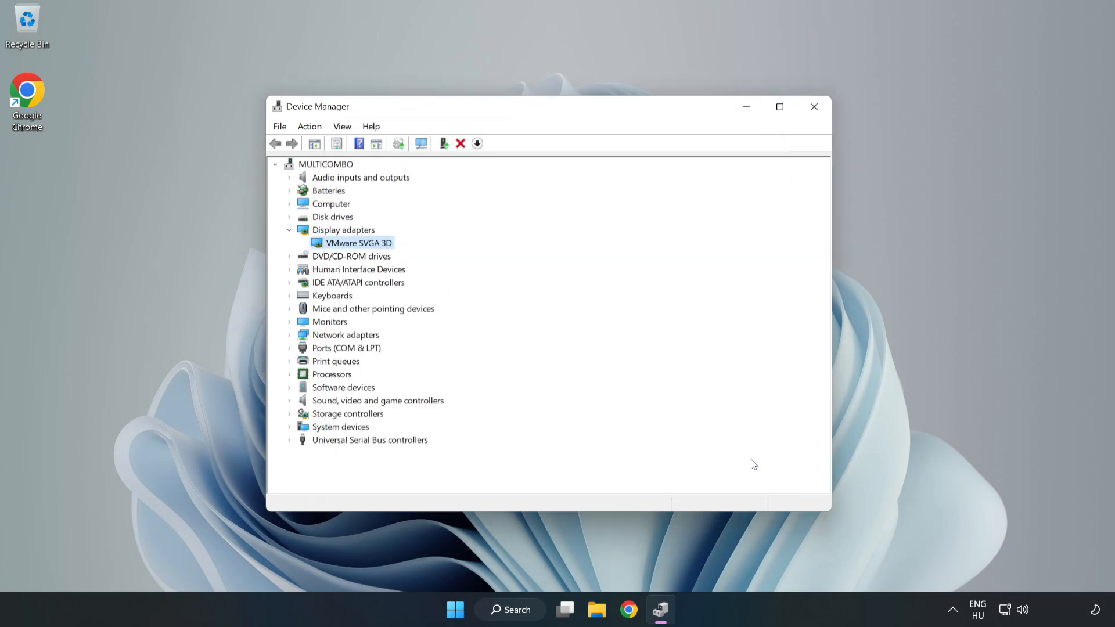
pyautogui.moveTo(815, 106)
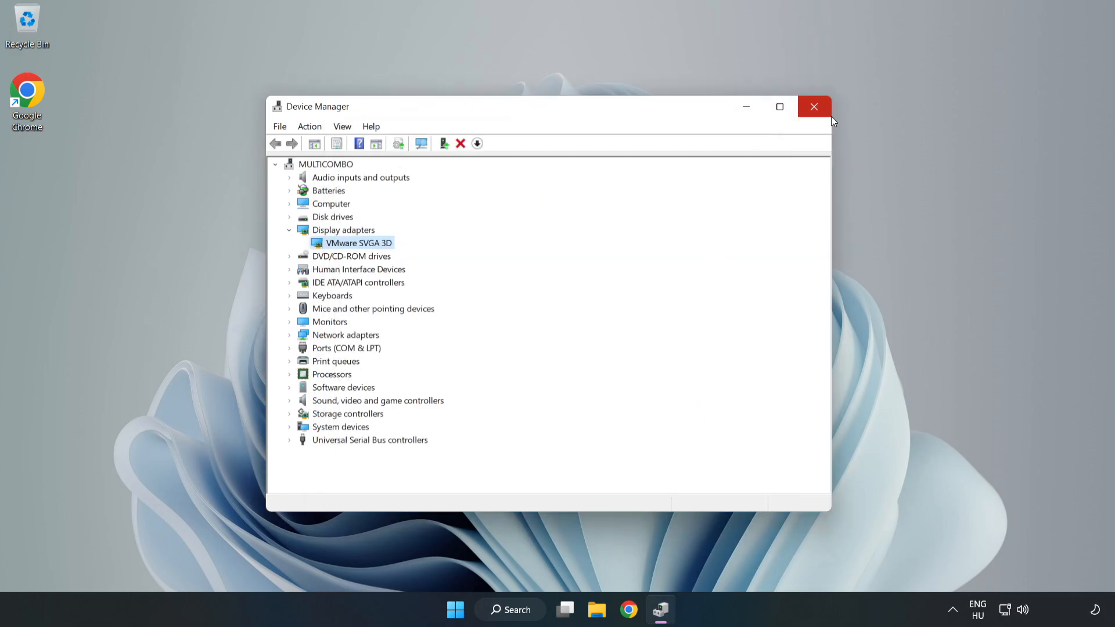
pyautogui.click(814, 106)
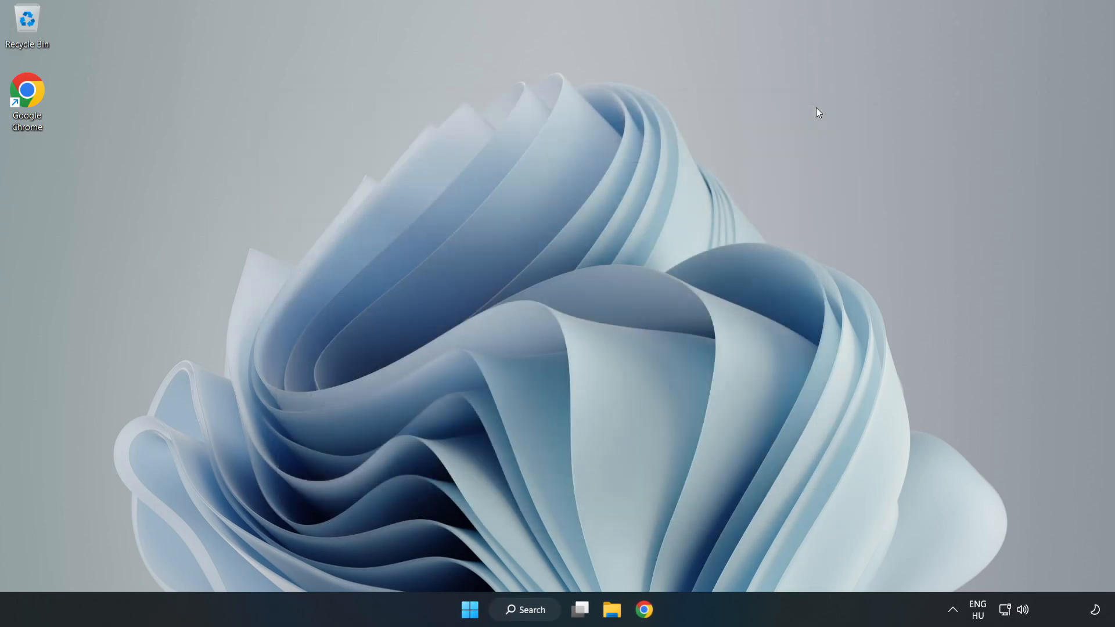
pyautogui.moveTo(547, 432)
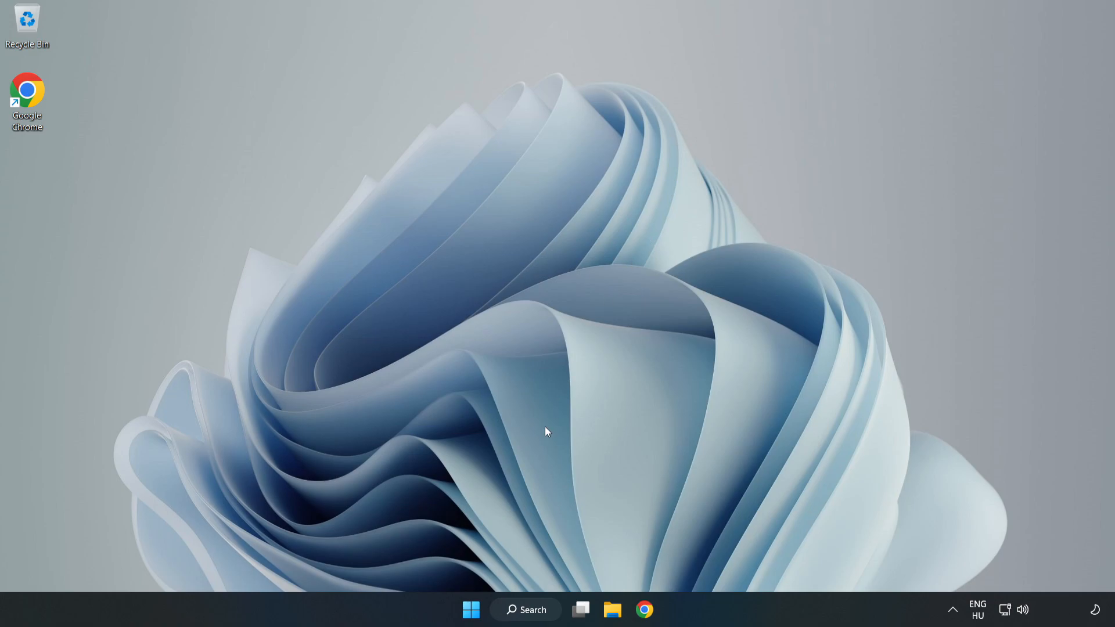
# - Search Windows for 'game mode settings' to reach the Gaming › Game Mode page
pyautogui.click(526, 609)
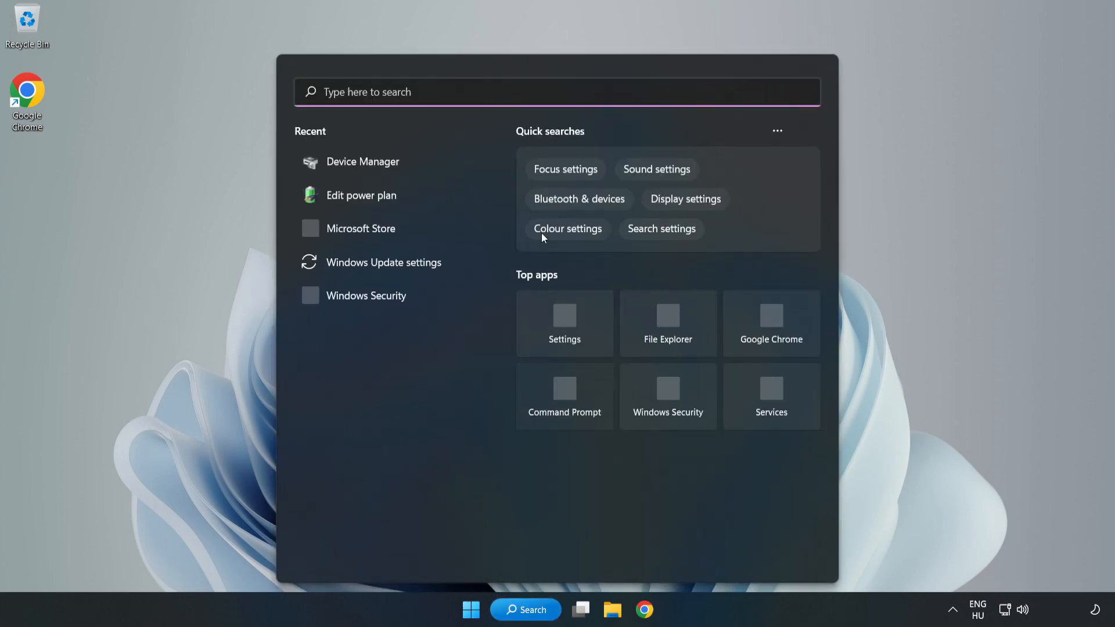
pyautogui.write('g')
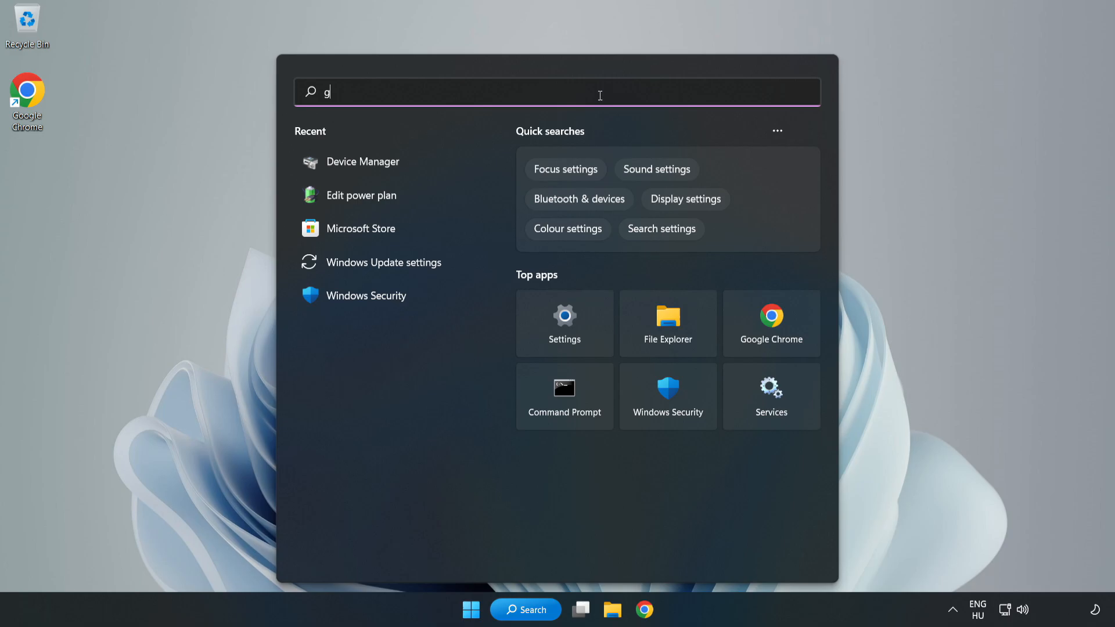
pyautogui.write('game mode settings')
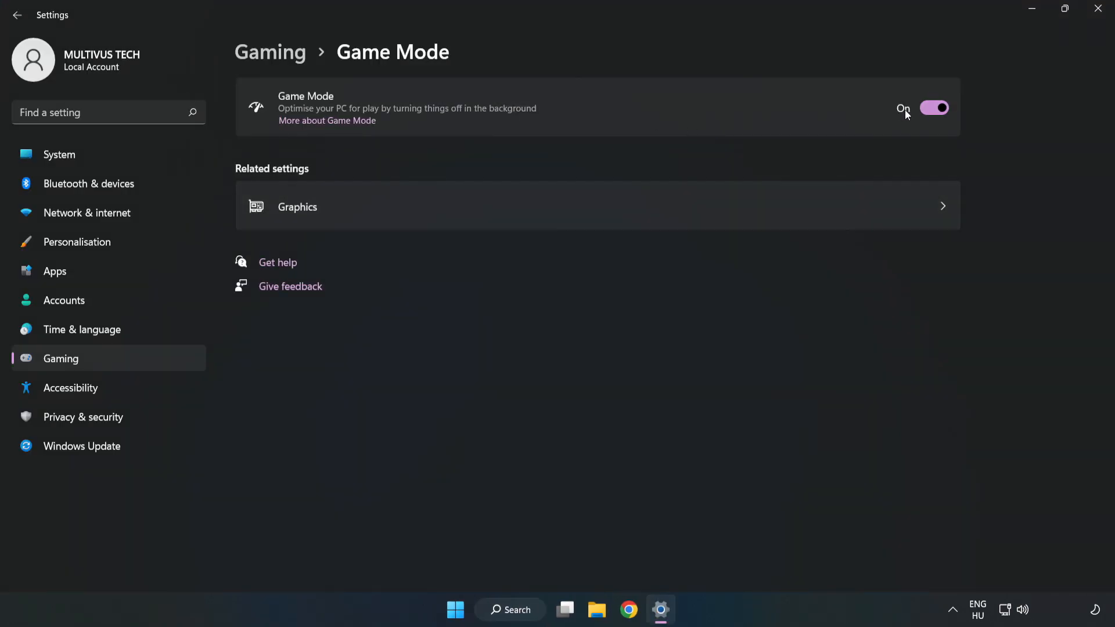
pyautogui.moveTo(911, 141)
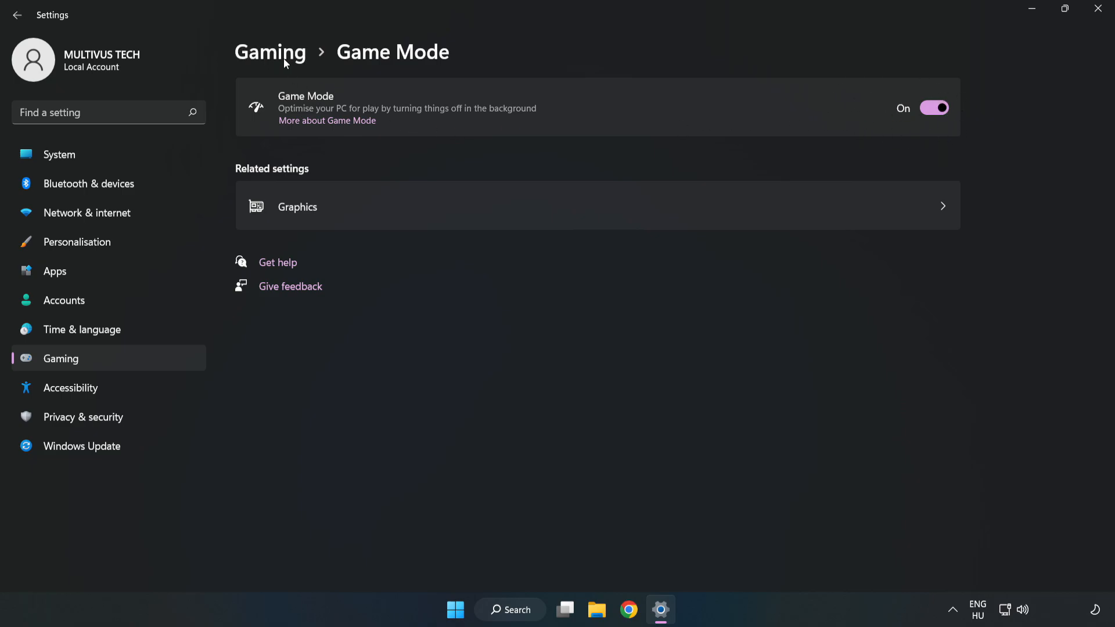
# - On Gaming › Xbox Game Bar, switch the controller shortcut off and close Settings
pyautogui.click(270, 51)
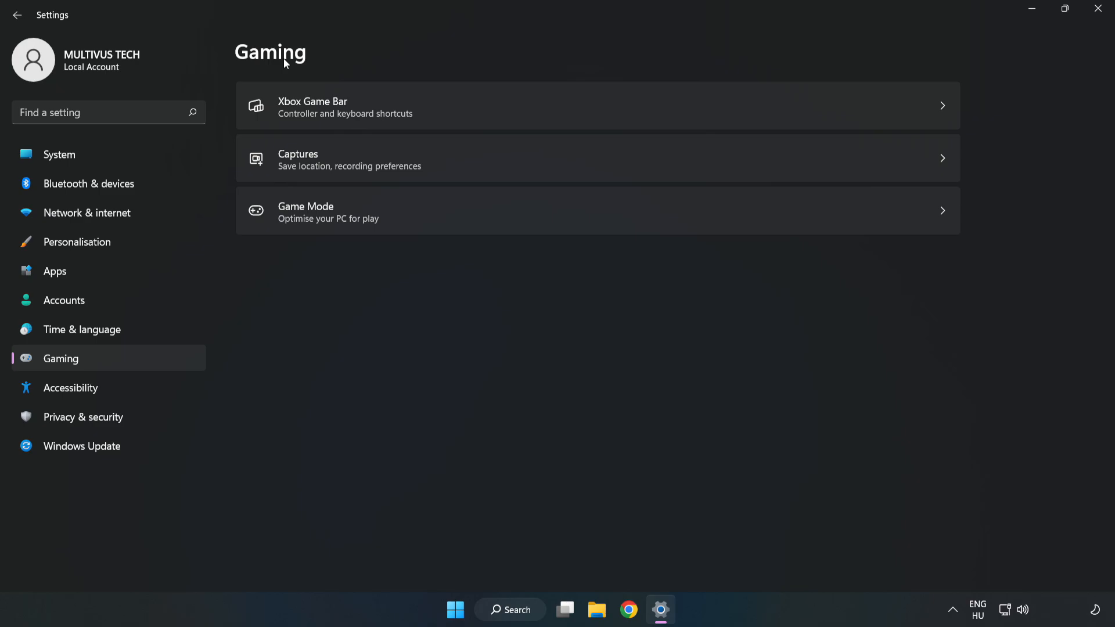
pyautogui.moveTo(433, 113)
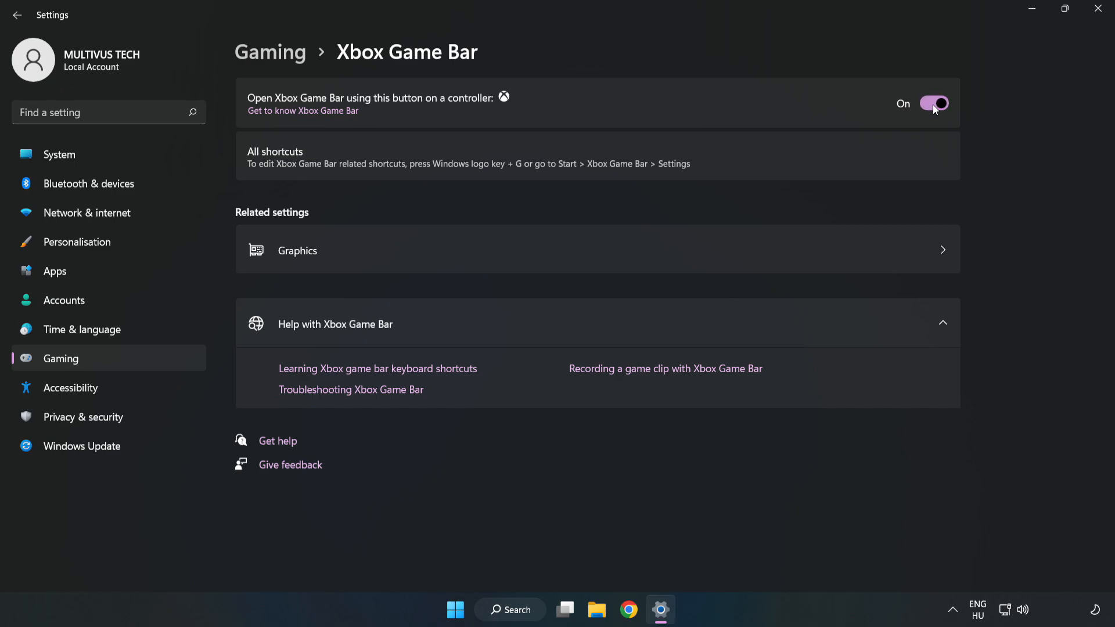
pyautogui.click(932, 103)
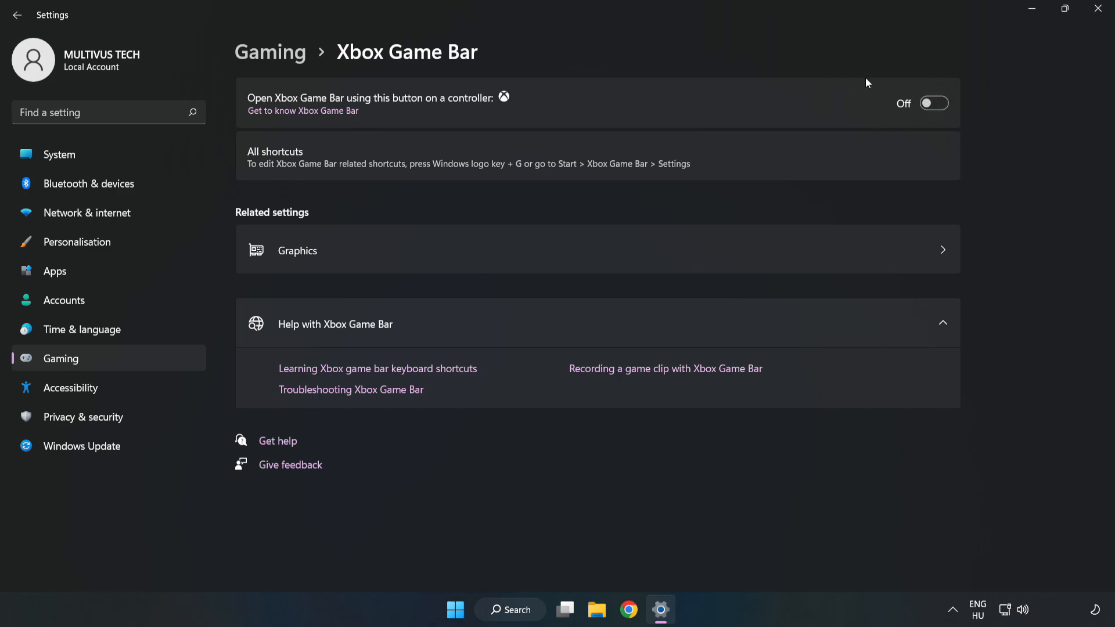
pyautogui.moveTo(859, 108)
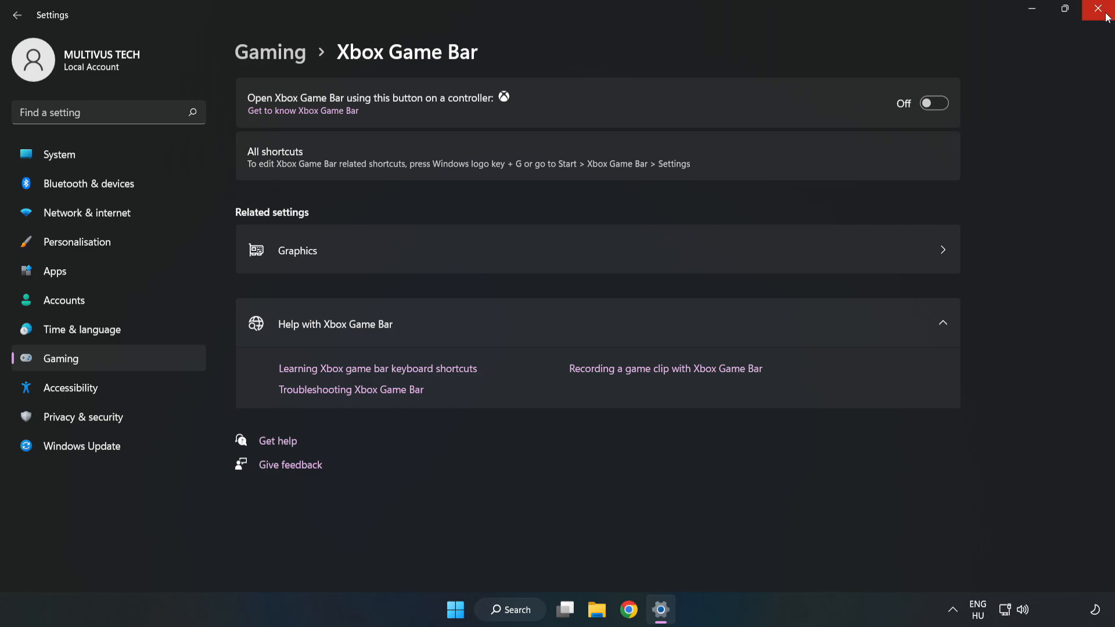
pyautogui.moveTo(1099, 13)
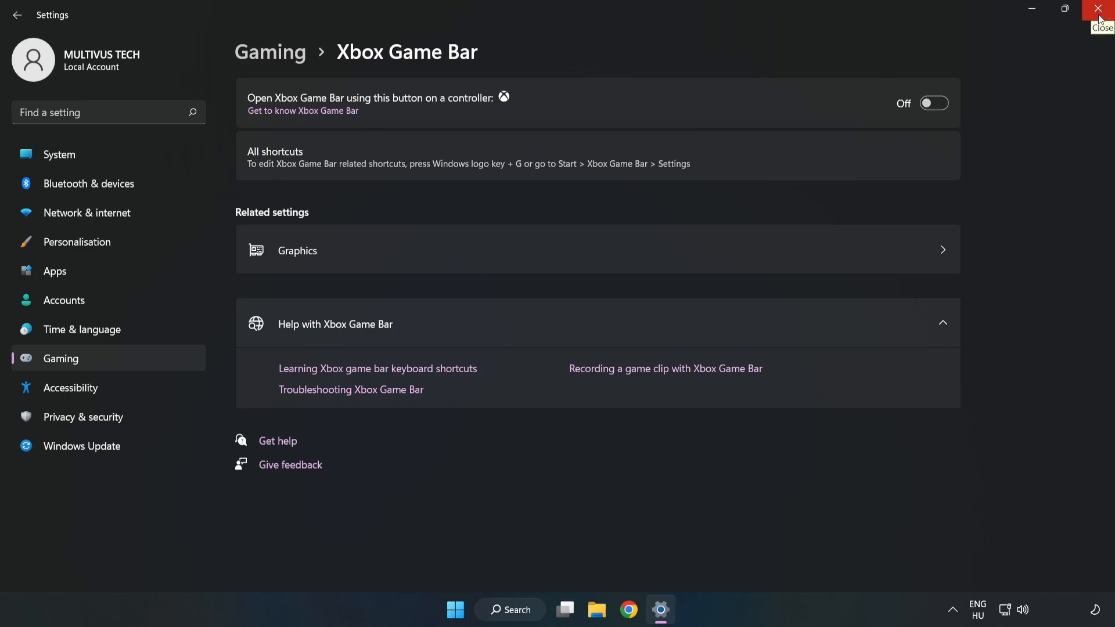
pyautogui.click(1099, 8)
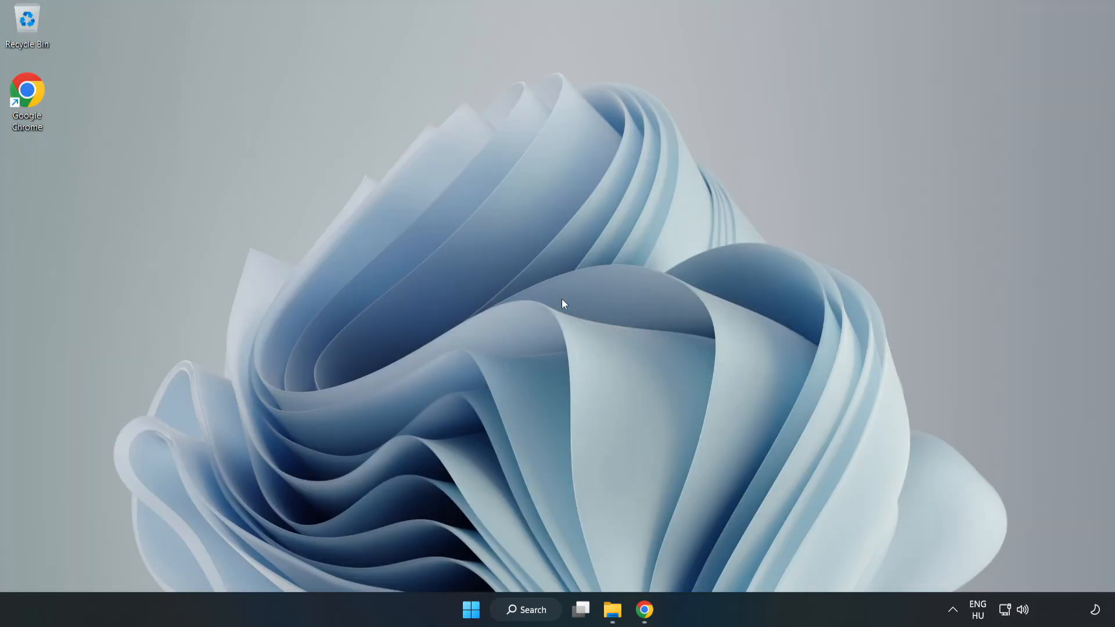
pyautogui.moveTo(470, 610)
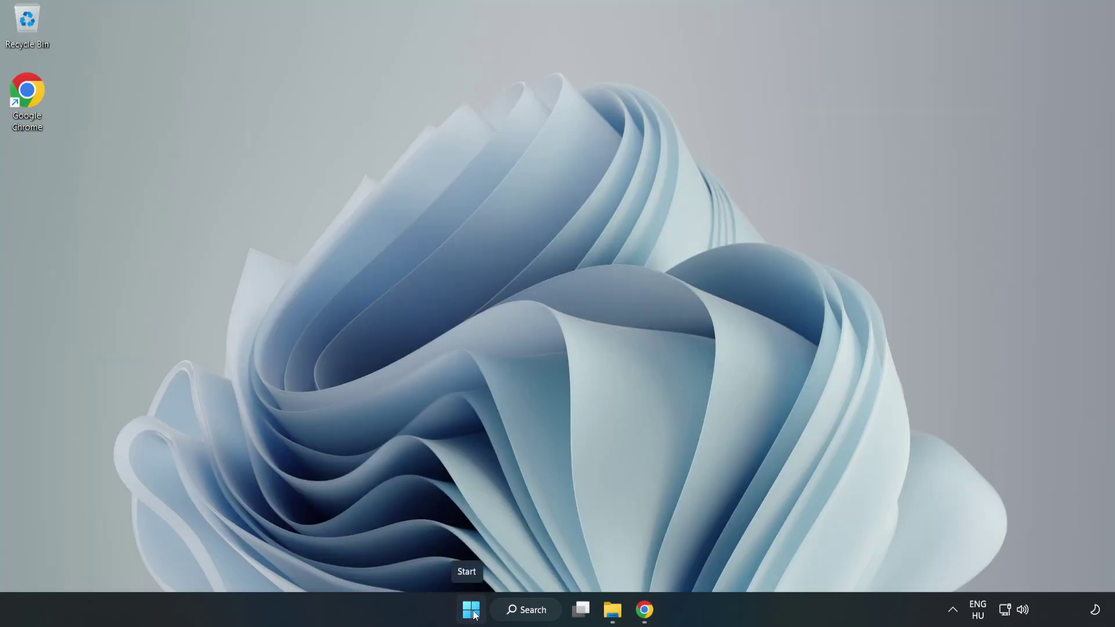
# - Bring up the Start button's quick links menu to reach Task Manager
pyautogui.rightClick(470, 610)
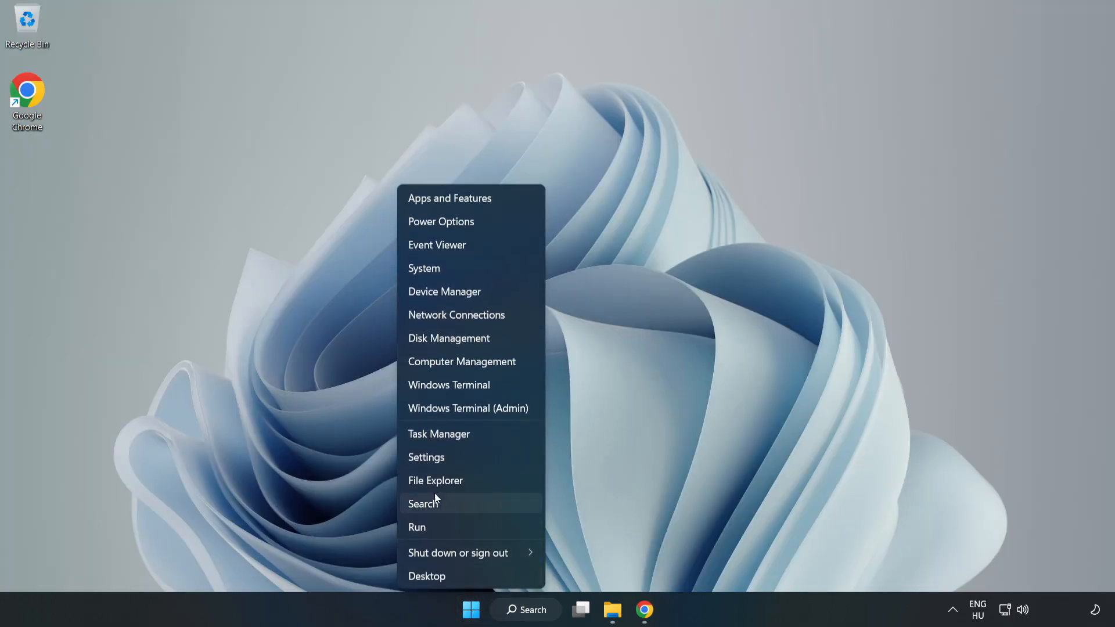
pyautogui.moveTo(487, 434)
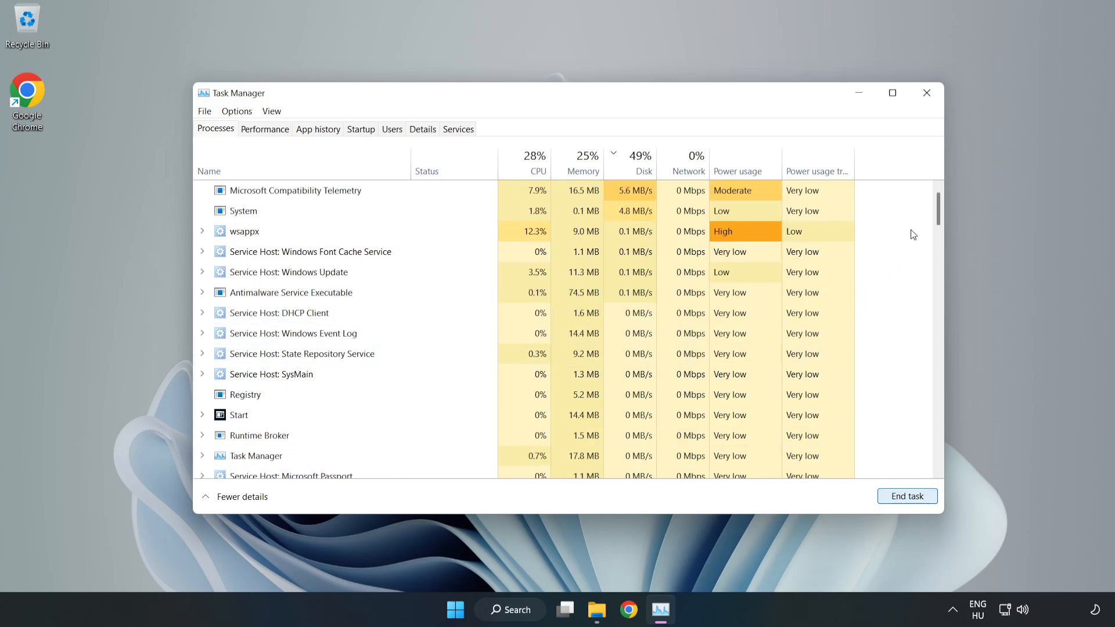
# - Scroll through the Processes list and switch to the Startup apps list
pyautogui.scroll(-3)
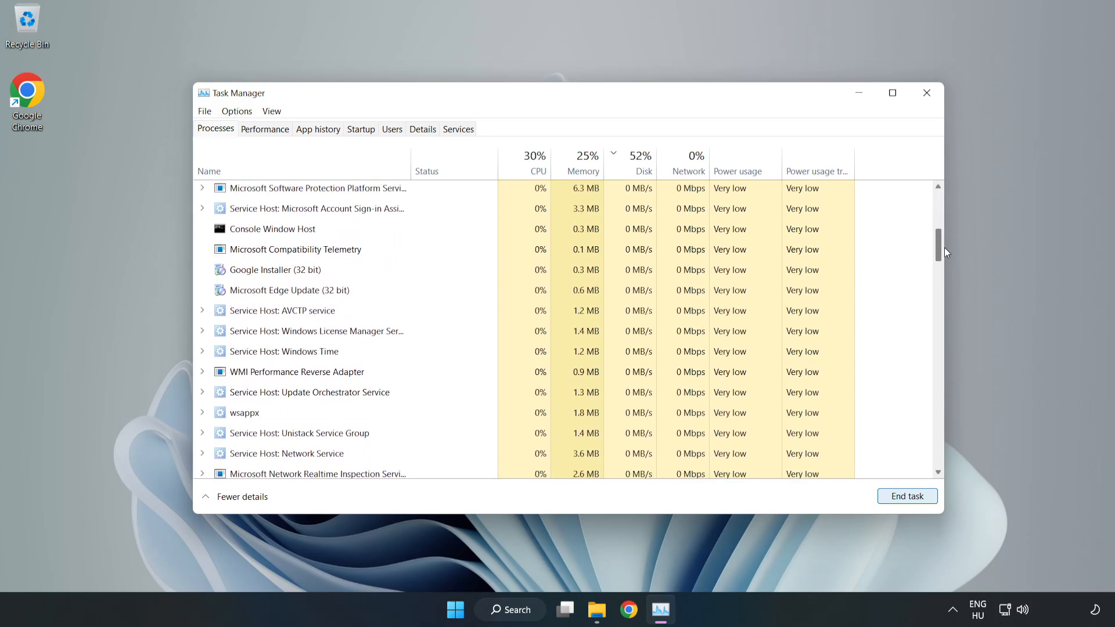
pyautogui.scroll(-3)
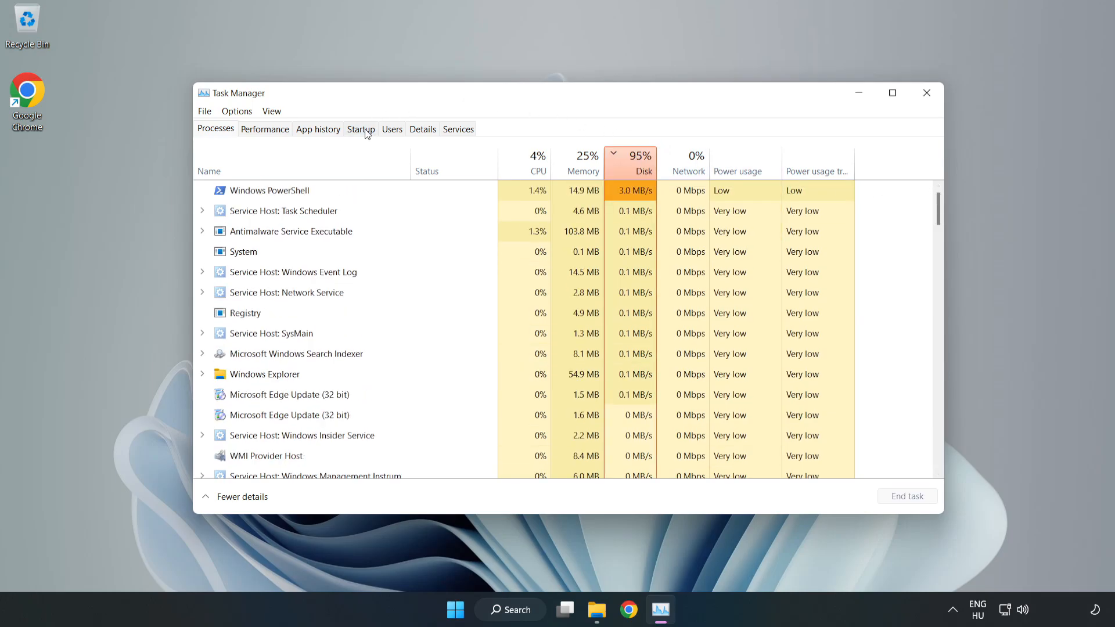
pyautogui.click(360, 129)
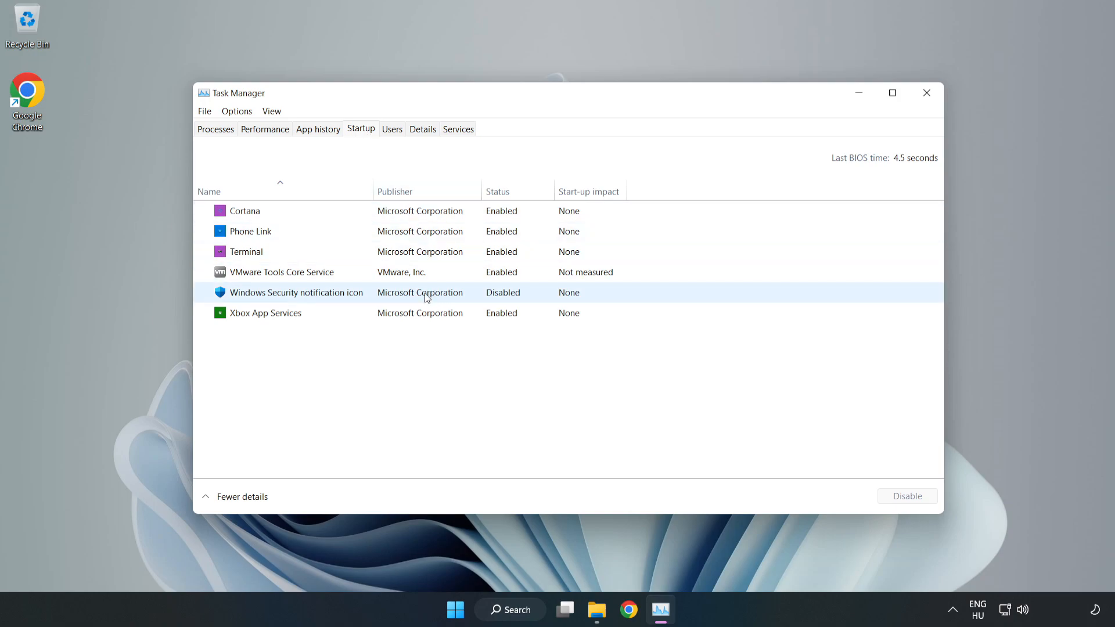
# - Disable Cortana, Phone Link, Terminal and Xbox App Services as startup apps
pyautogui.click(245, 211)
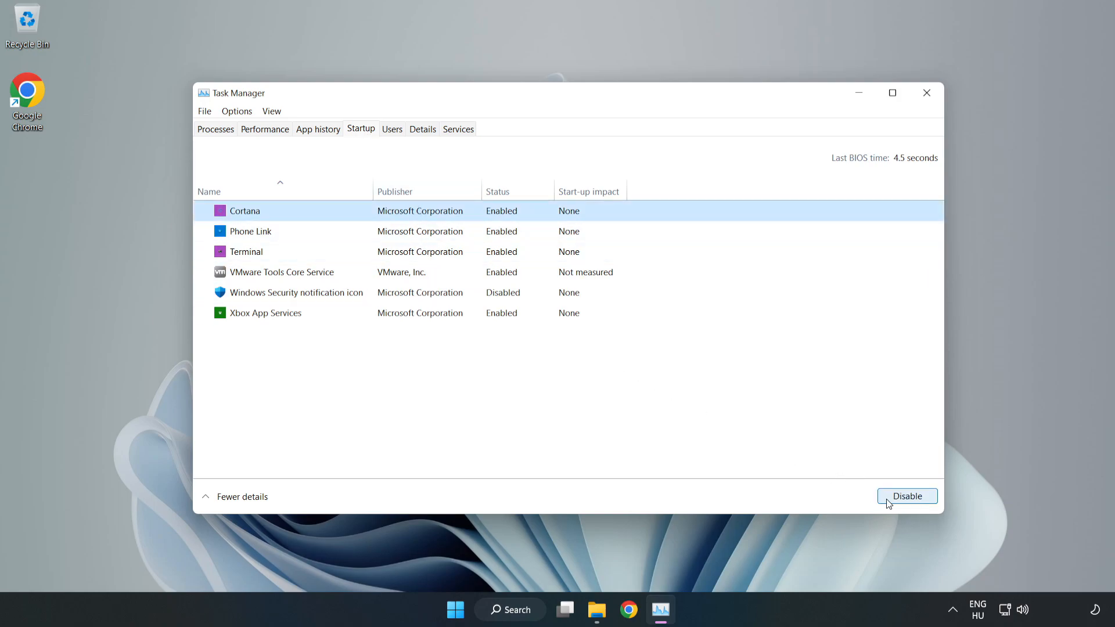
pyautogui.click(907, 496)
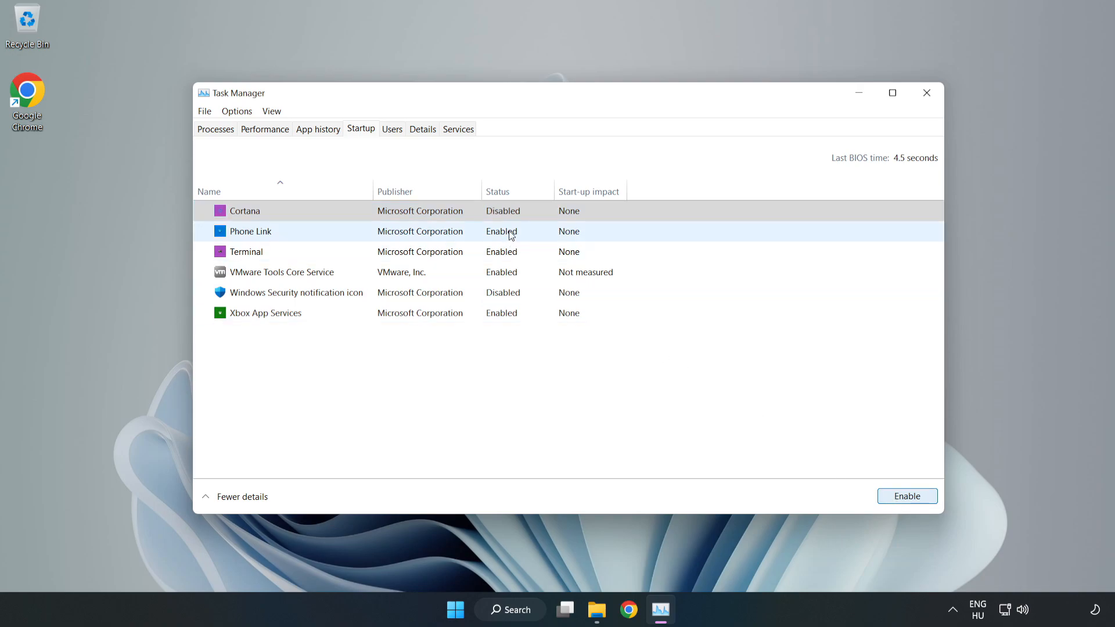
pyautogui.click(907, 496)
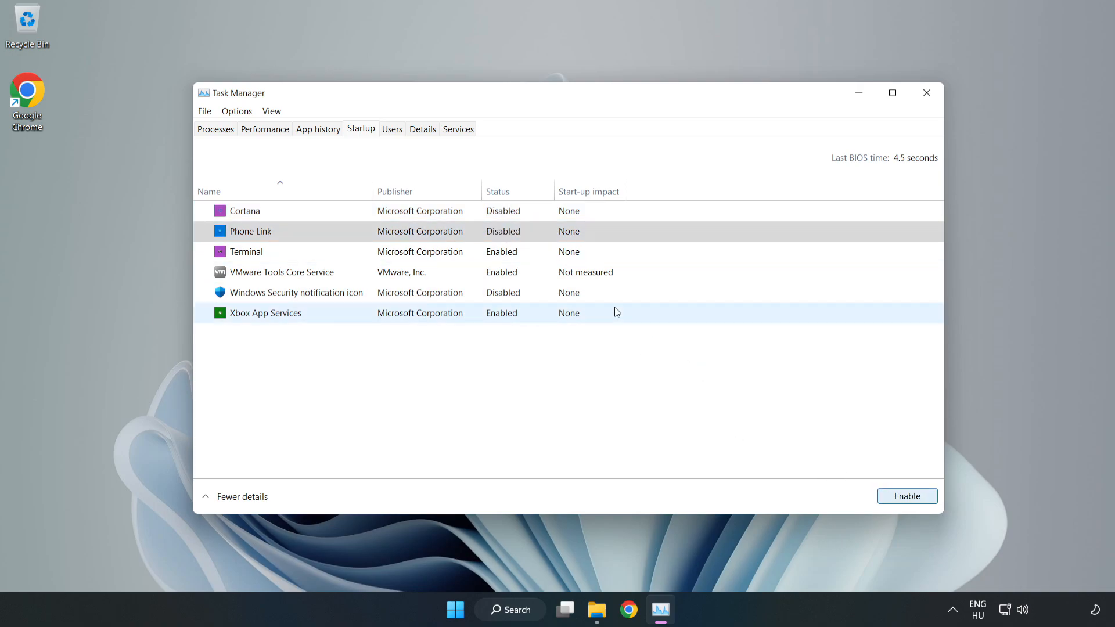
pyautogui.click(245, 251)
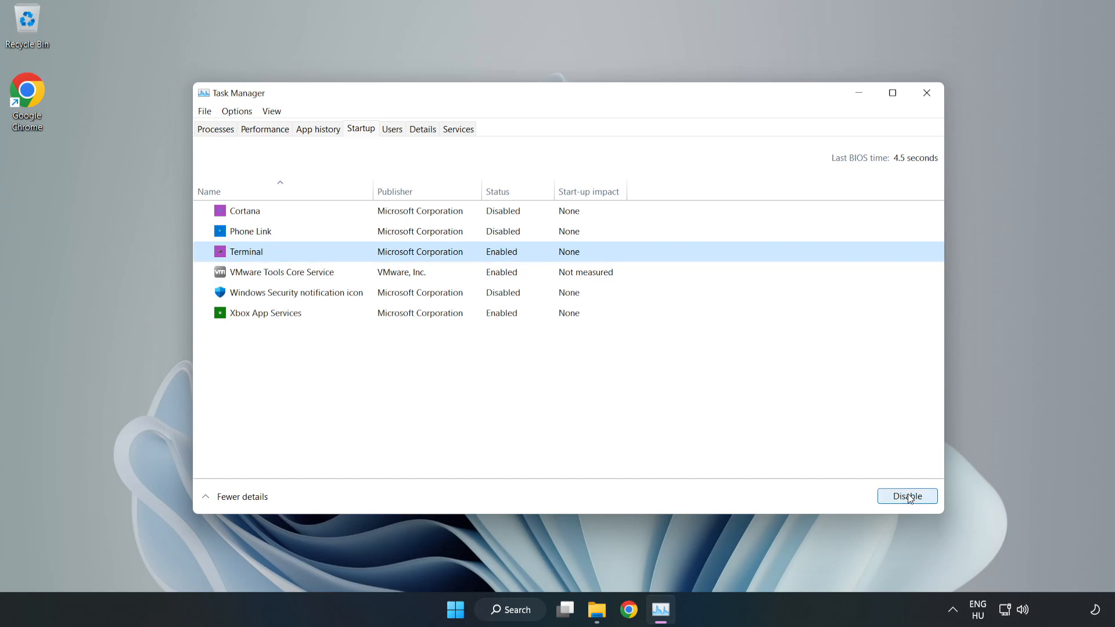
pyautogui.click(907, 496)
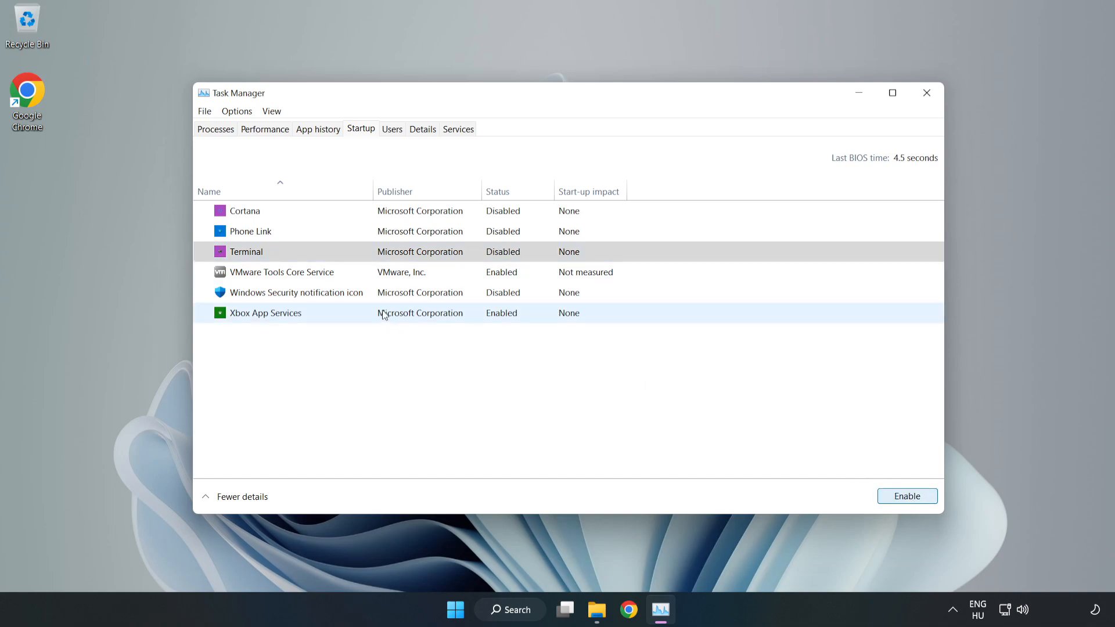
pyautogui.click(265, 313)
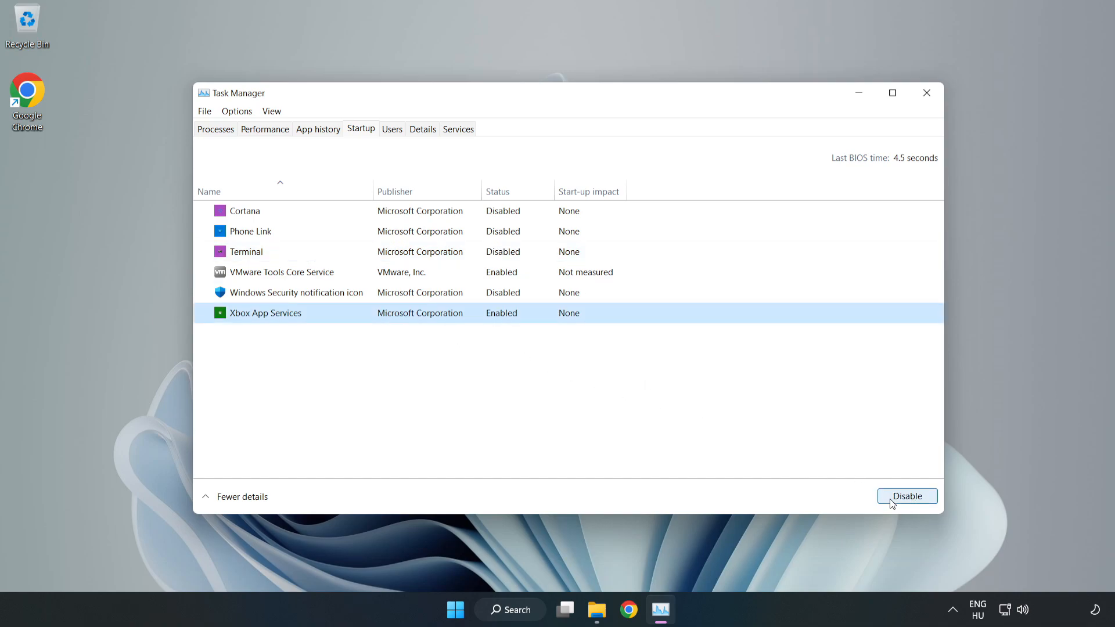
pyautogui.click(906, 496)
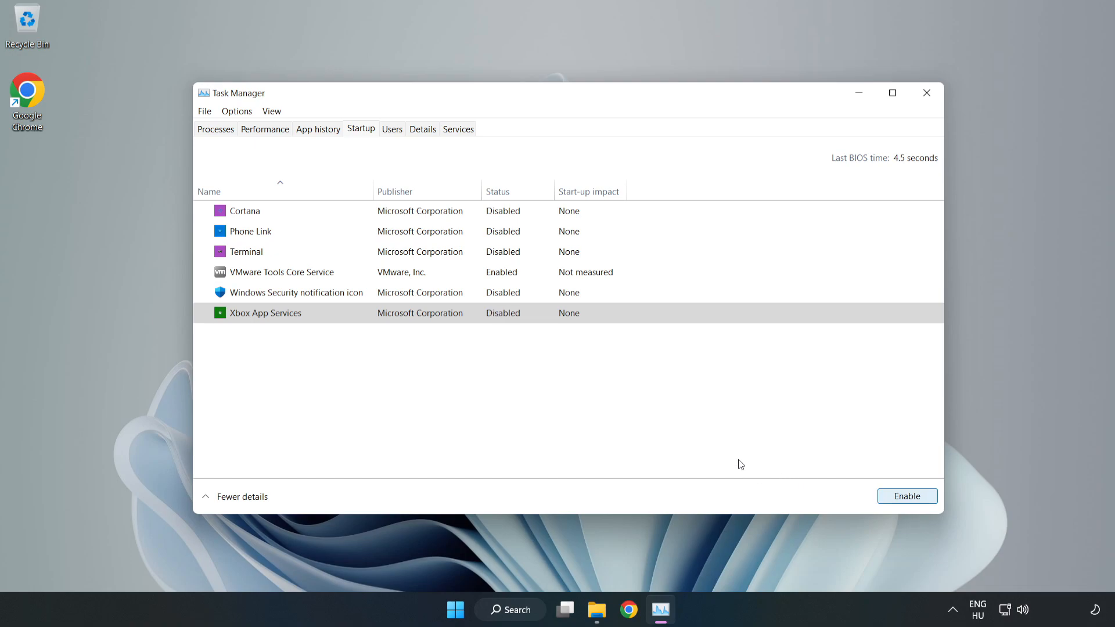
pyautogui.moveTo(927, 93)
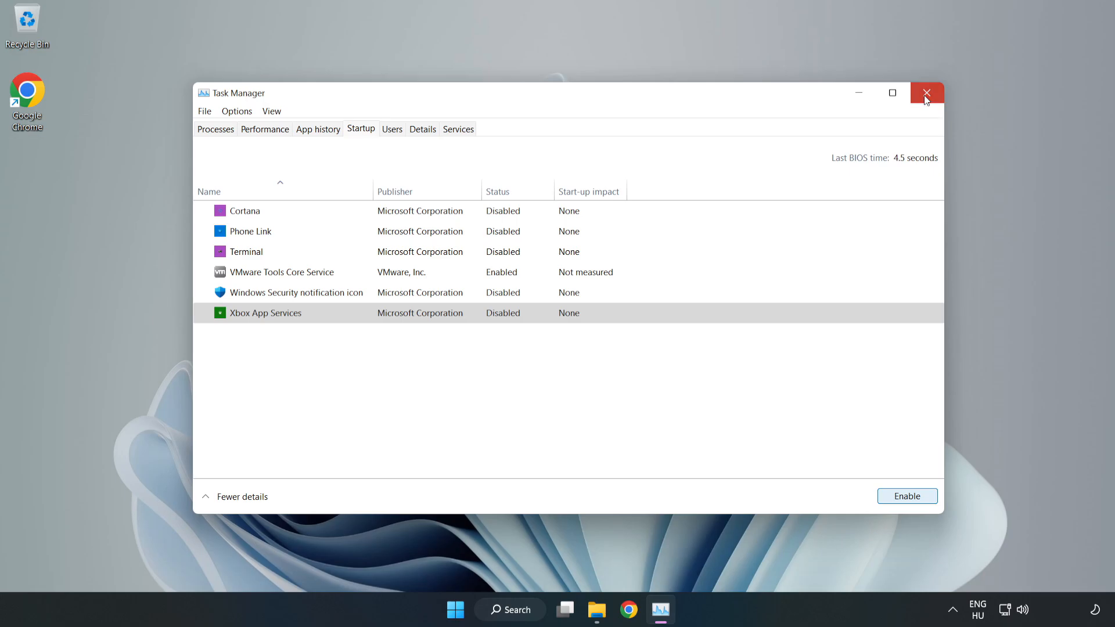
# - Search 'update', run Check for updates in Windows Update, confirm it is up to date, and close Settings
pyautogui.click(926, 93)
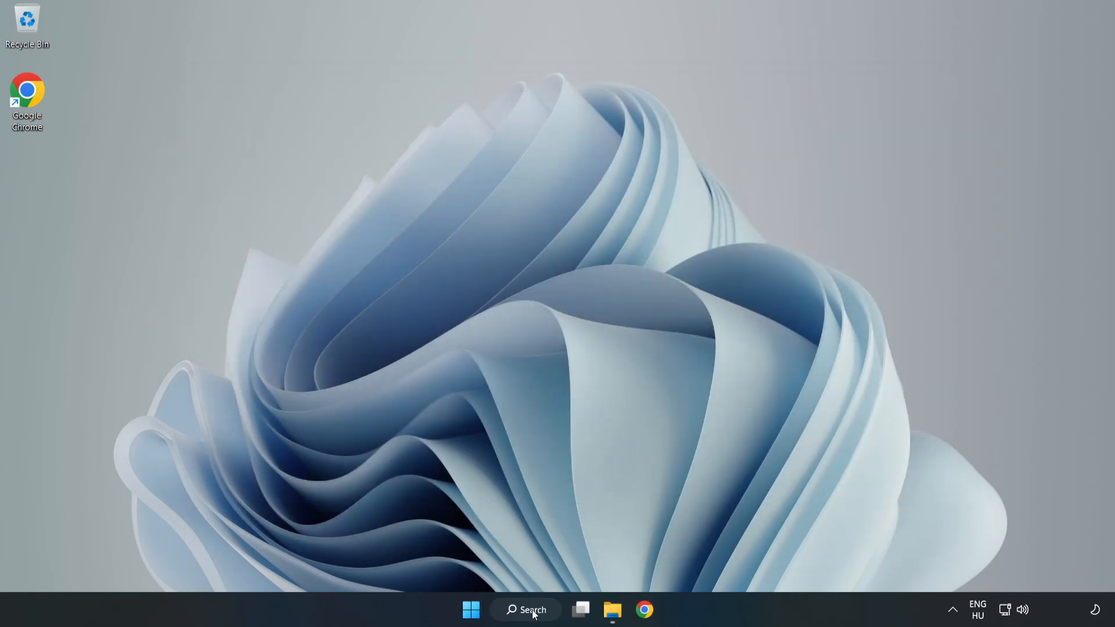
pyautogui.click(525, 610)
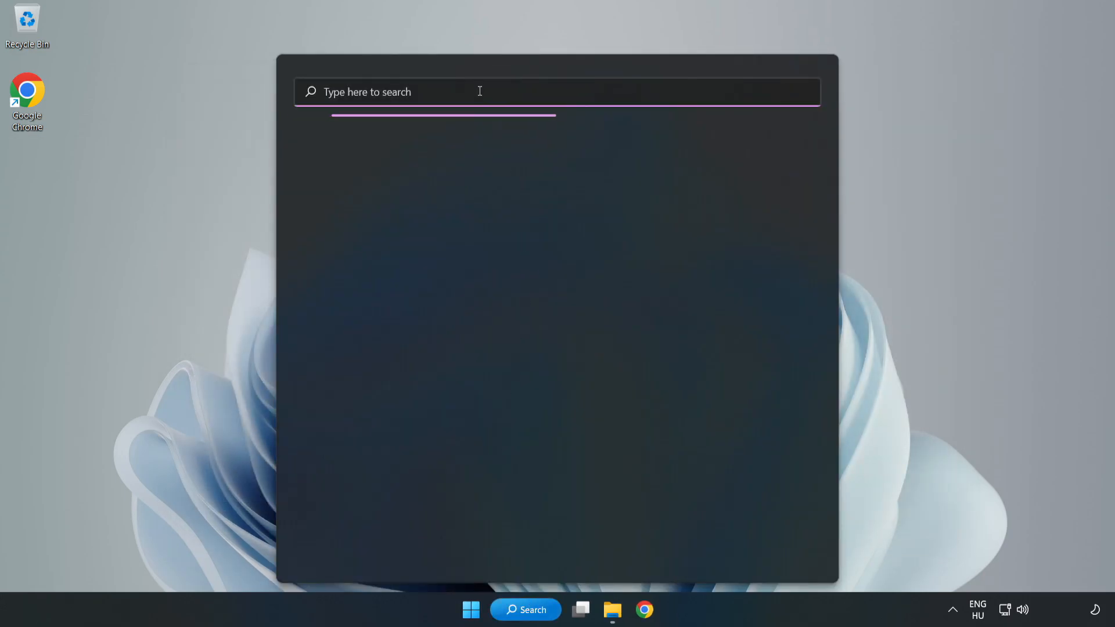
pyautogui.write('update')
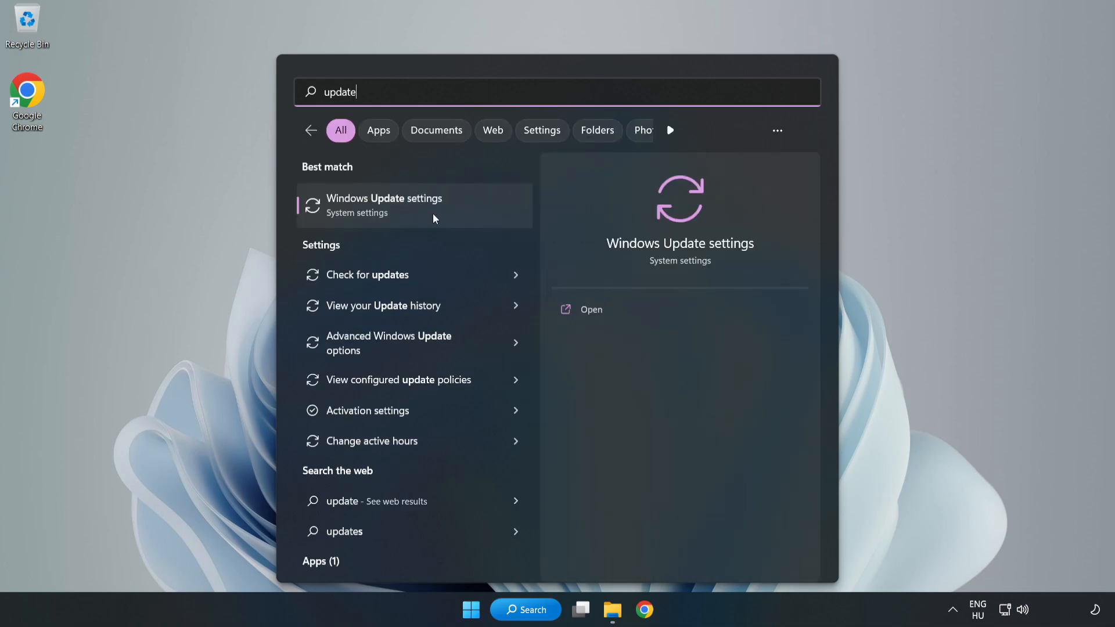
pyautogui.moveTo(455, 221)
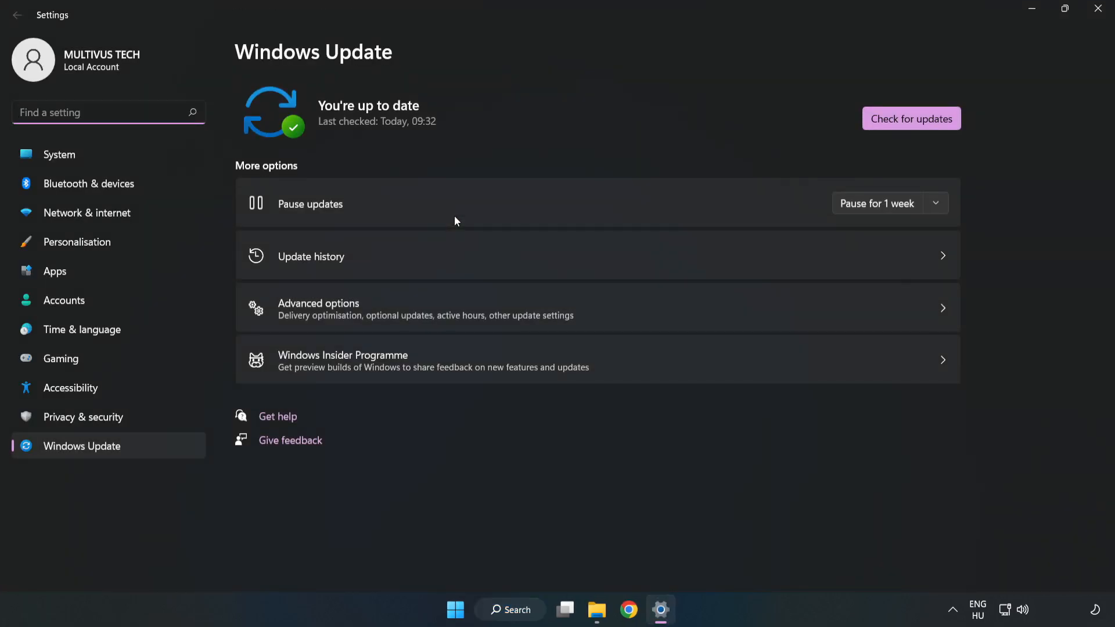
pyautogui.moveTo(911, 118)
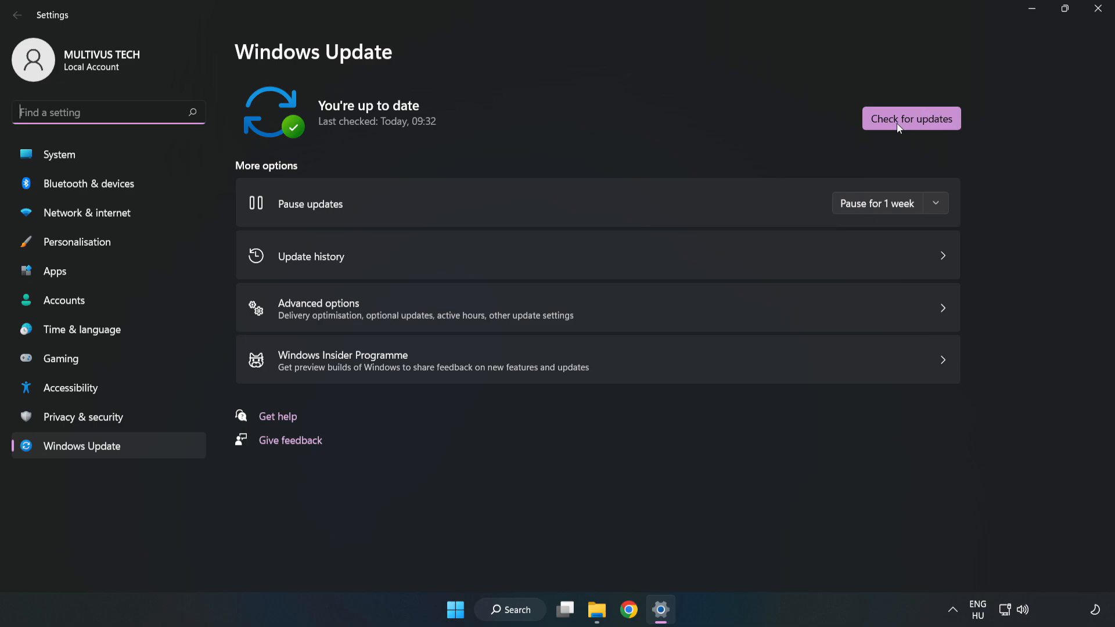
pyautogui.click(910, 118)
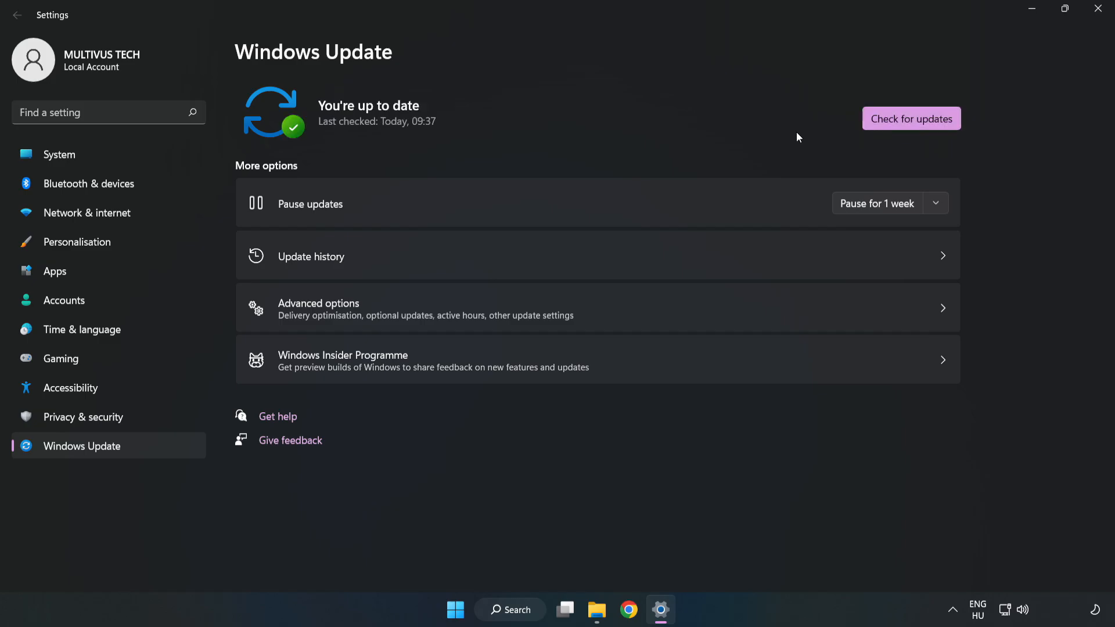
pyautogui.moveTo(1098, 10)
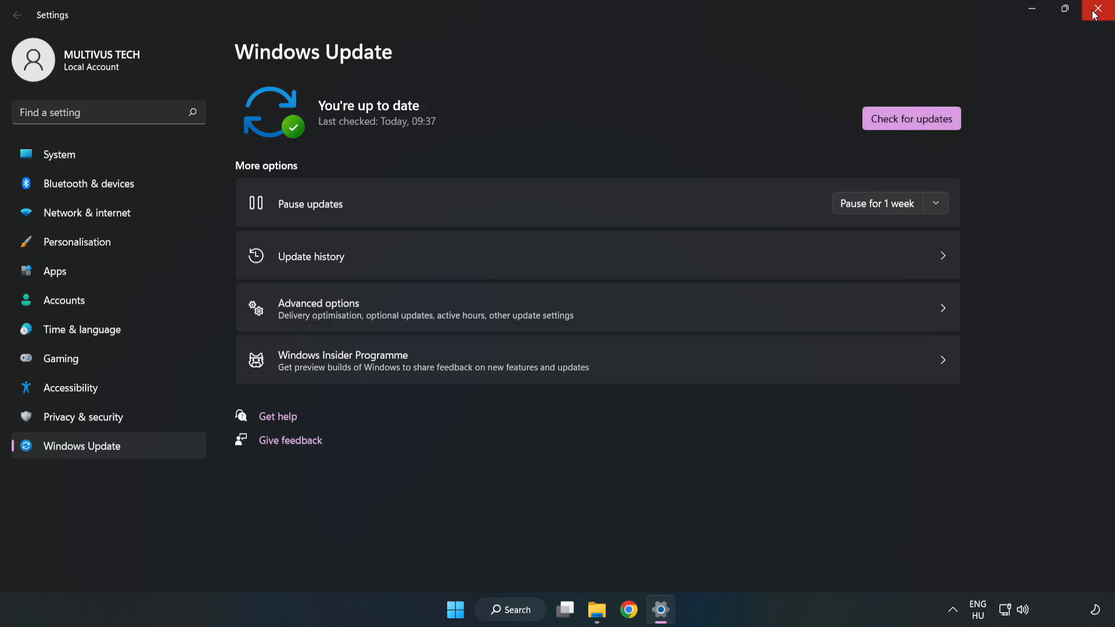
pyautogui.click(1101, 9)
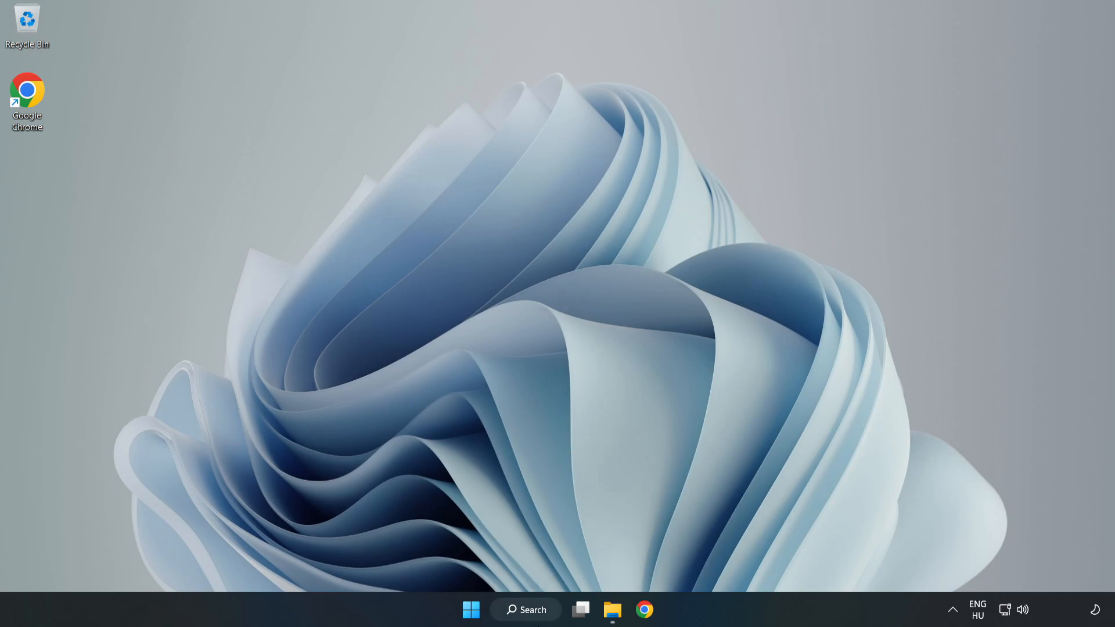
# - Launch regedit from search and expand HKEY_CURRENT_USER\System to reveal GameConfigStore
pyautogui.click(525, 610)
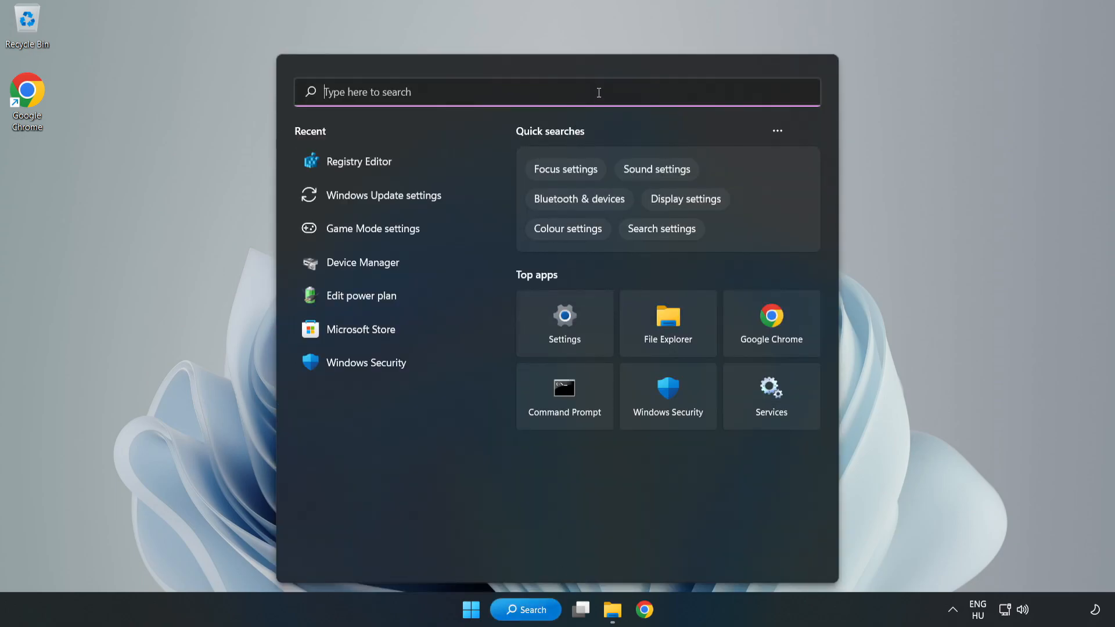
pyautogui.write('regedit')
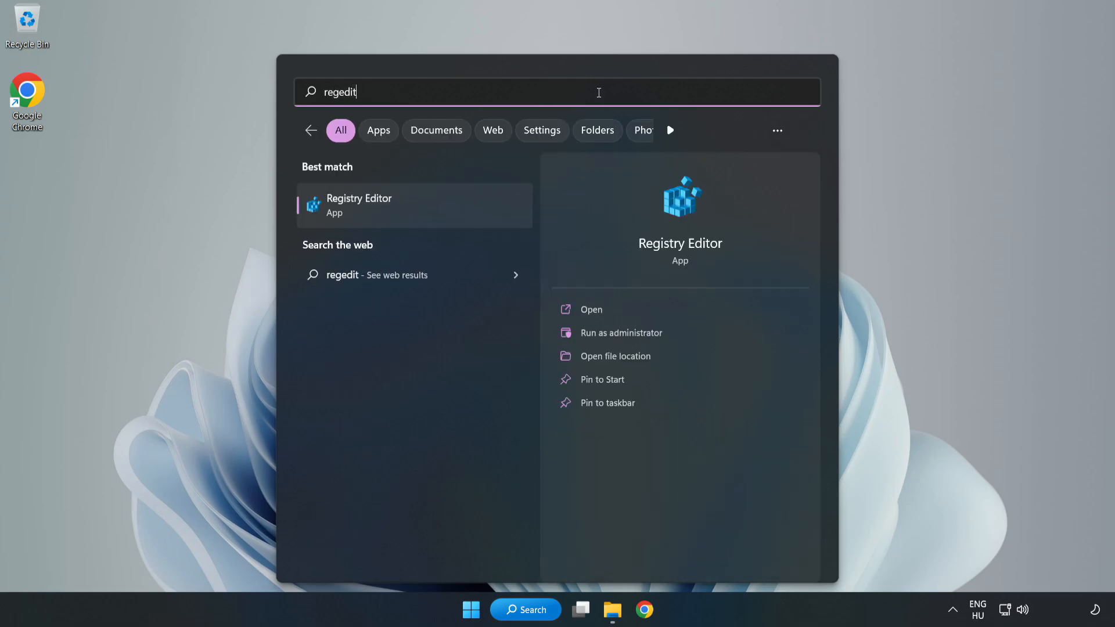
pyautogui.moveTo(351, 211)
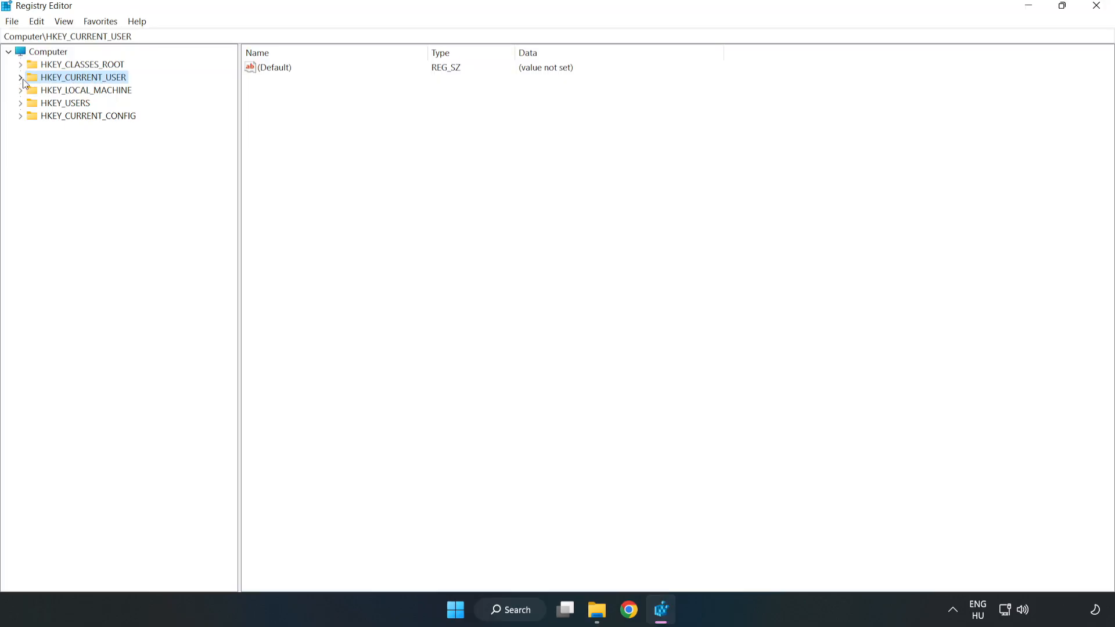
pyautogui.click(21, 76)
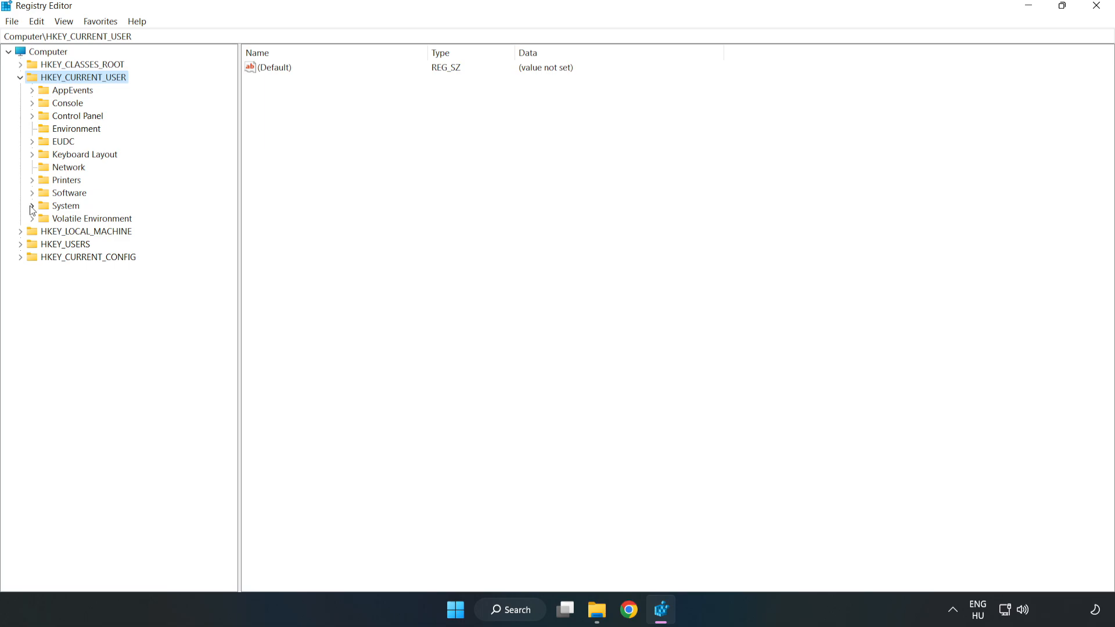
pyautogui.click(32, 207)
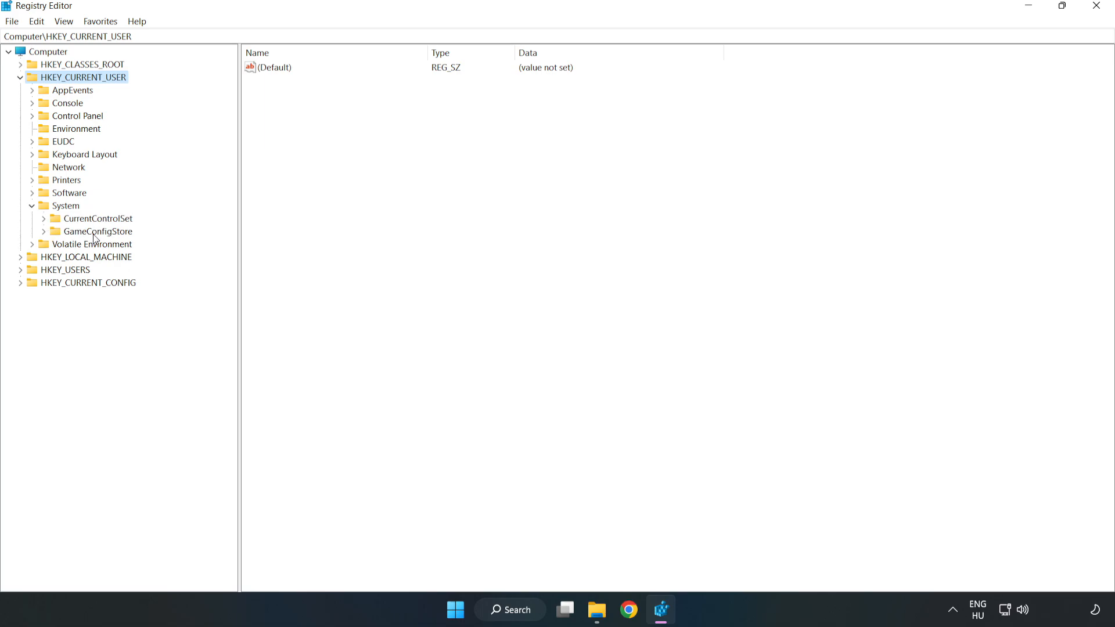
# - Modify GameDVR_Enabled in GameConfigStore from 1 to 0, then collapse HKEY_CURRENT_USER
pyautogui.click(99, 232)
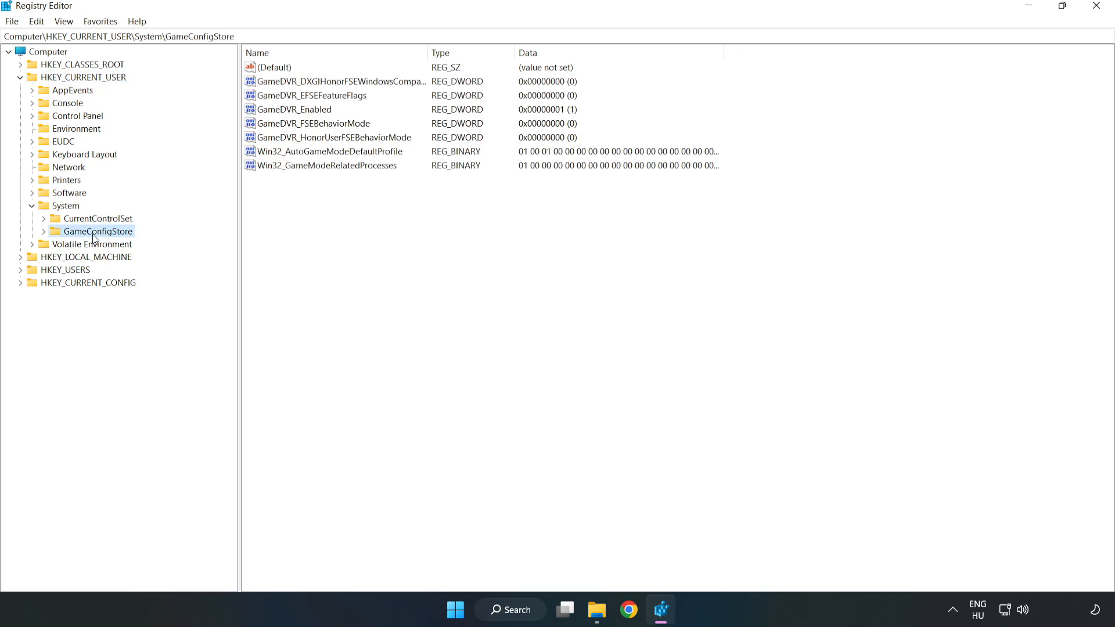
pyautogui.moveTo(279, 117)
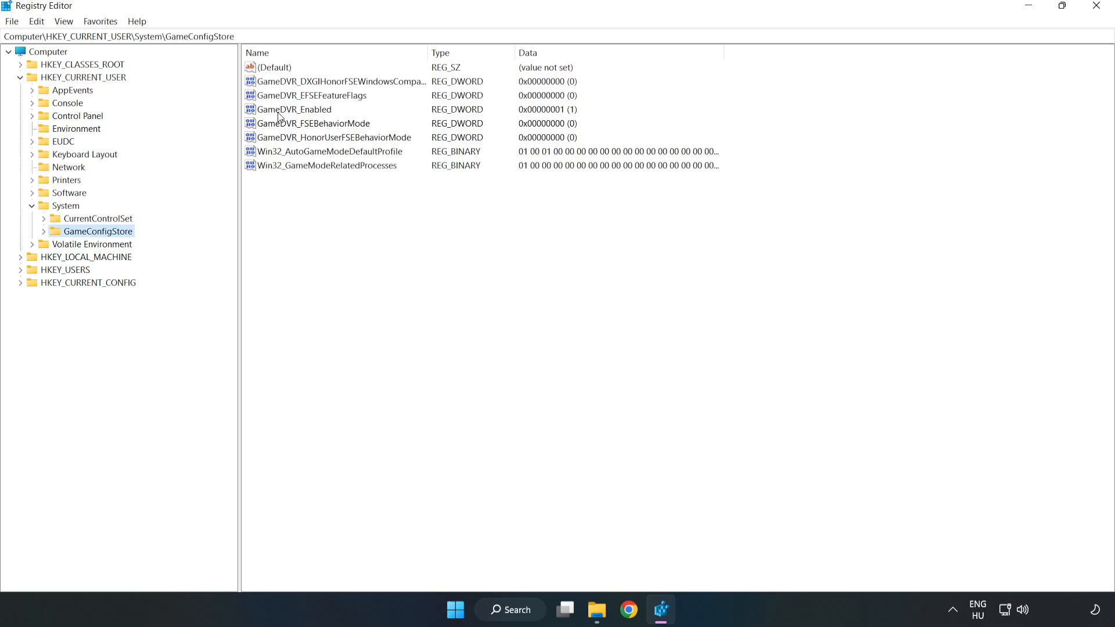
pyautogui.click(293, 110)
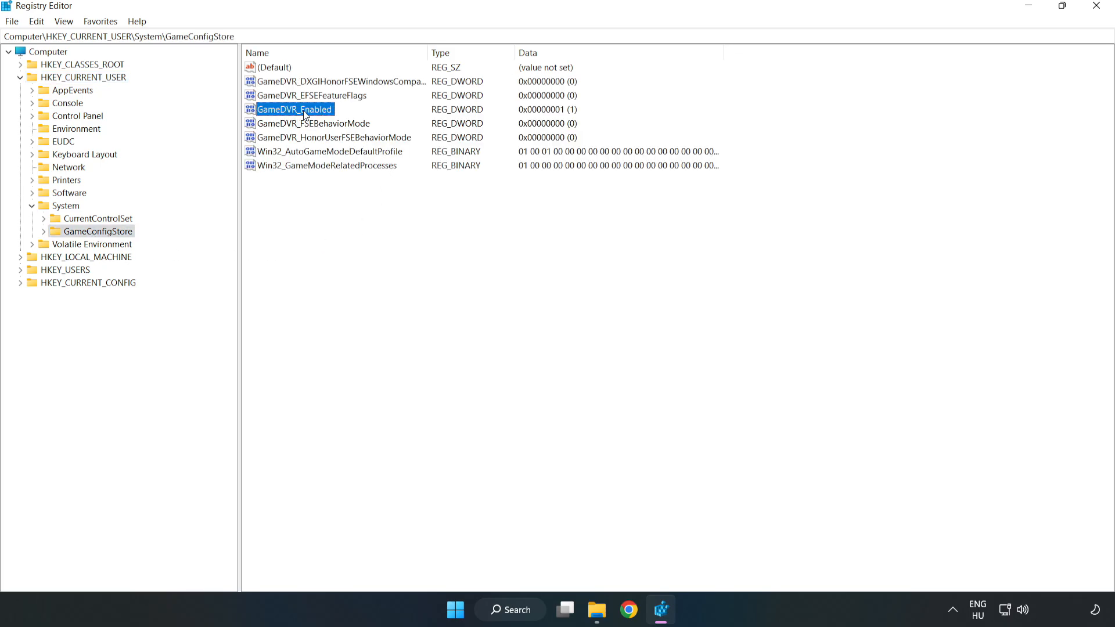
pyautogui.rightClick(294, 109)
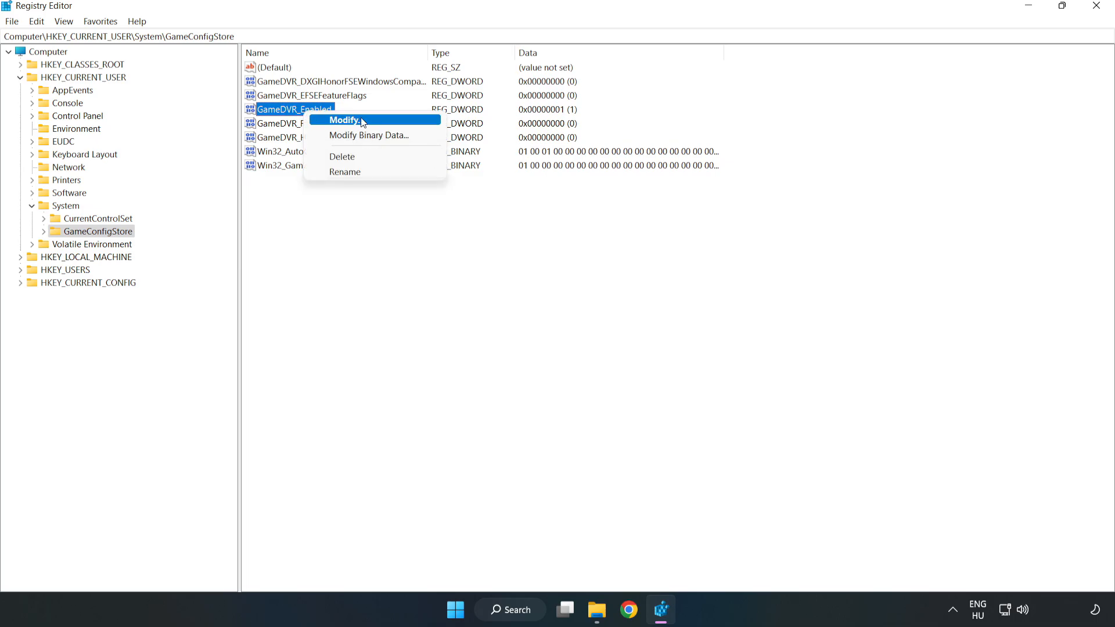
pyautogui.moveTo(359, 119)
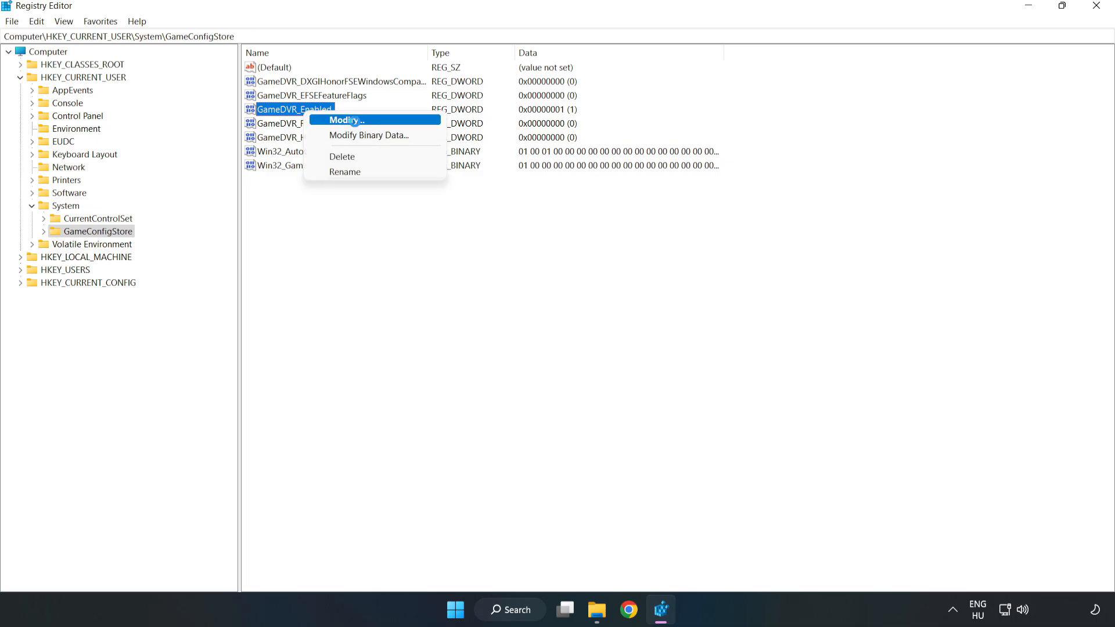
pyautogui.click(344, 119)
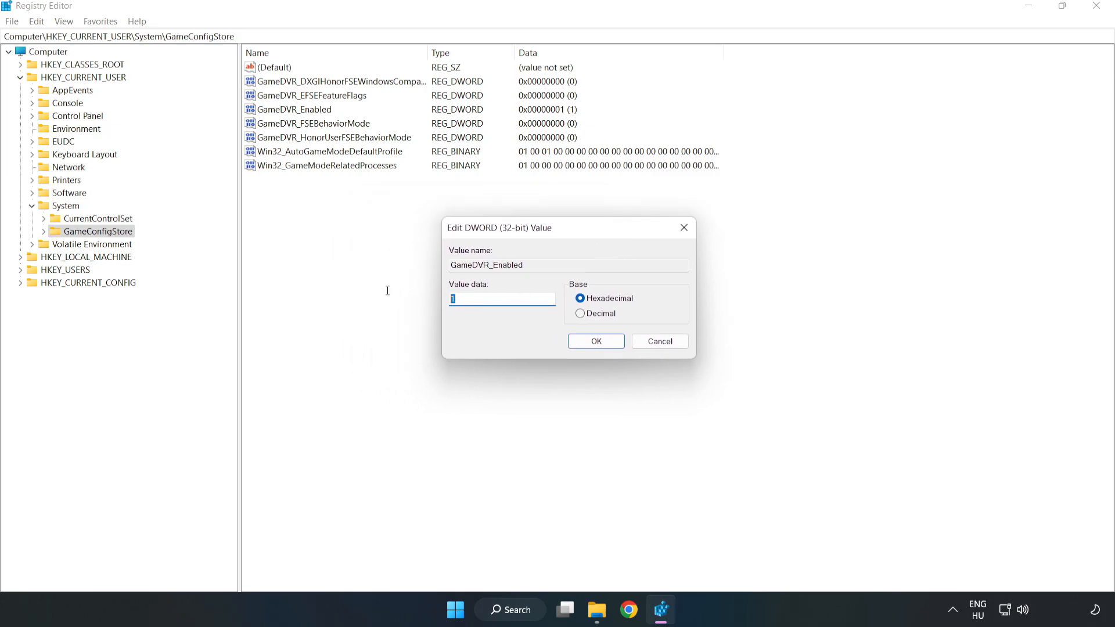
pyautogui.write('0')
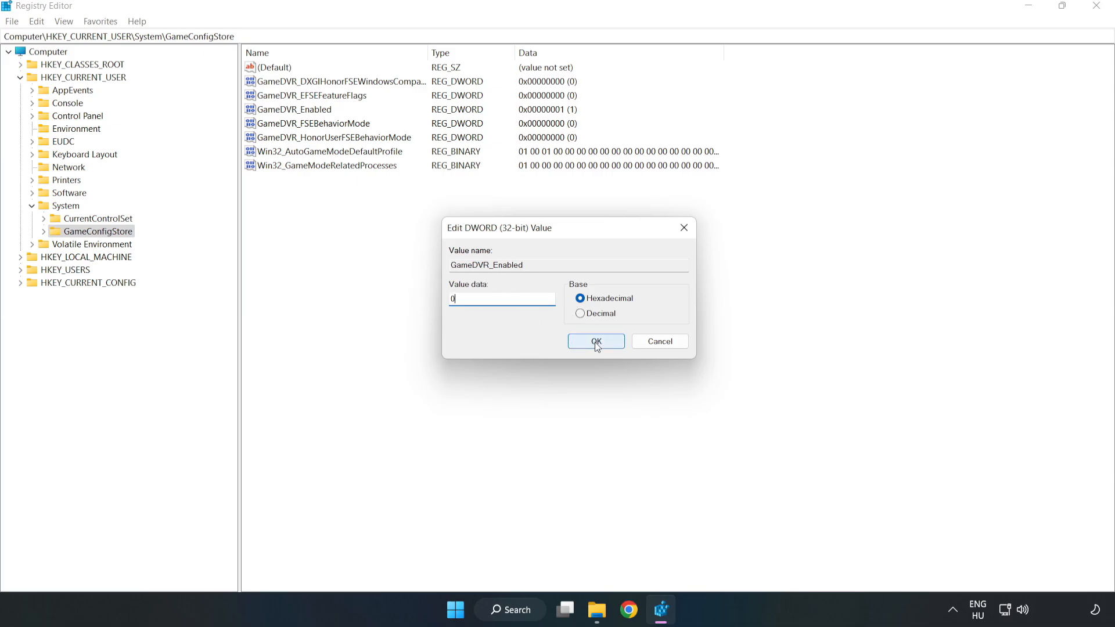
pyautogui.click(596, 342)
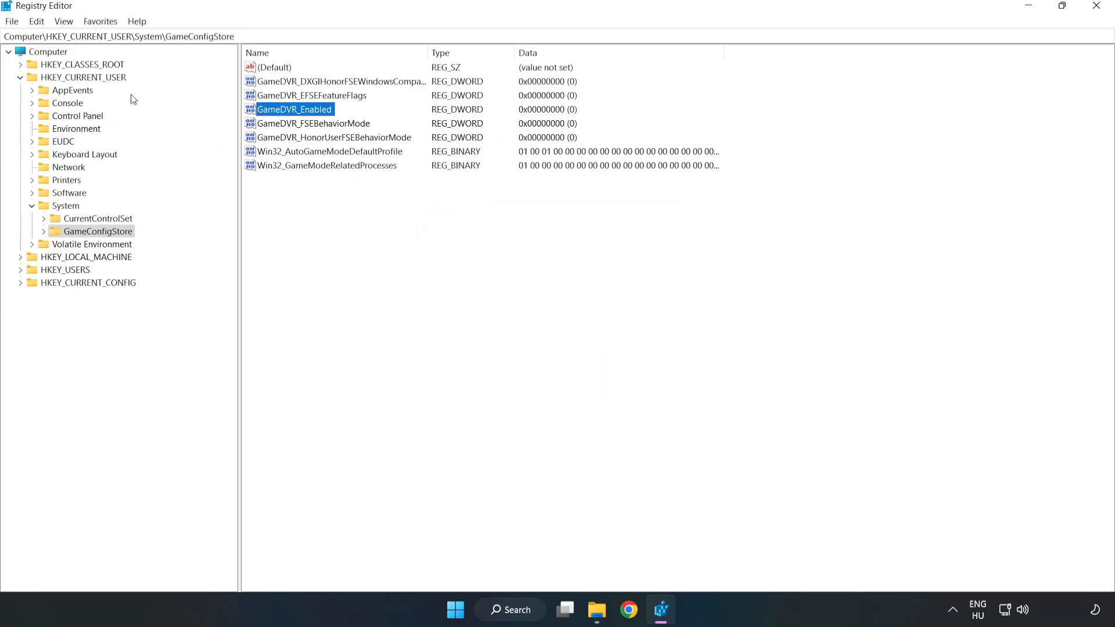
pyautogui.click(20, 76)
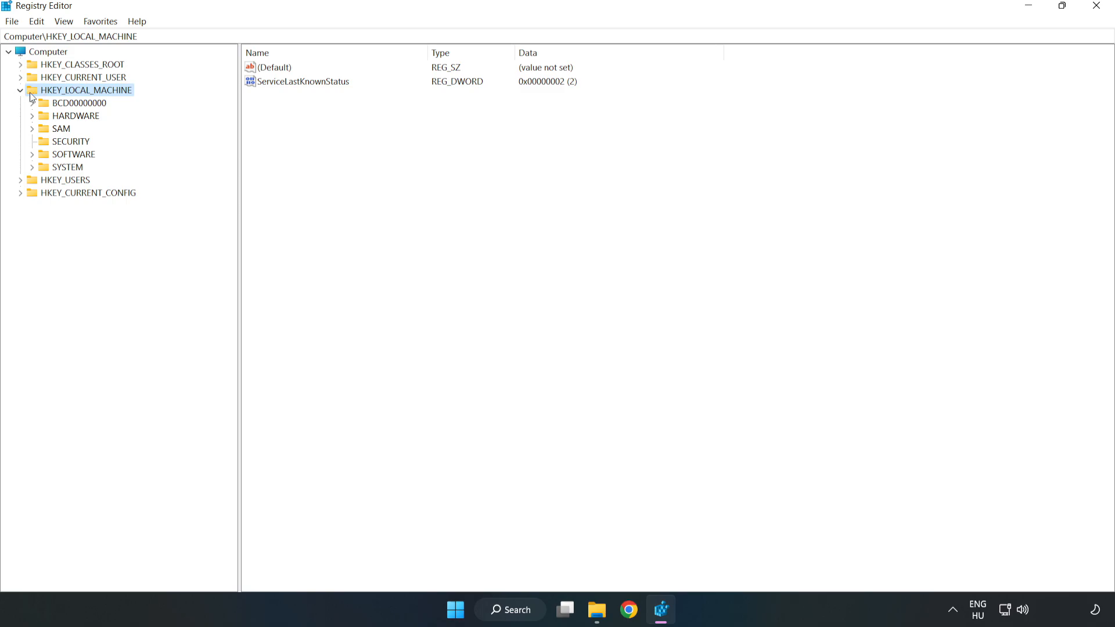
pyautogui.moveTo(42, 157)
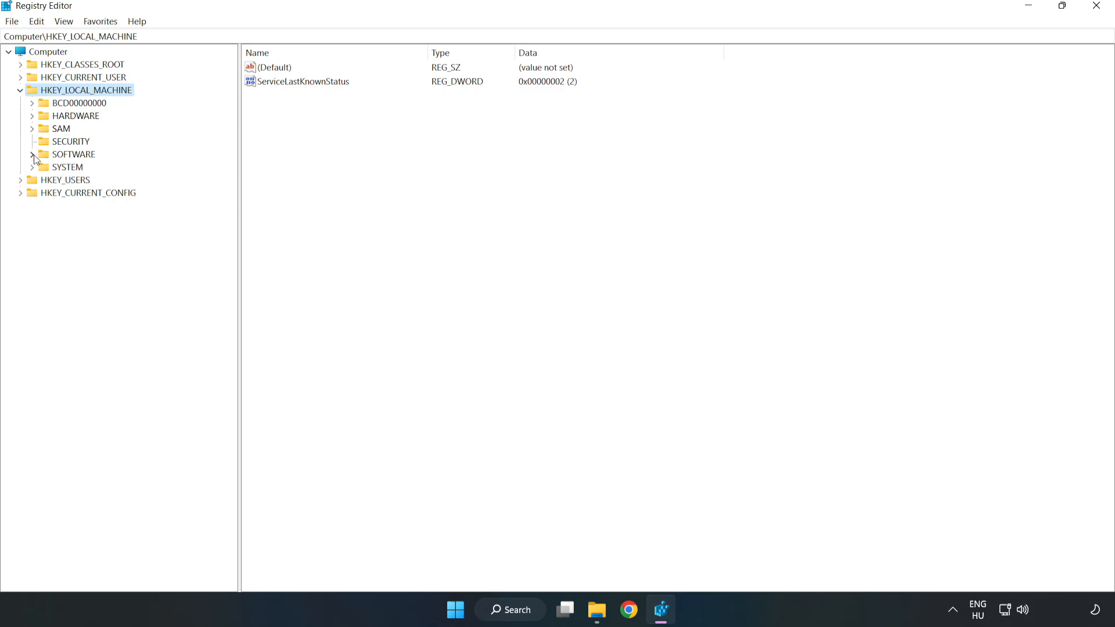
# - Expand HKEY_LOCAL_MACHINE\SOFTWARE\Microsoft\PolicyManager\default\ApplicationManagement down to AllowGameDVR
pyautogui.click(33, 155)
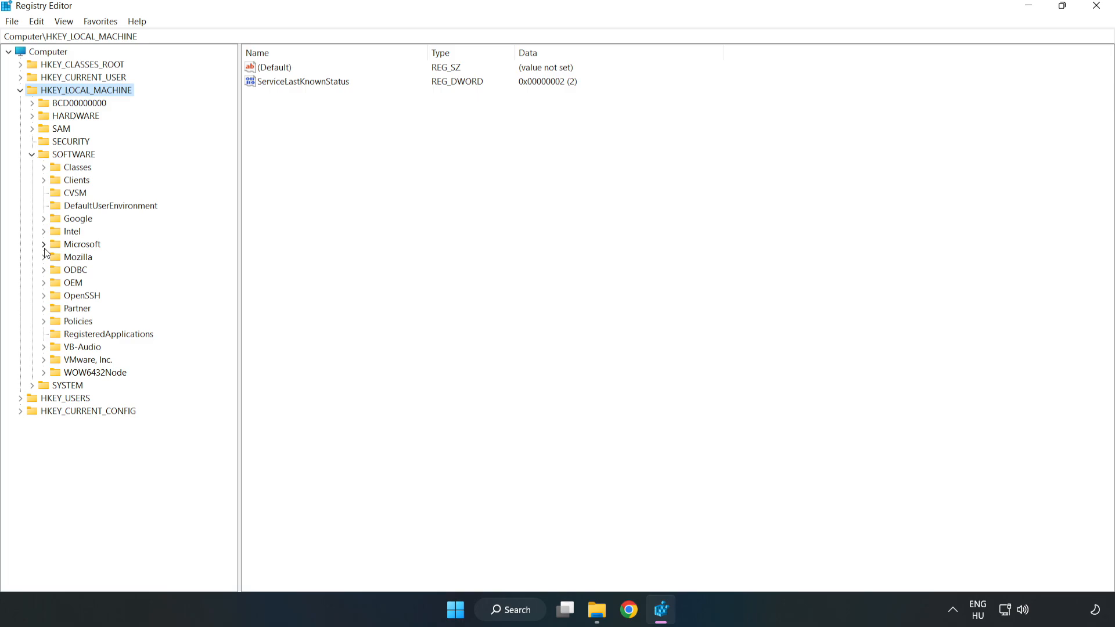
pyautogui.click(45, 244)
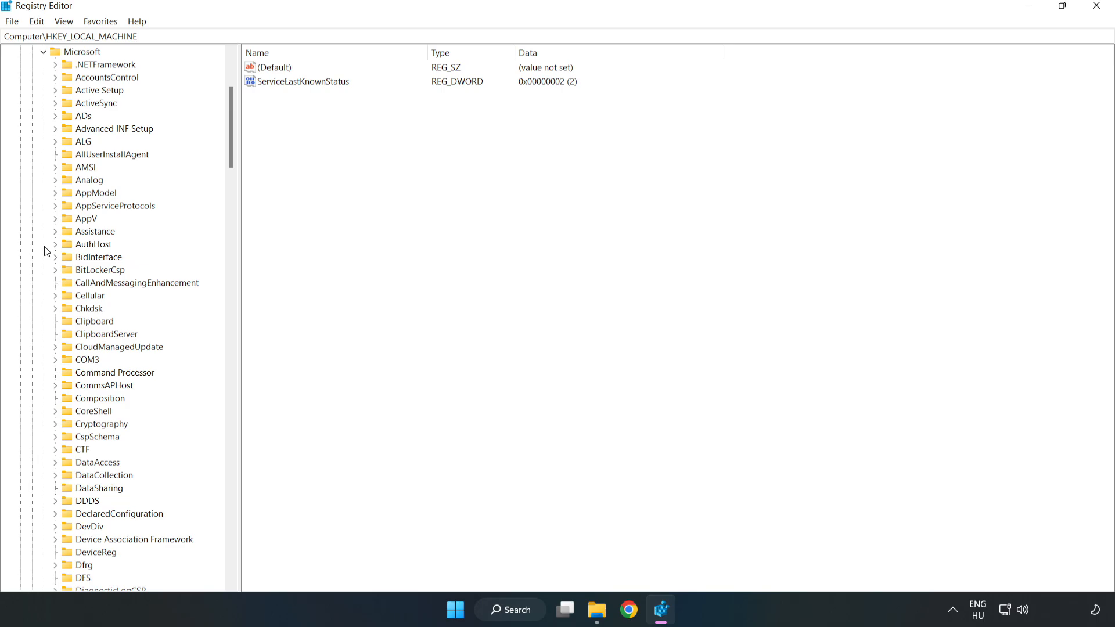
pyautogui.moveTo(176, 186)
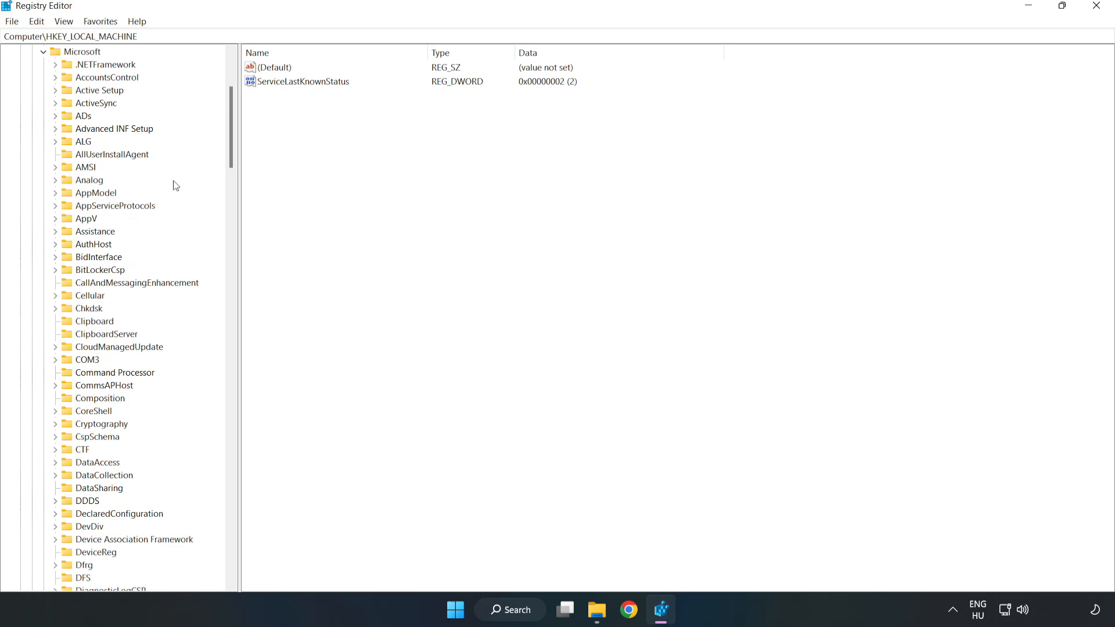
pyautogui.scroll(-3)
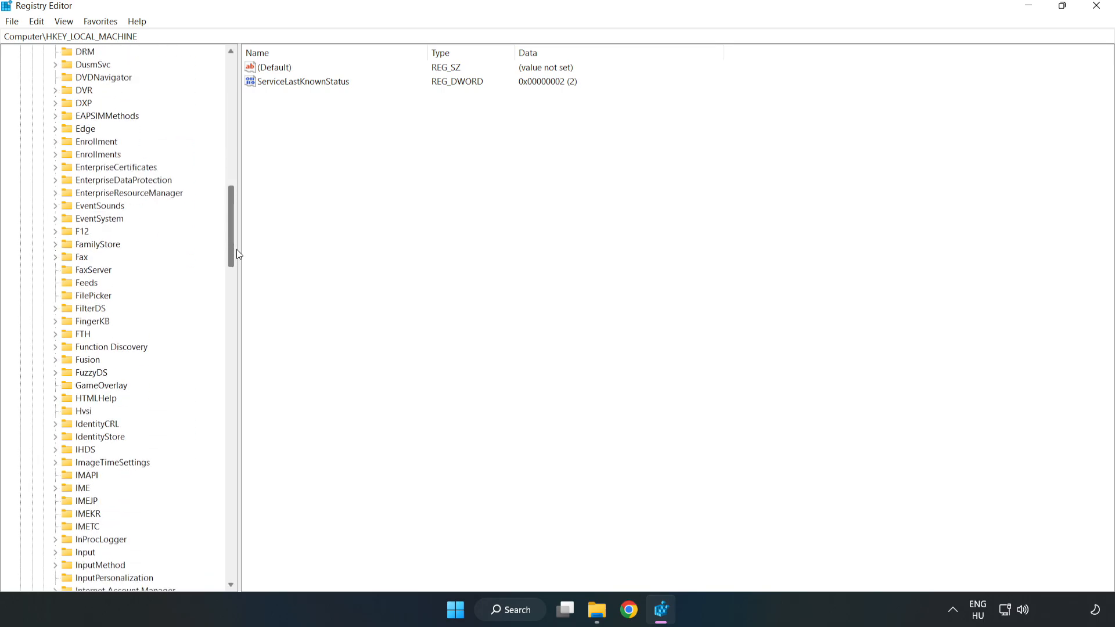
pyautogui.scroll(-3)
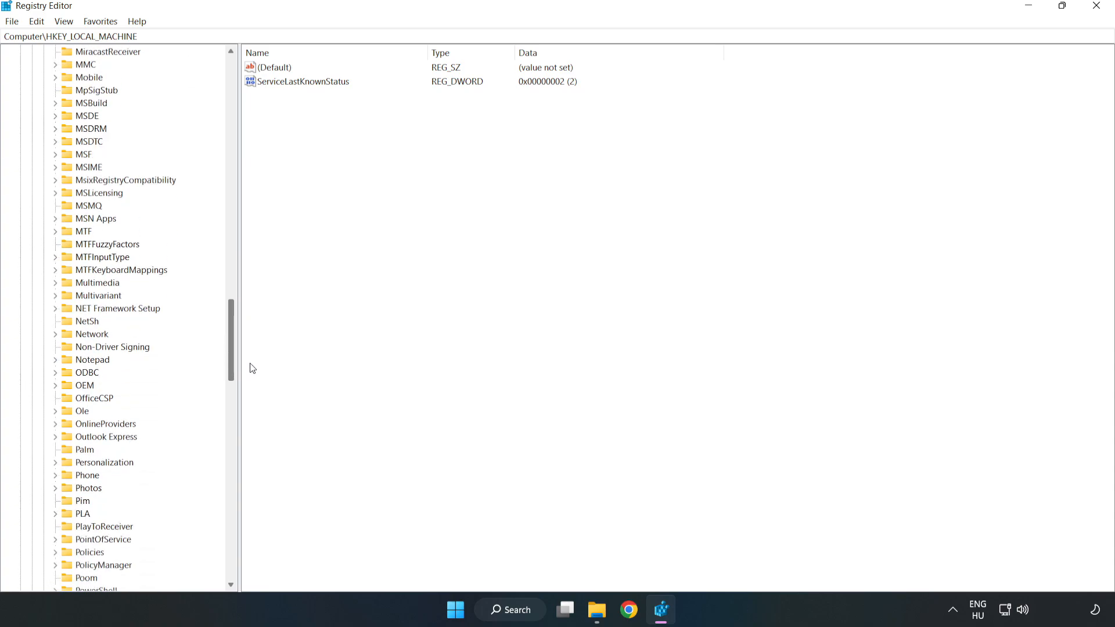
pyautogui.scroll(-3)
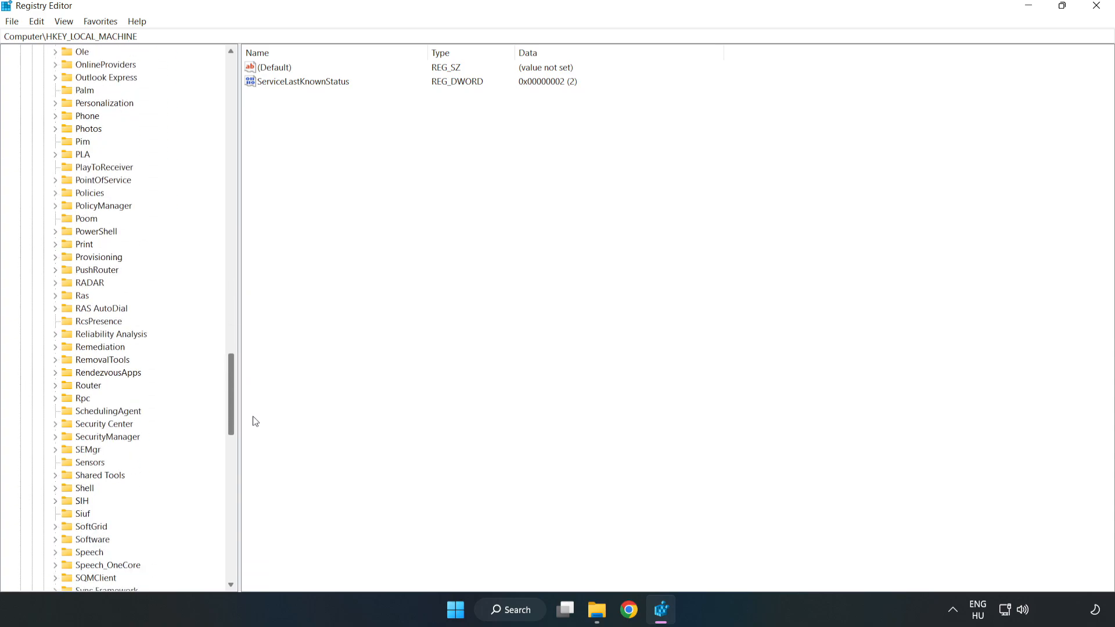
pyautogui.scroll(3)
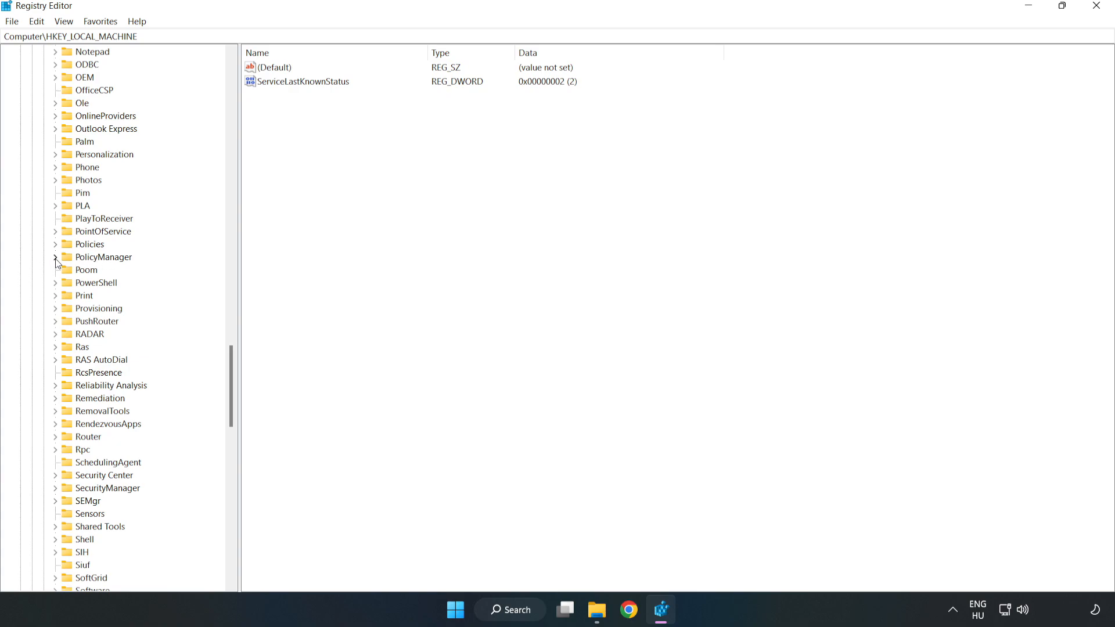
pyautogui.click(56, 257)
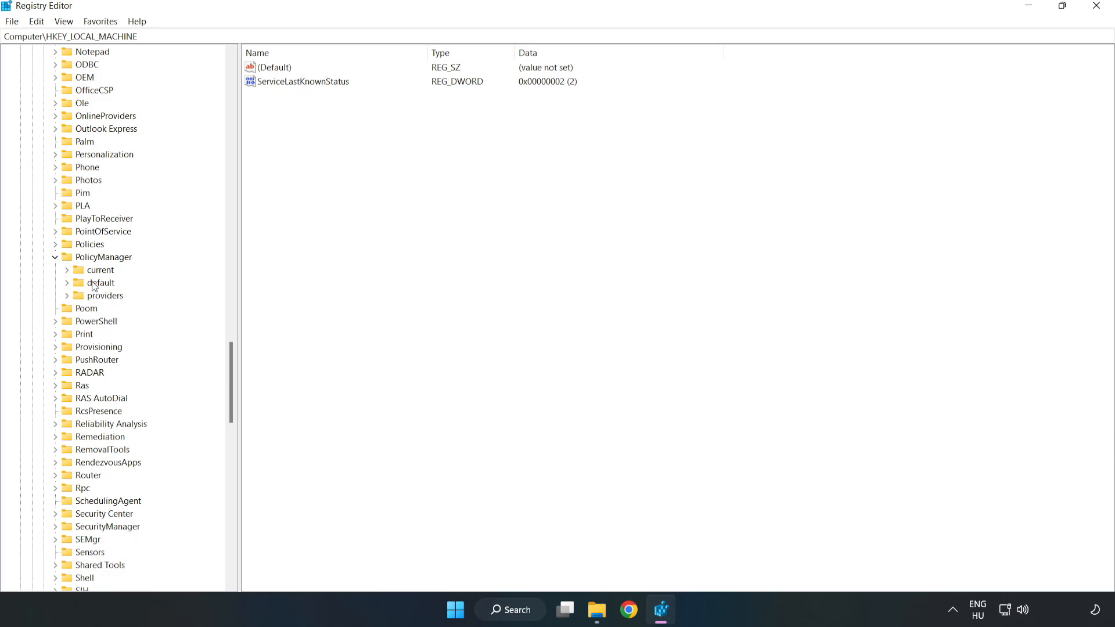
pyautogui.click(66, 282)
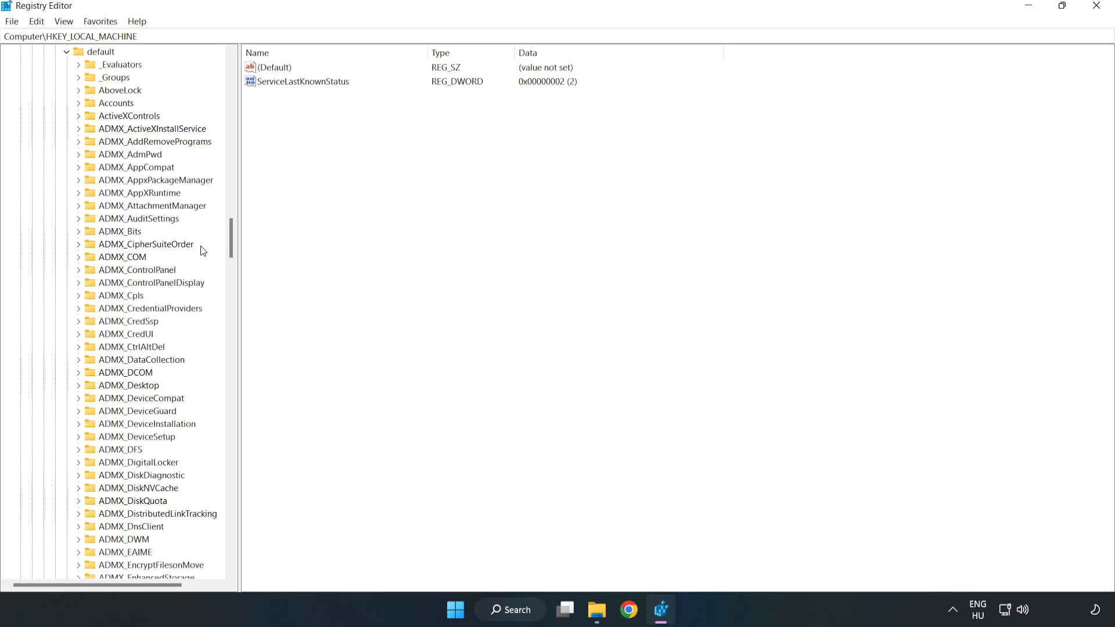
pyautogui.scroll(-3)
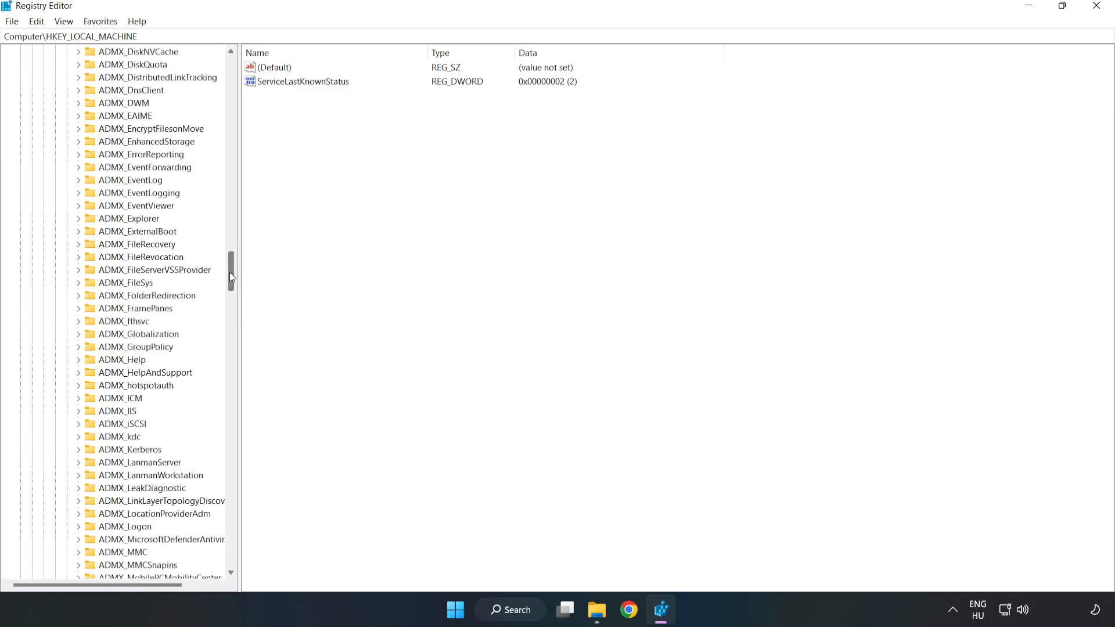
pyautogui.scroll(-3)
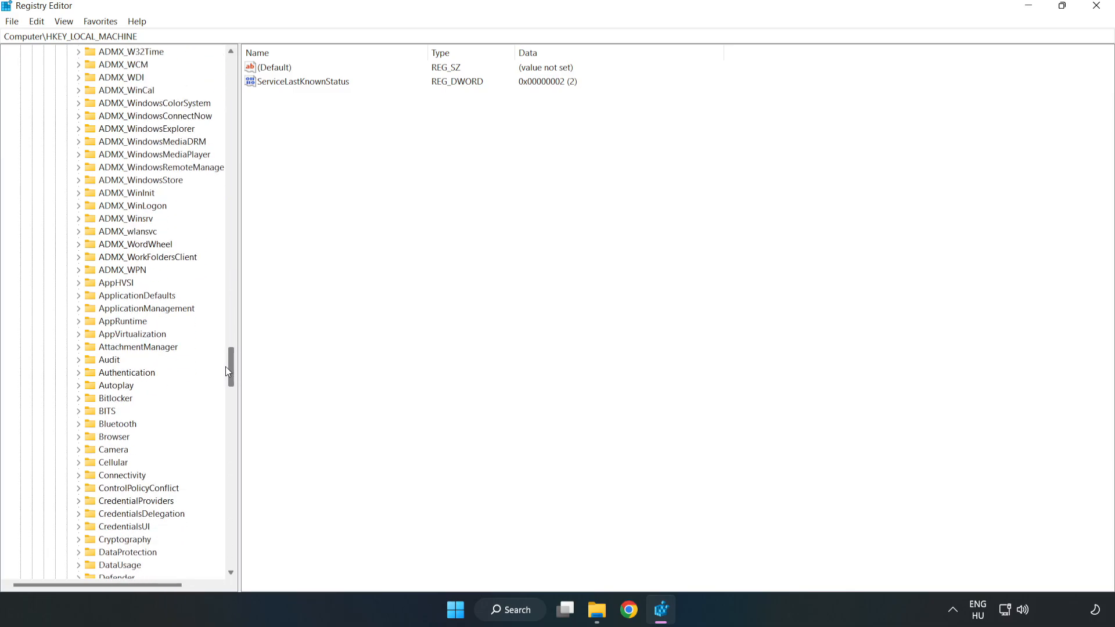
pyautogui.scroll(-3)
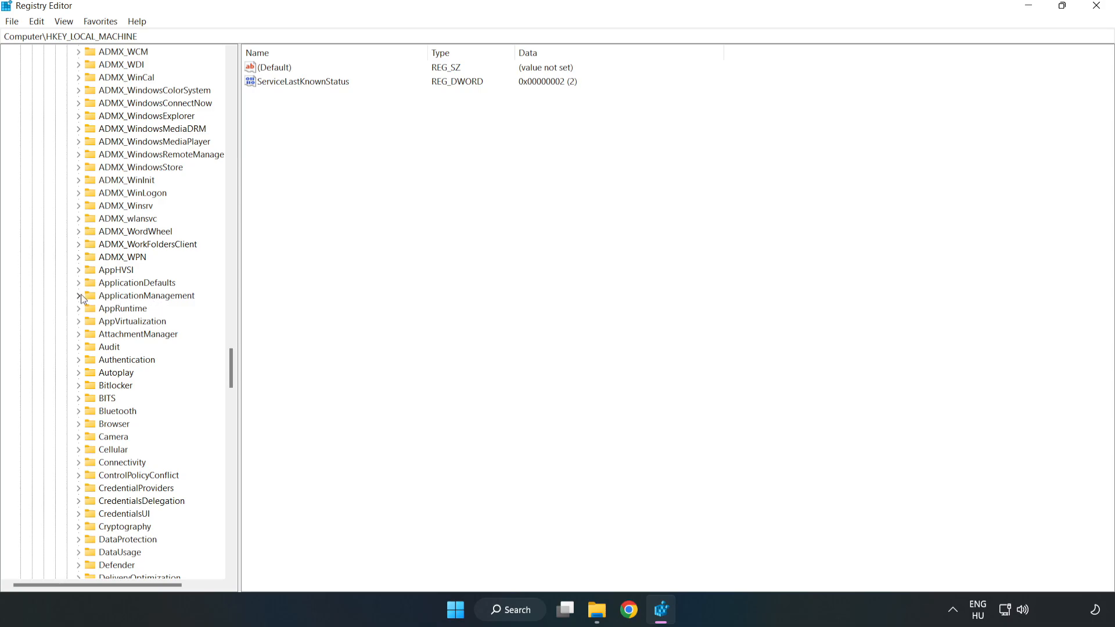
pyautogui.click(79, 296)
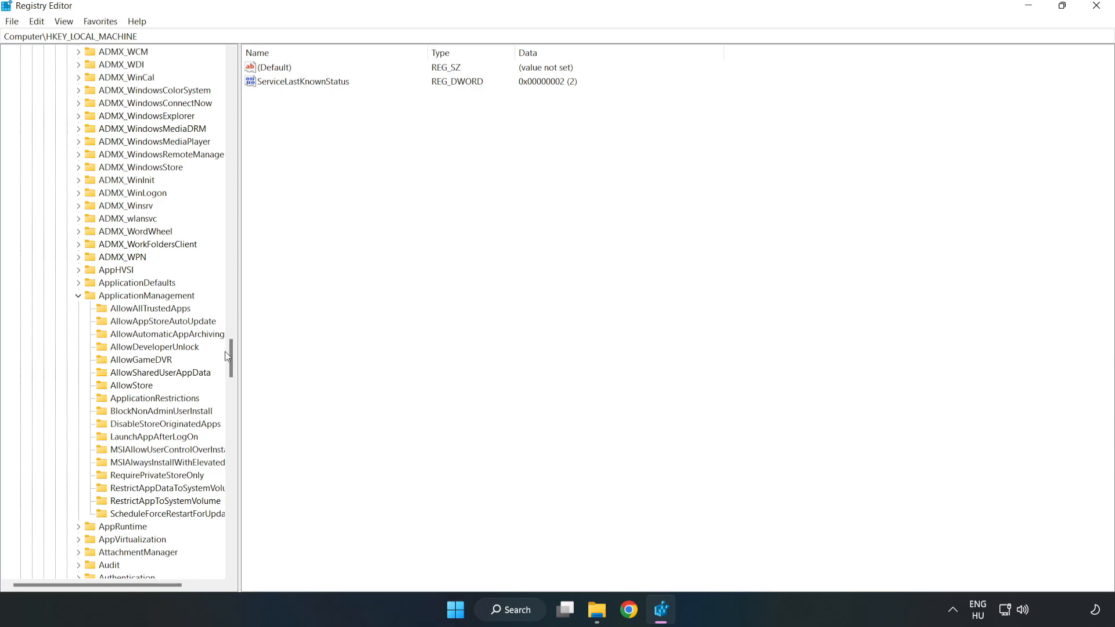
pyautogui.moveTo(121, 362)
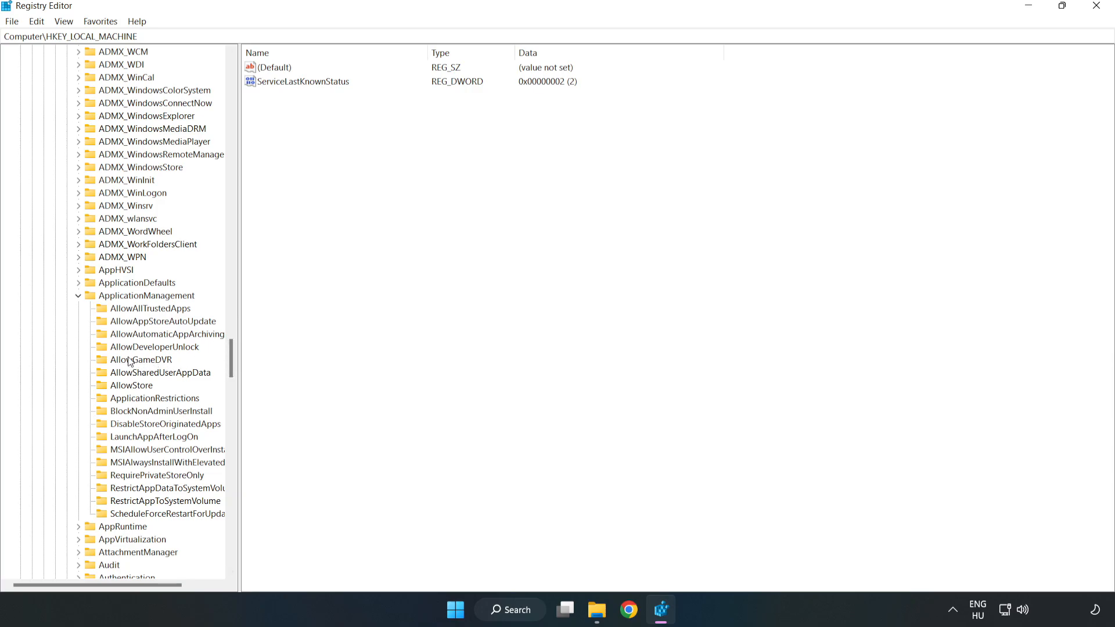
pyautogui.click(139, 360)
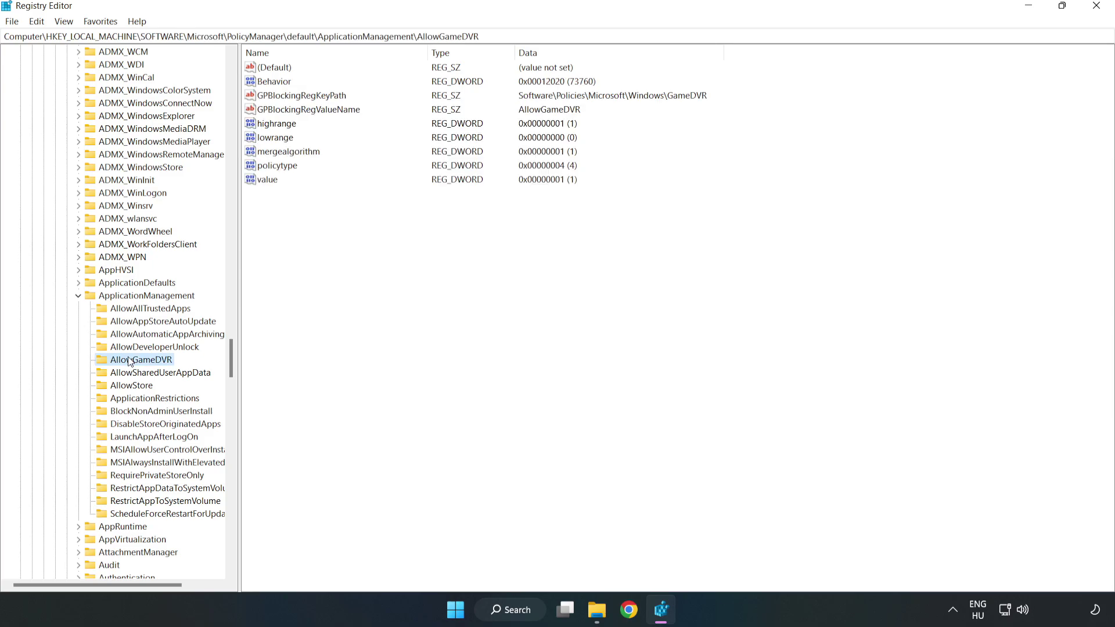
pyautogui.moveTo(274, 216)
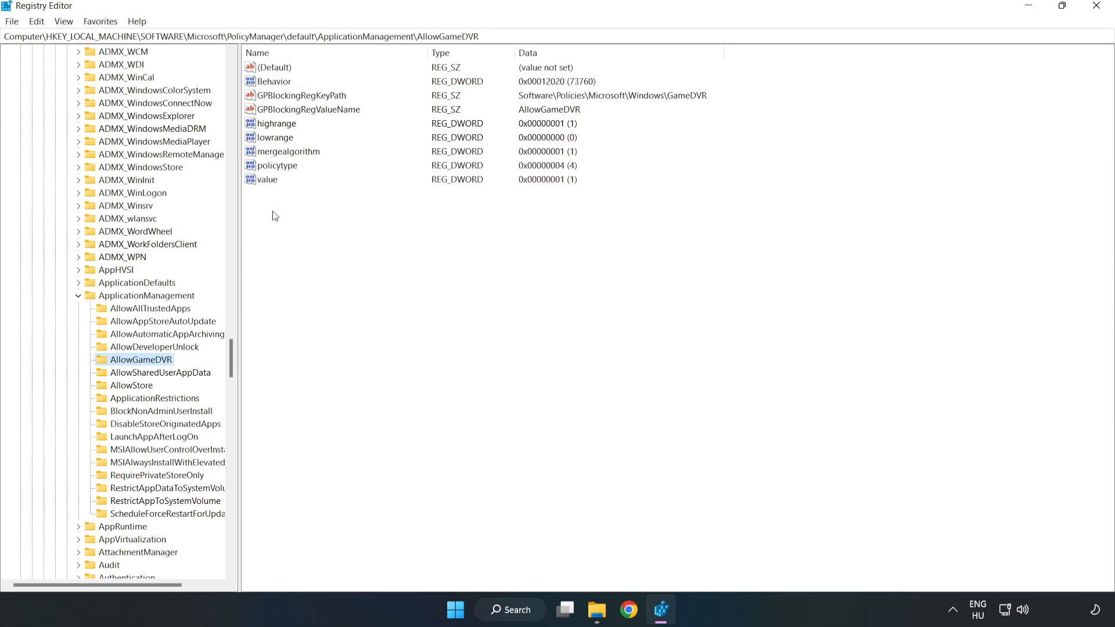
# - Modify AllowGameDVR's value entry, changing its data from 1 to 0
pyautogui.click(268, 179)
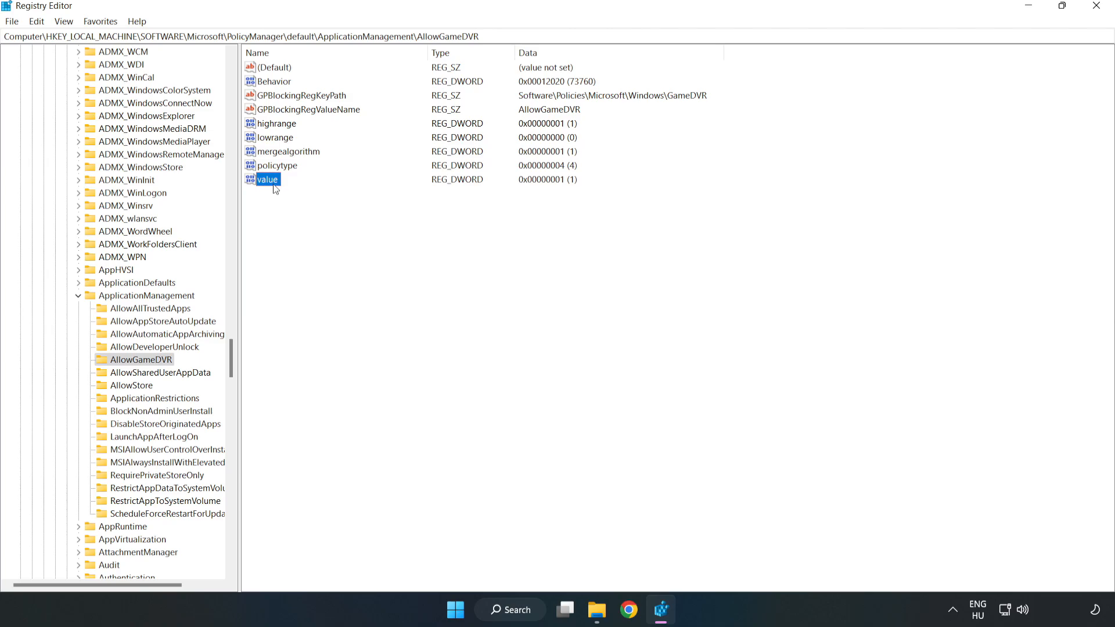
pyautogui.rightClick(267, 179)
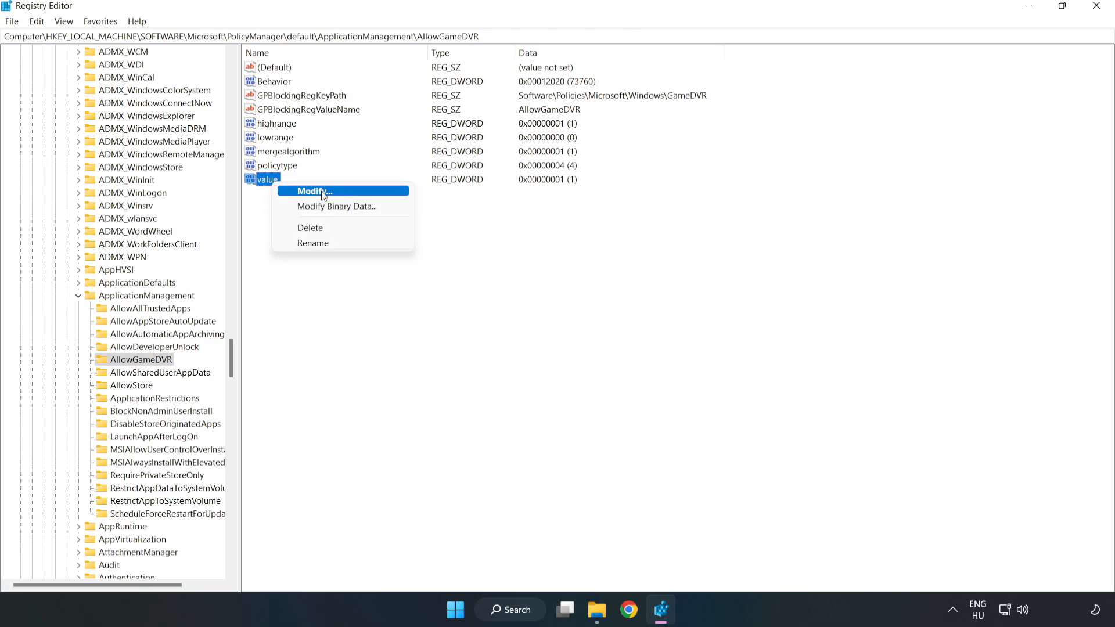
pyautogui.click(313, 192)
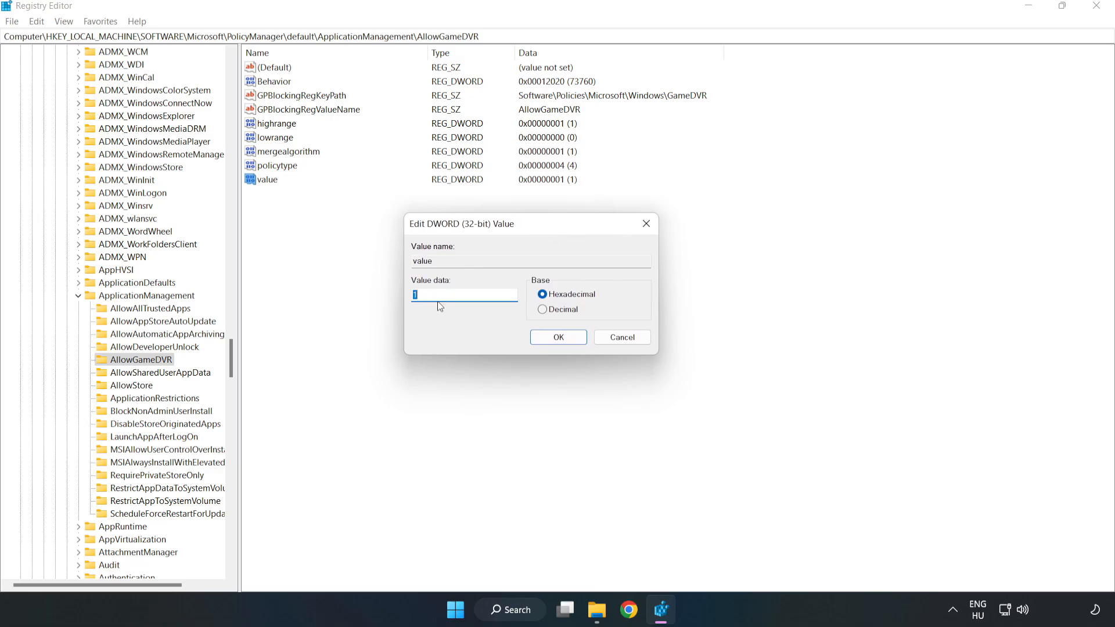
pyautogui.write('0')
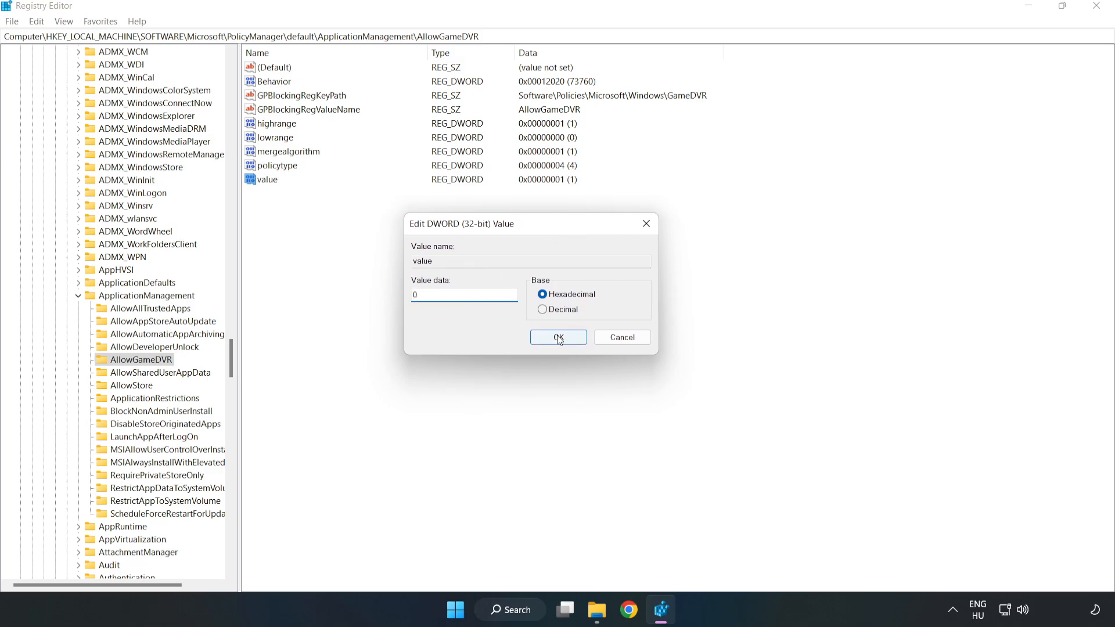
pyautogui.click(559, 337)
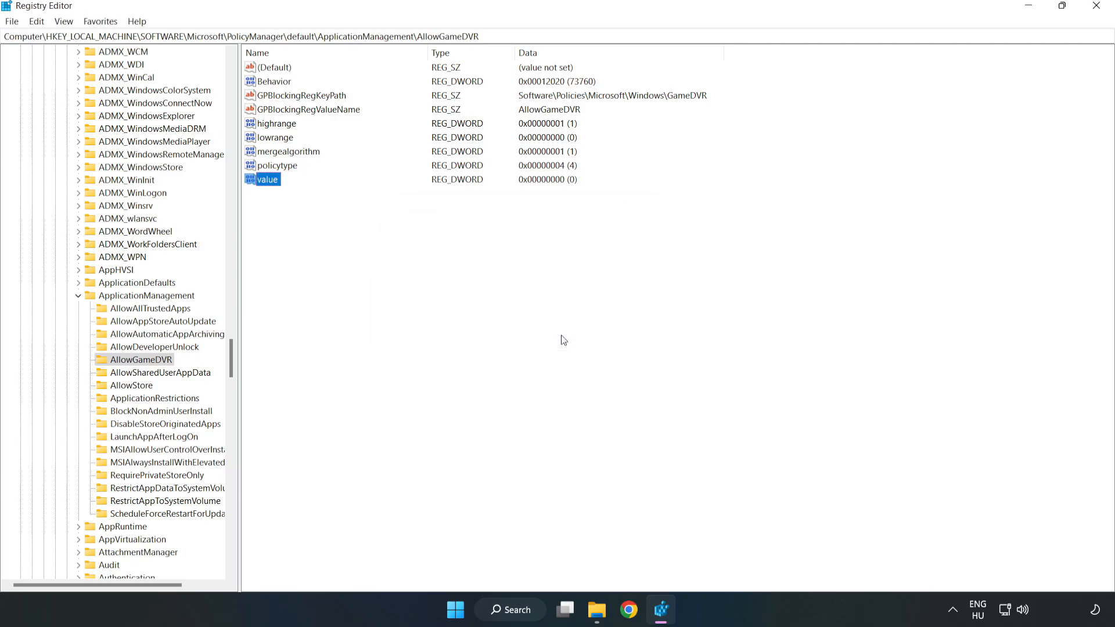
pyautogui.moveTo(1098, 15)
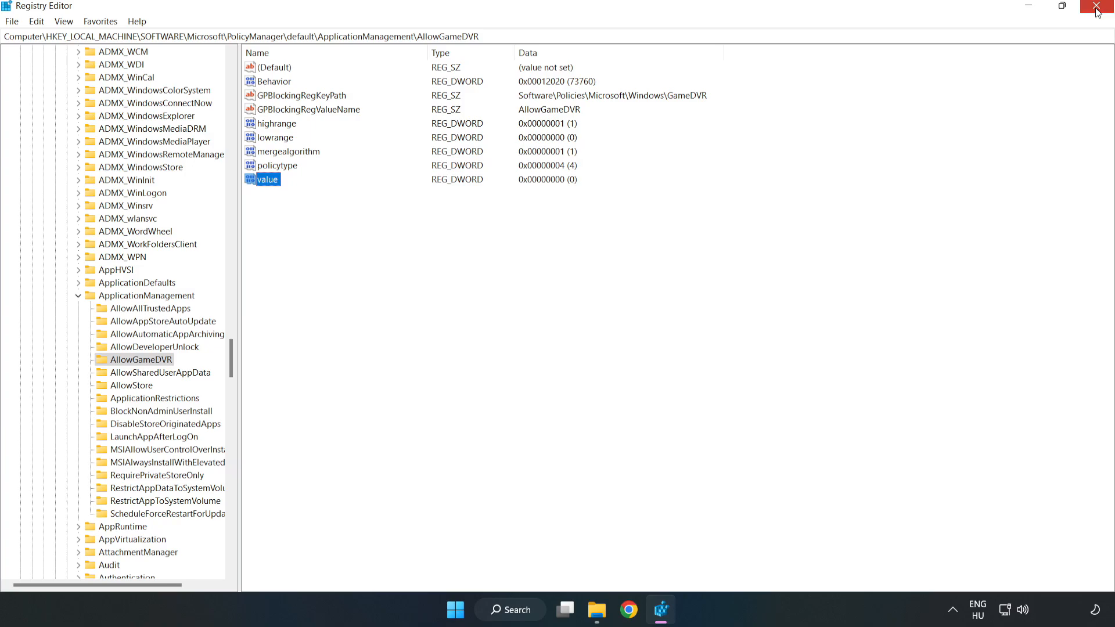
# - Close Registry Editor, return to the DirectX page in Chrome, download dxwebsetup.exe and open it
pyautogui.click(1097, 8)
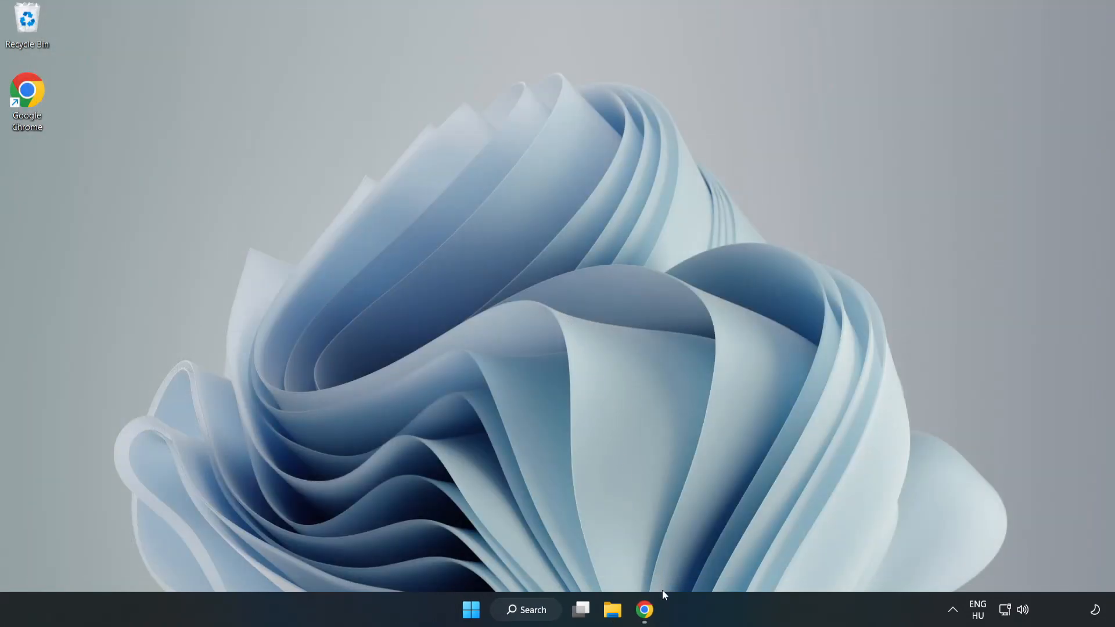
pyautogui.moveTo(645, 610)
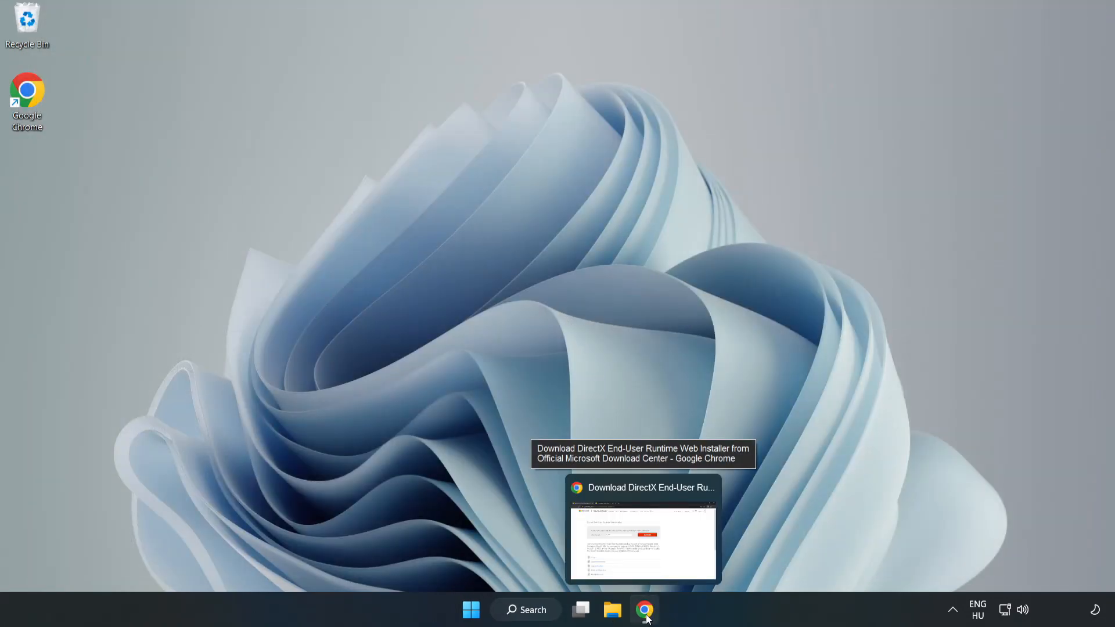
pyautogui.click(643, 526)
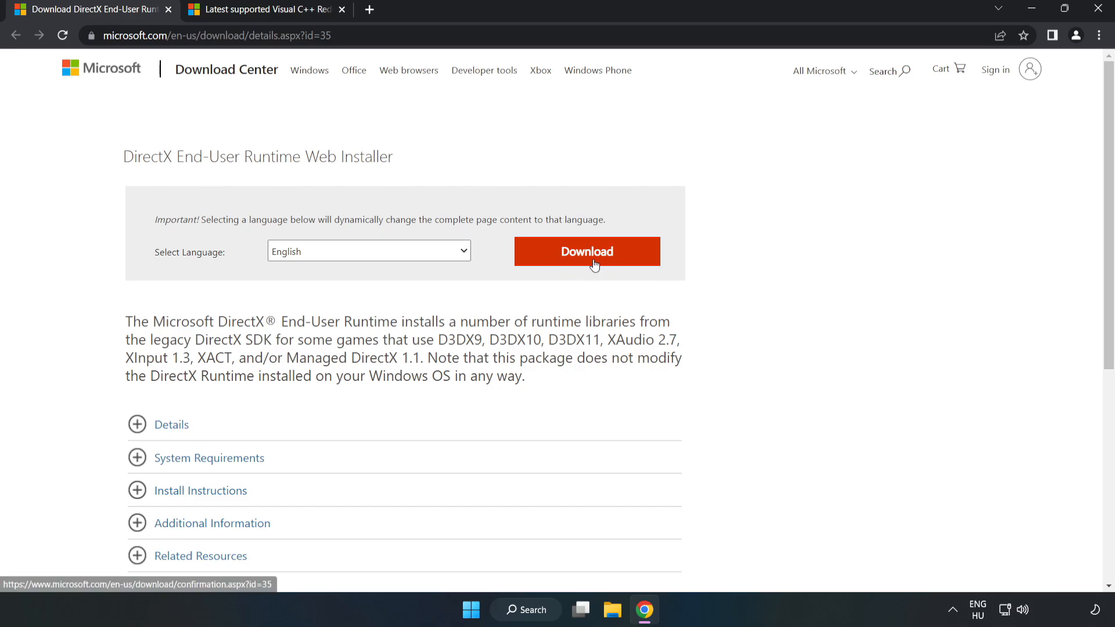
pyautogui.click(586, 251)
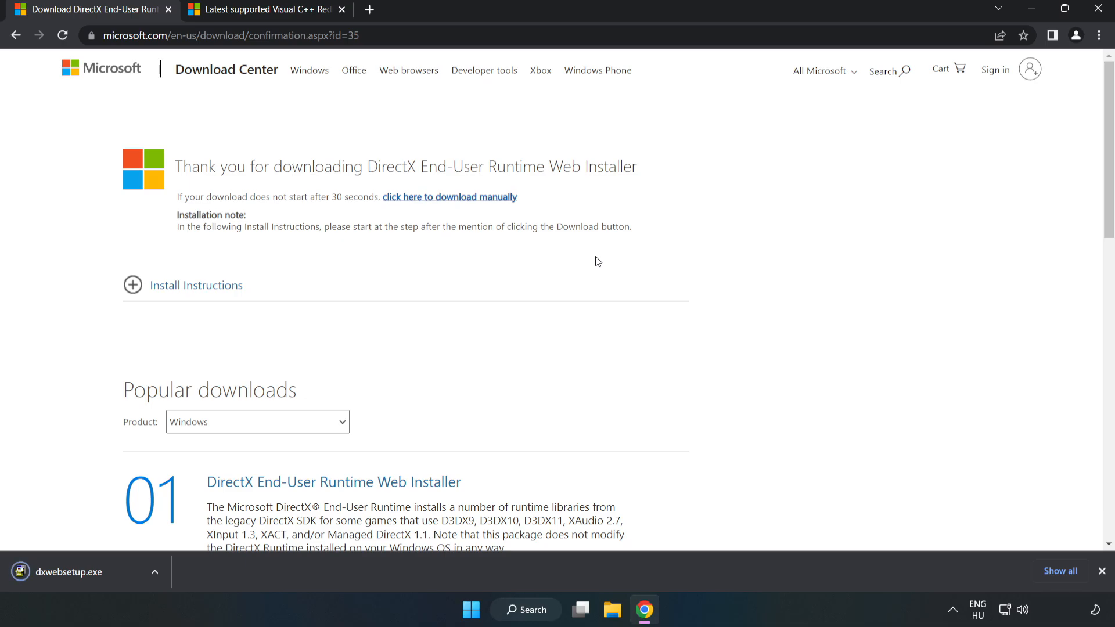
pyautogui.moveTo(90, 577)
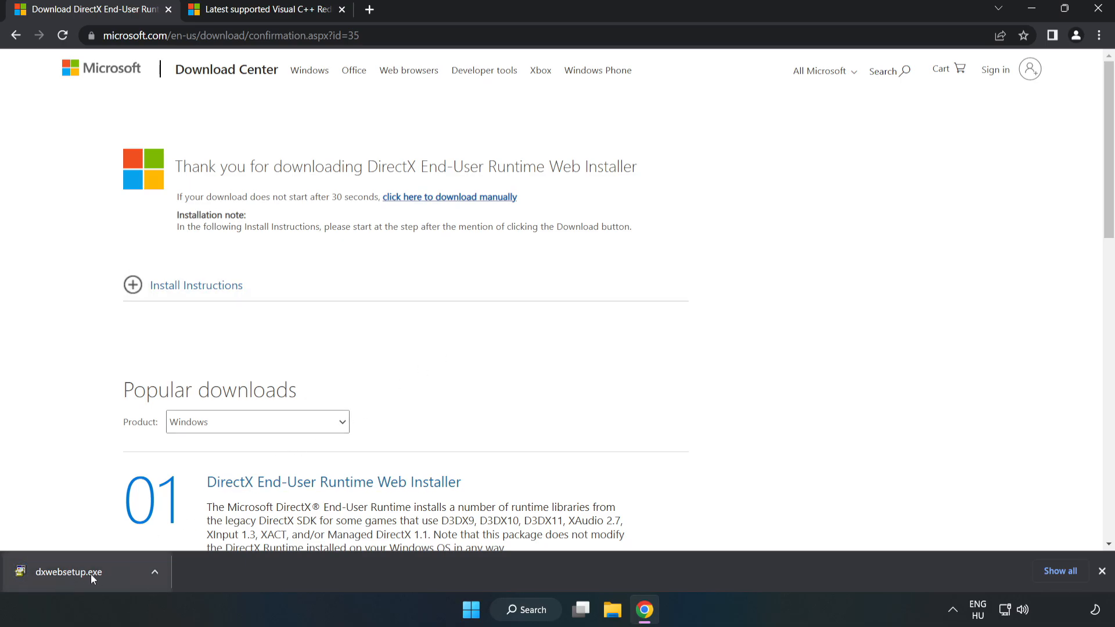
pyautogui.click(68, 572)
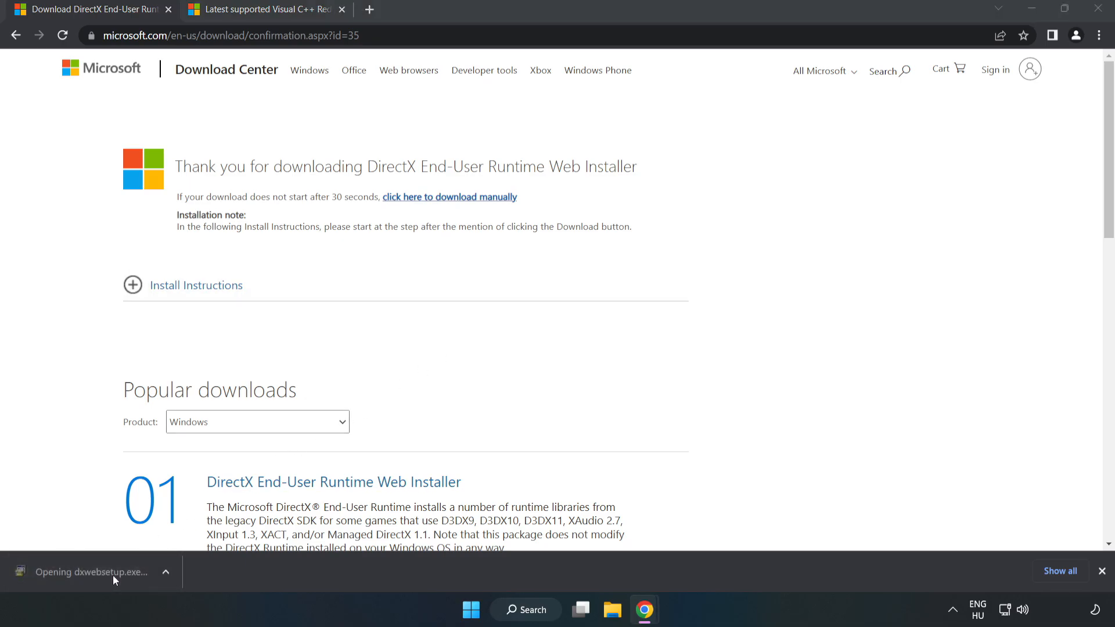
pyautogui.moveTo(114, 572)
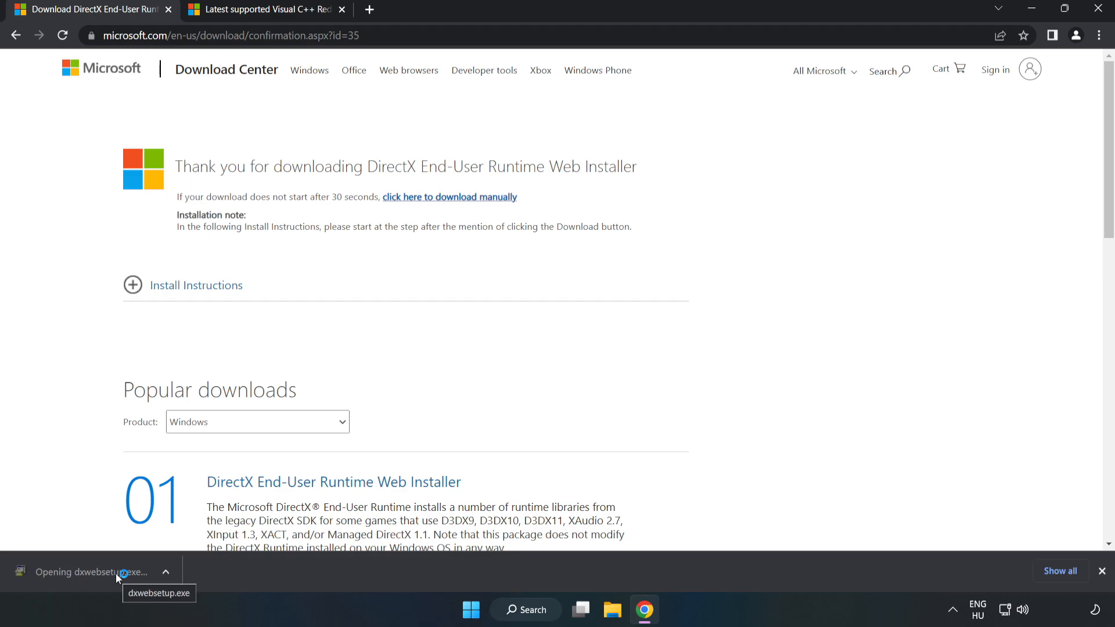
# - Run DirectX setup accepting the license and declining the Bing Bar; it reports nothing to install, then finish
pyautogui.click(90, 572)
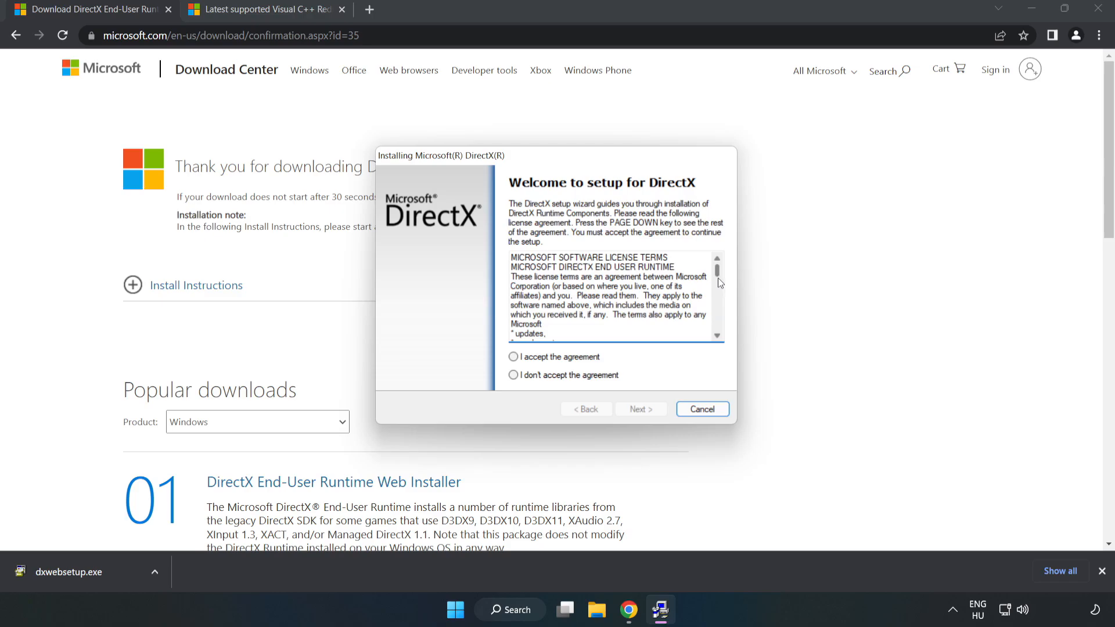
pyautogui.click(512, 357)
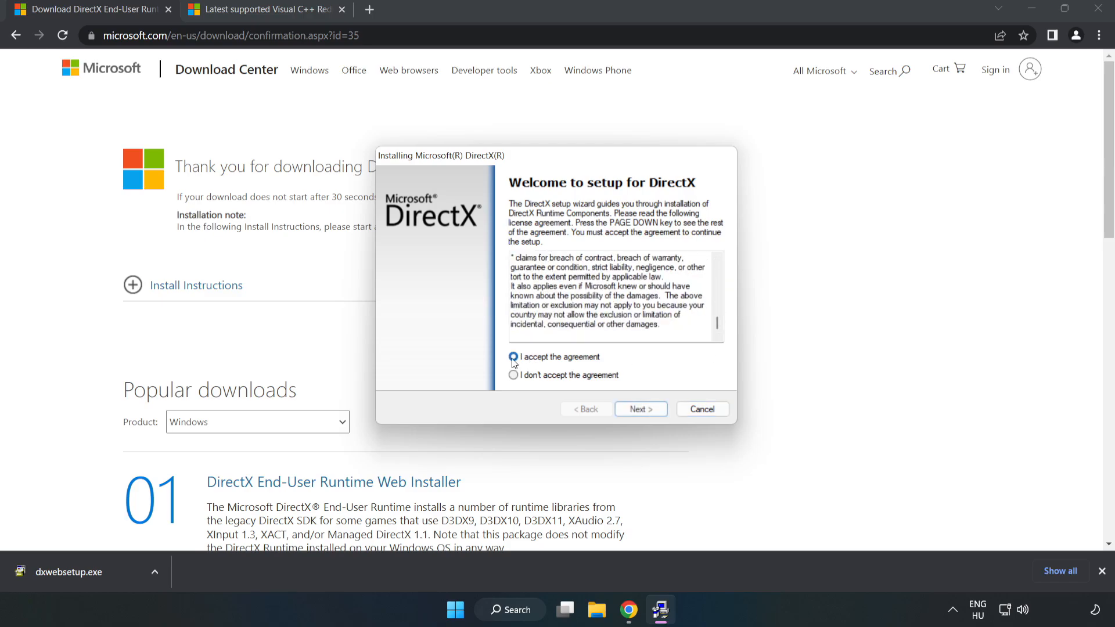
pyautogui.click(512, 357)
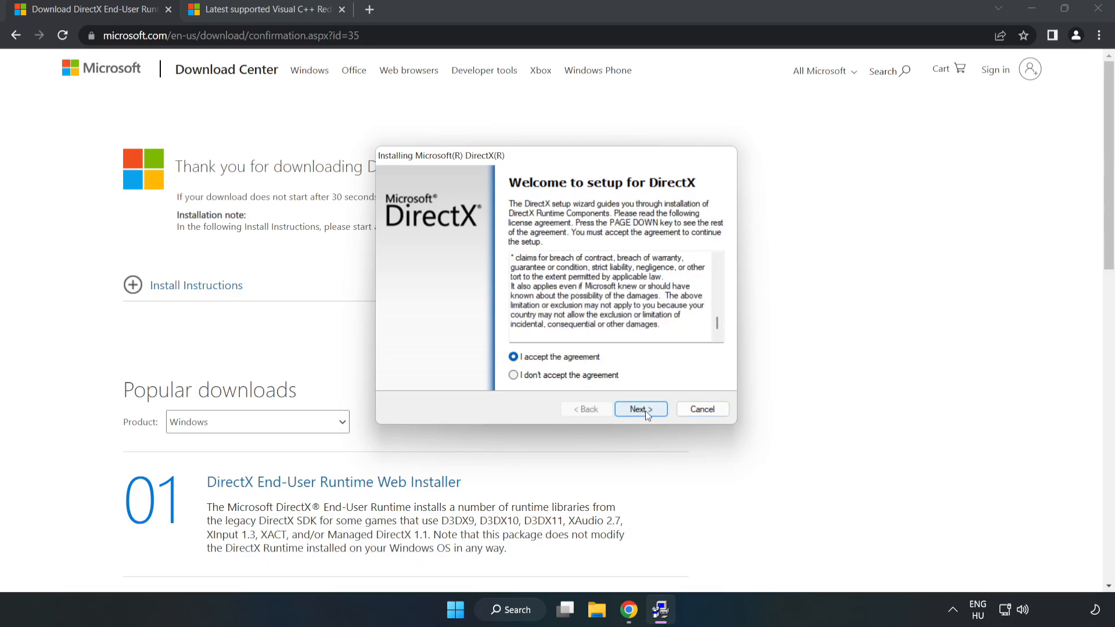
pyautogui.click(639, 409)
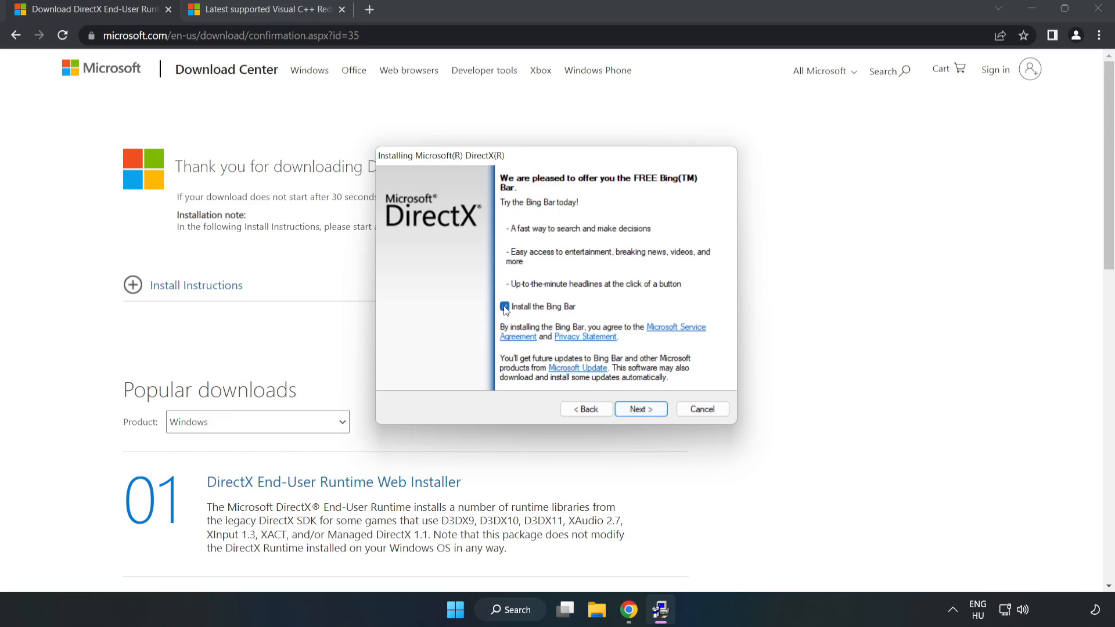
pyautogui.click(504, 305)
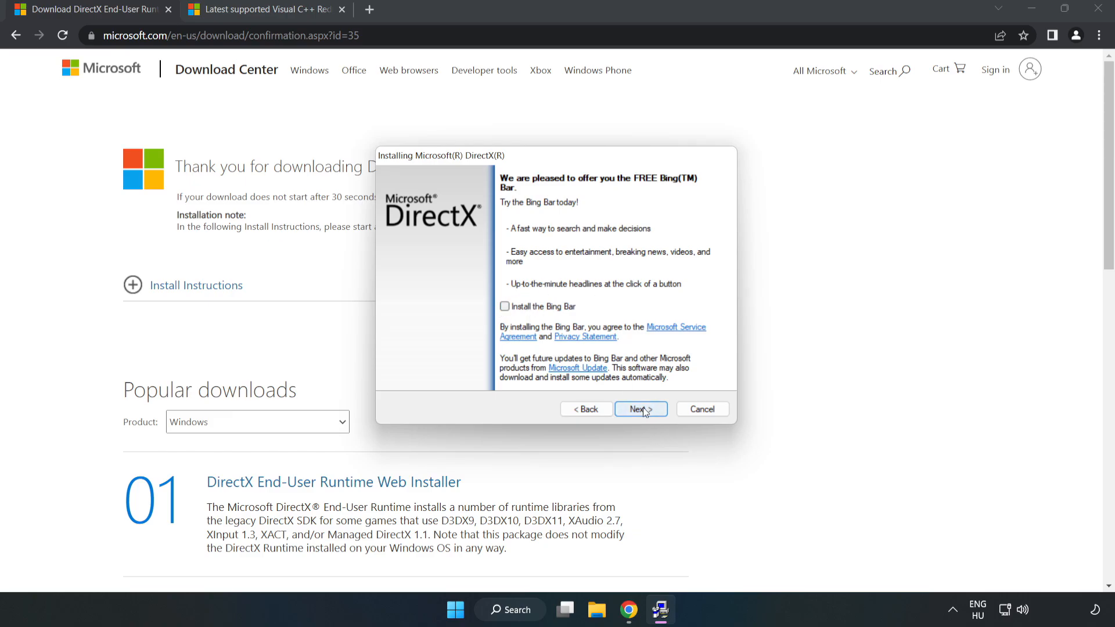
pyautogui.click(639, 409)
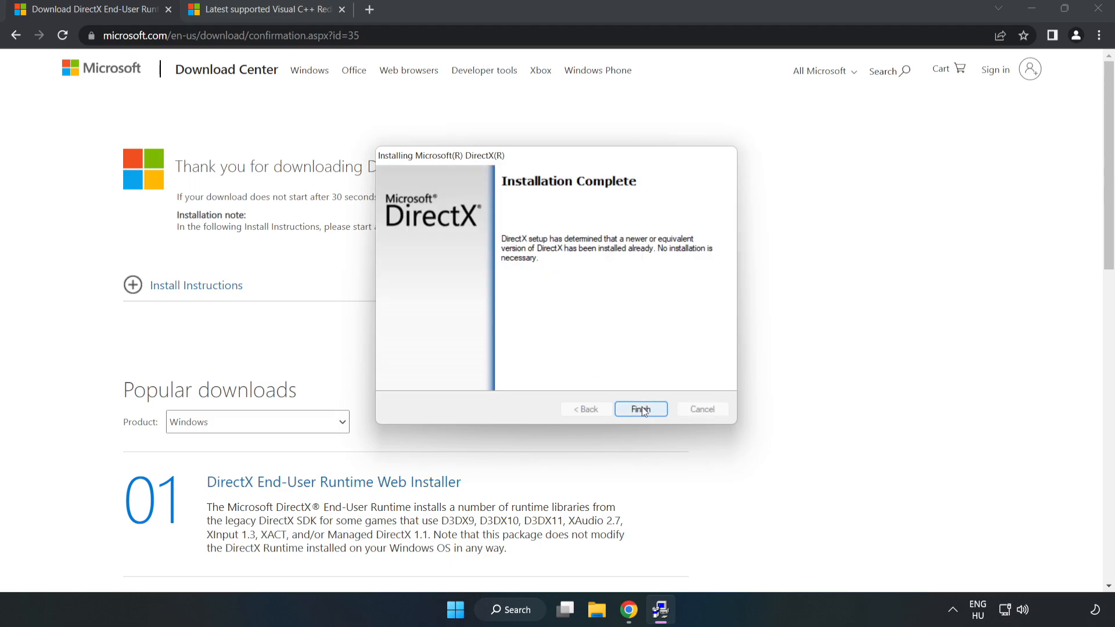
pyautogui.click(638, 409)
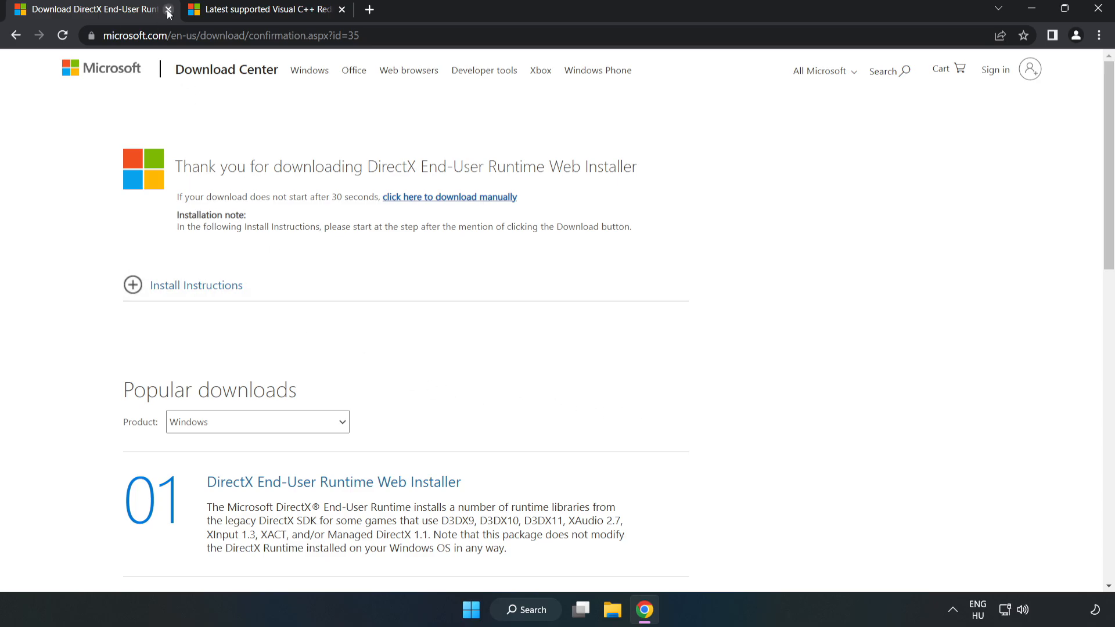
# - Close the DirectX tab, download the x64 and x86 Visual C++ redistributables, and open VC_redist.arm64.exe
pyautogui.click(167, 14)
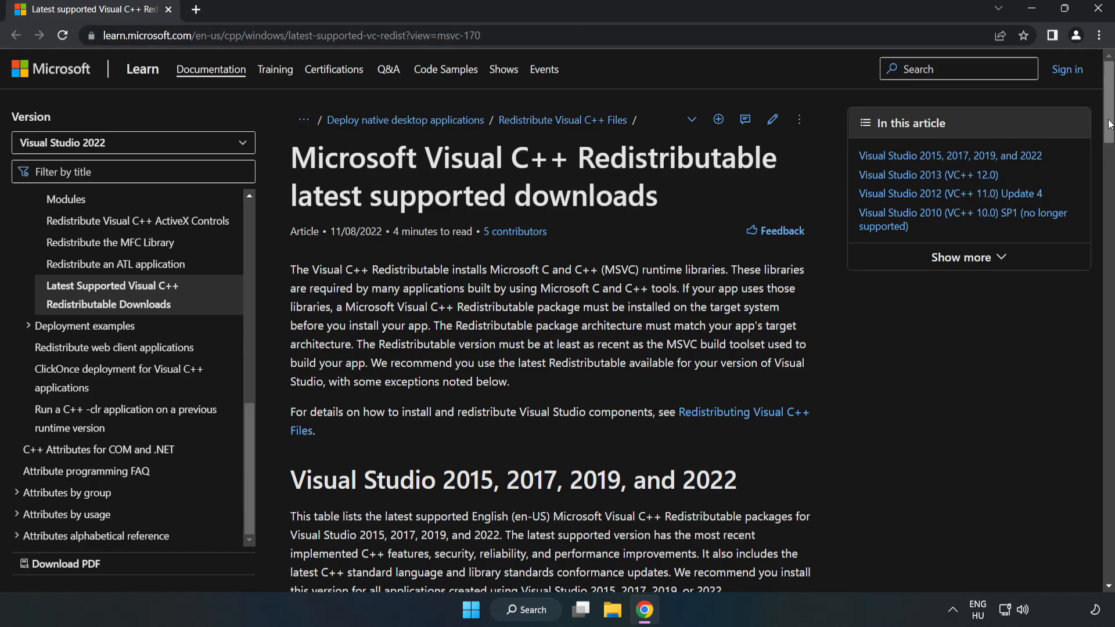
pyautogui.scroll(-3)
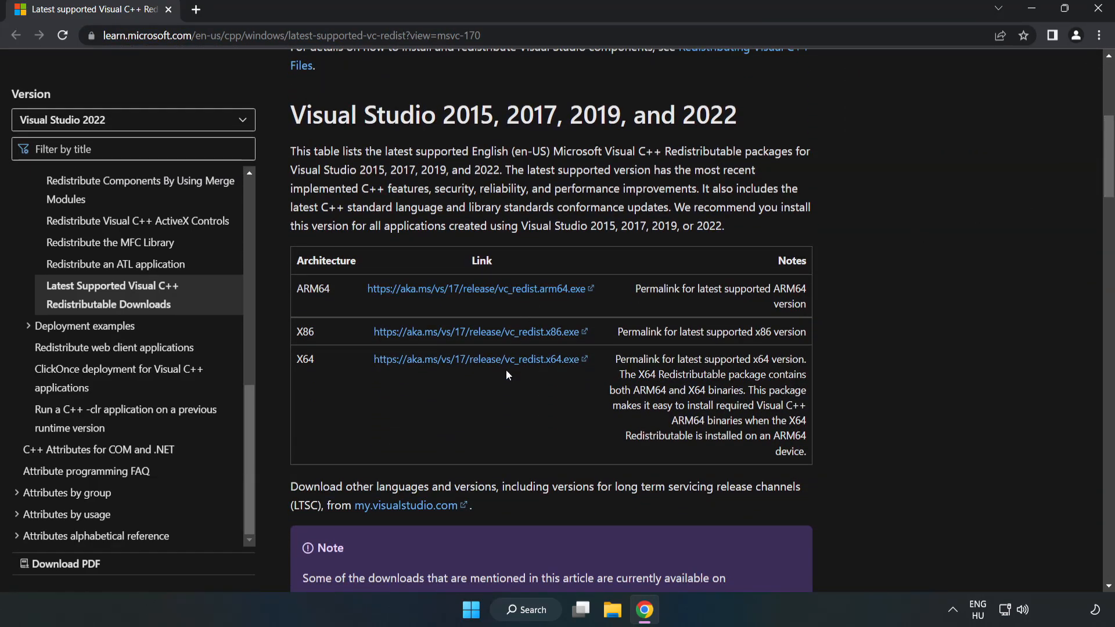
pyautogui.click(480, 332)
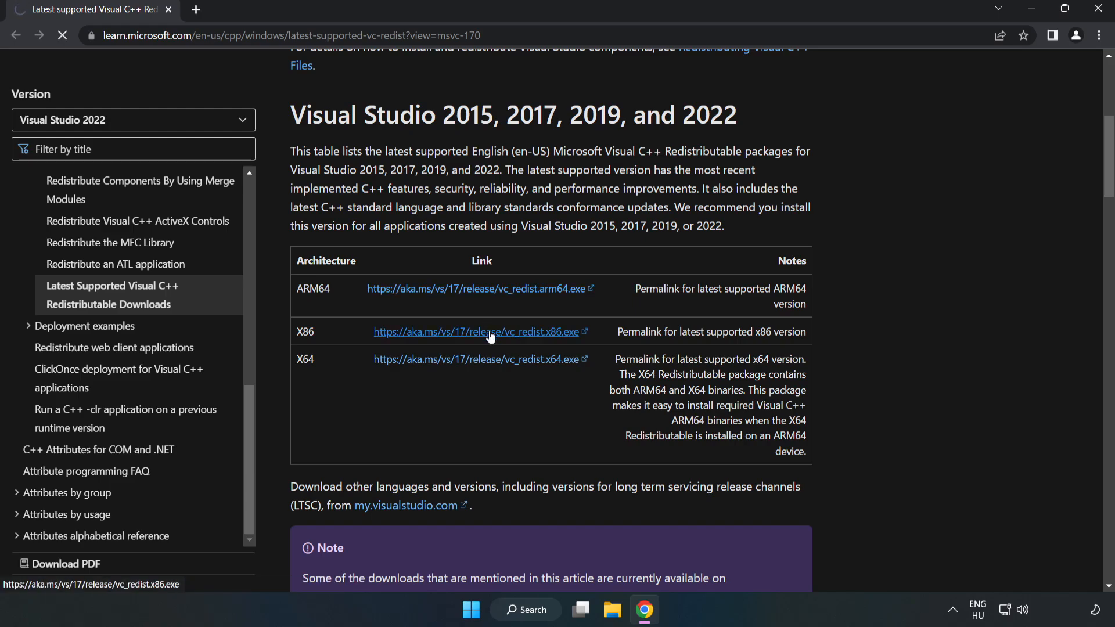
pyautogui.click(475, 331)
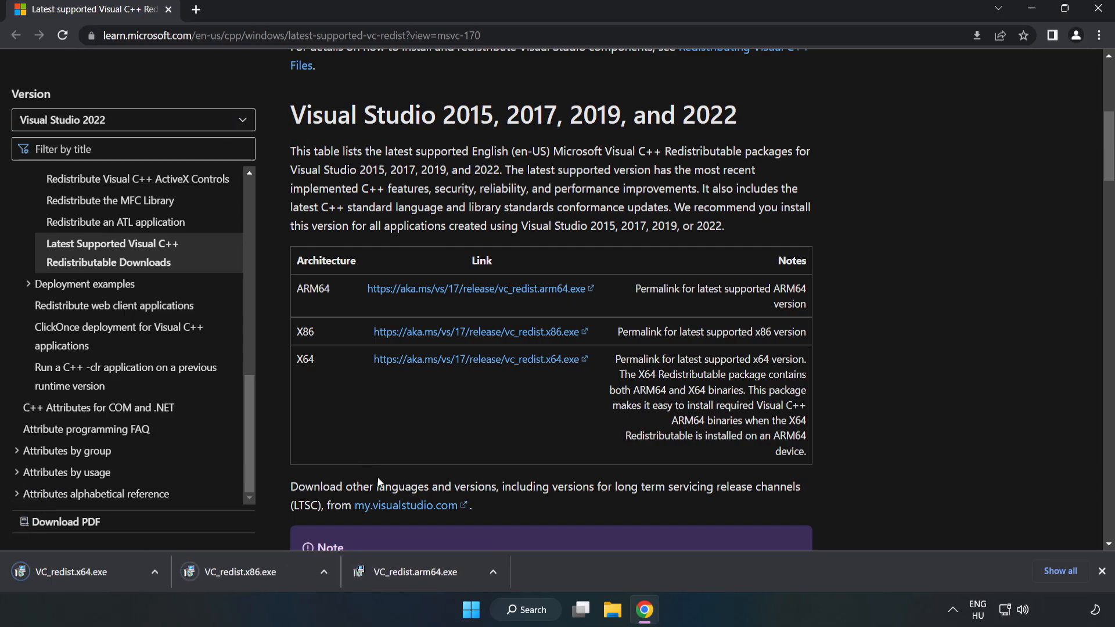
pyautogui.click(419, 572)
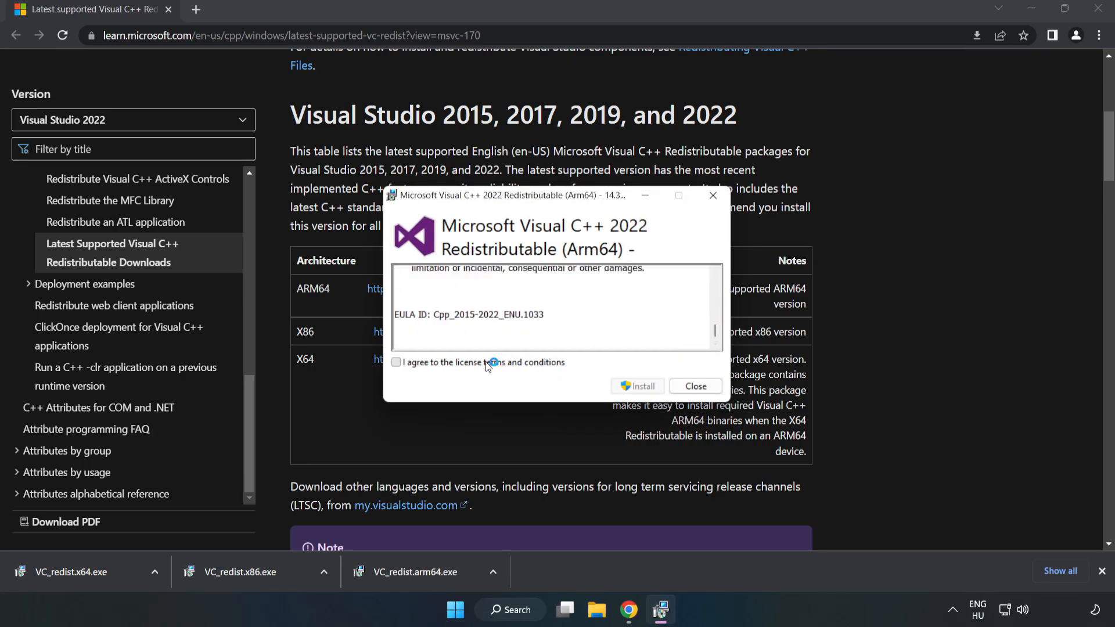
# - Attempt the ARM64 redistributable install, which fails as unsupported, and dismiss the failure
pyautogui.click(396, 363)
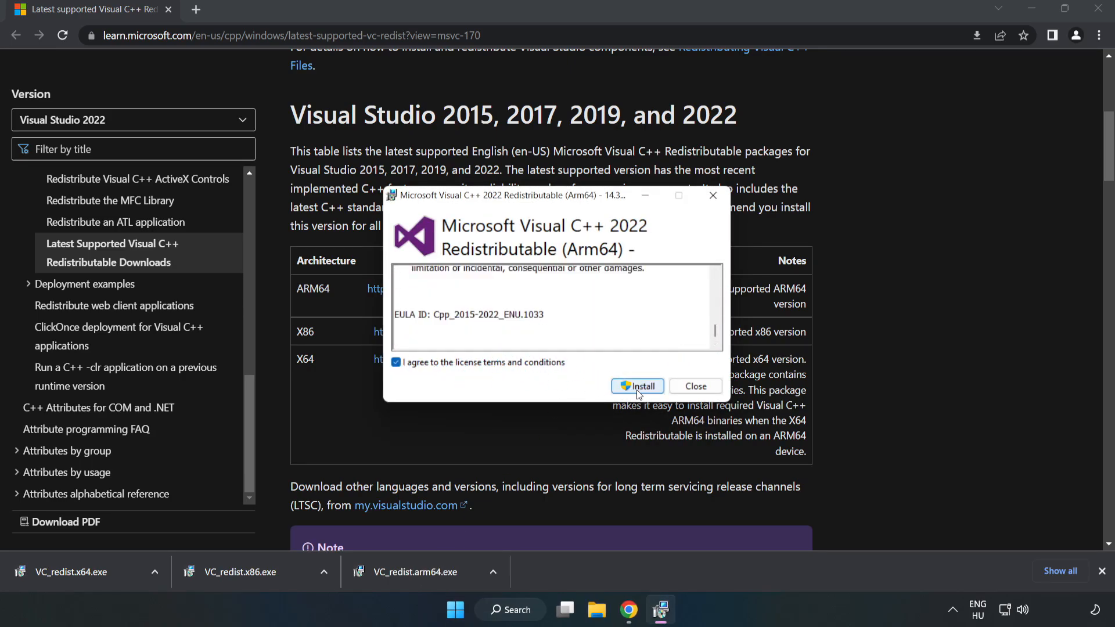
pyautogui.click(638, 386)
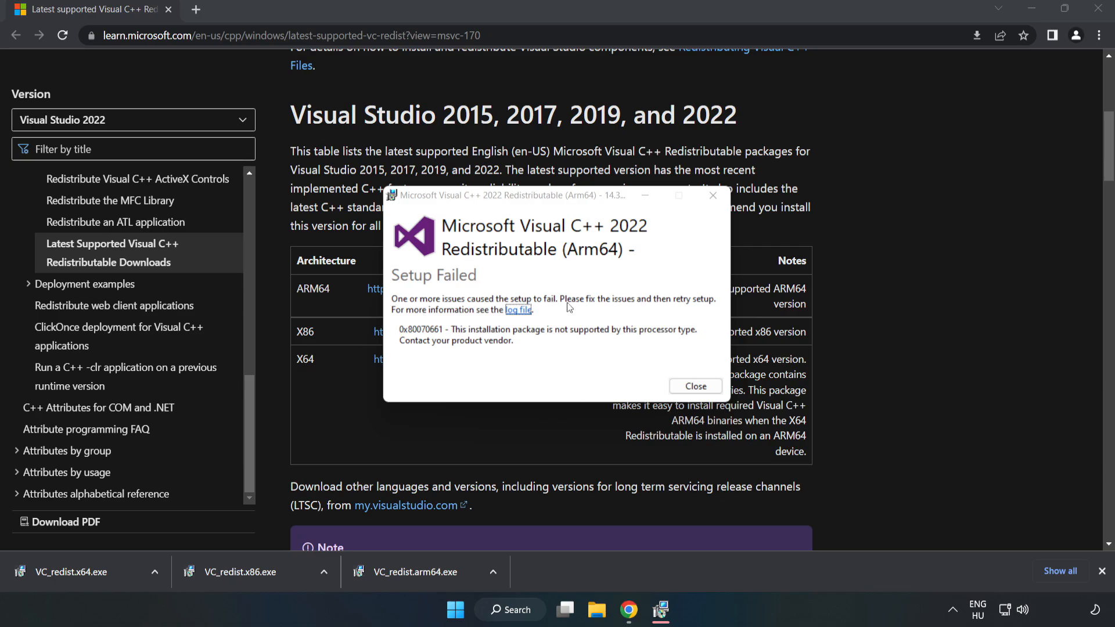
pyautogui.moveTo(694, 386)
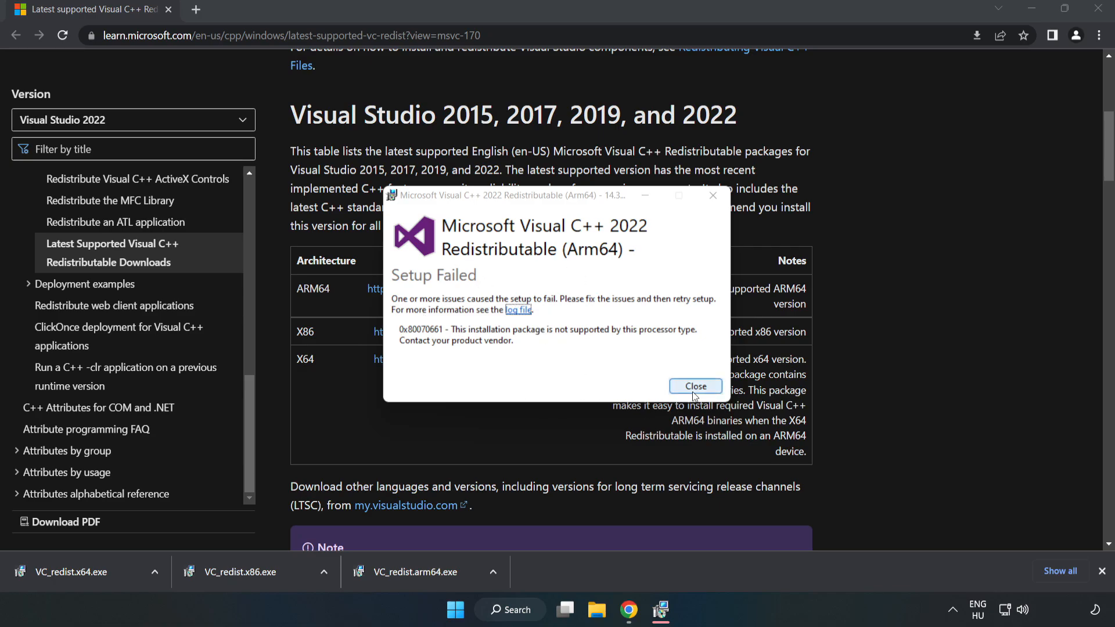
pyautogui.click(695, 385)
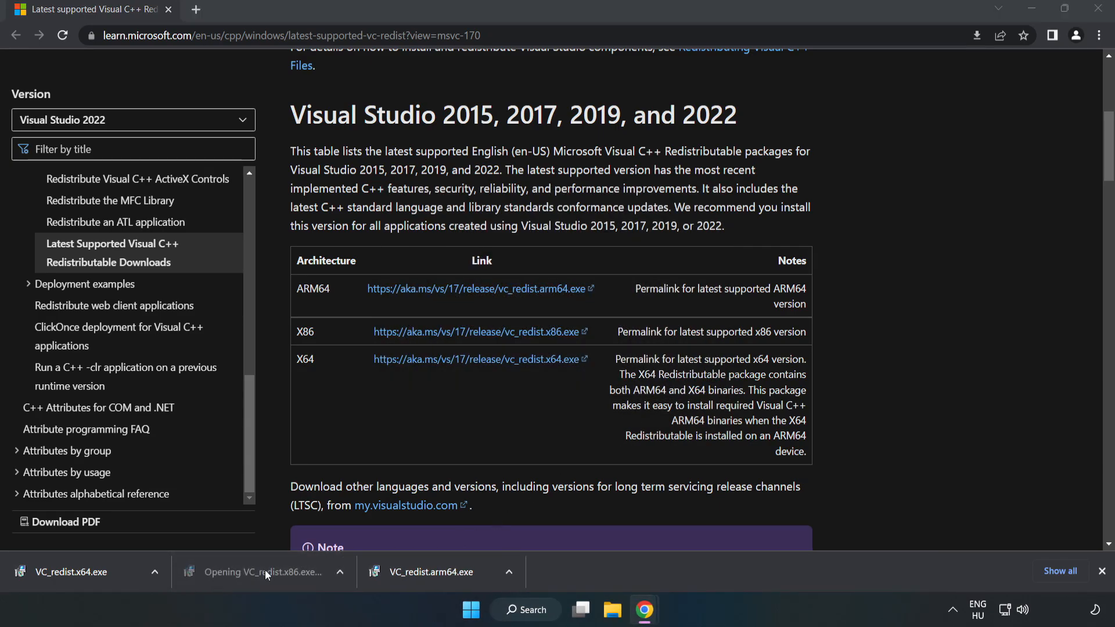
# - Install the x86 and x64 Visual C++ redistributables successfully and close their setup windows without restarting
pyautogui.click(264, 571)
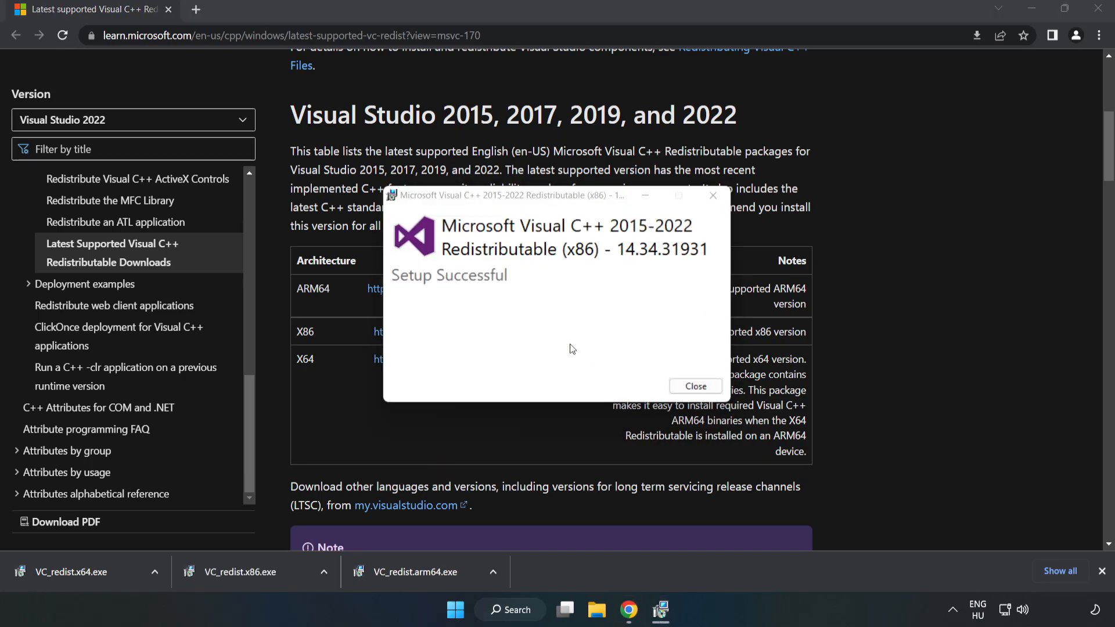
pyautogui.click(695, 386)
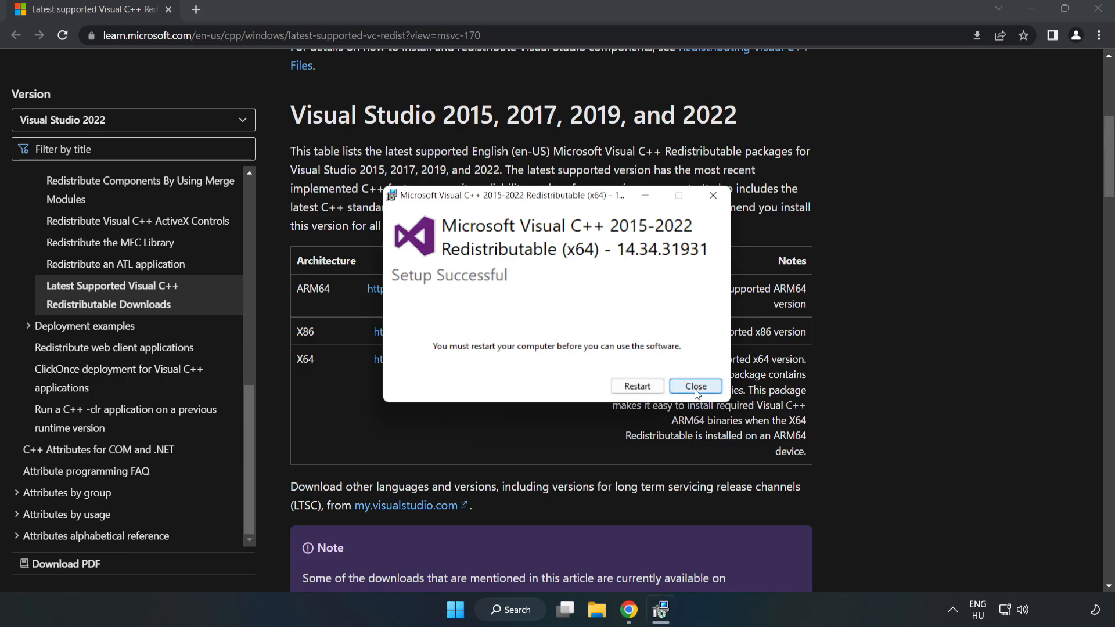
pyautogui.click(695, 386)
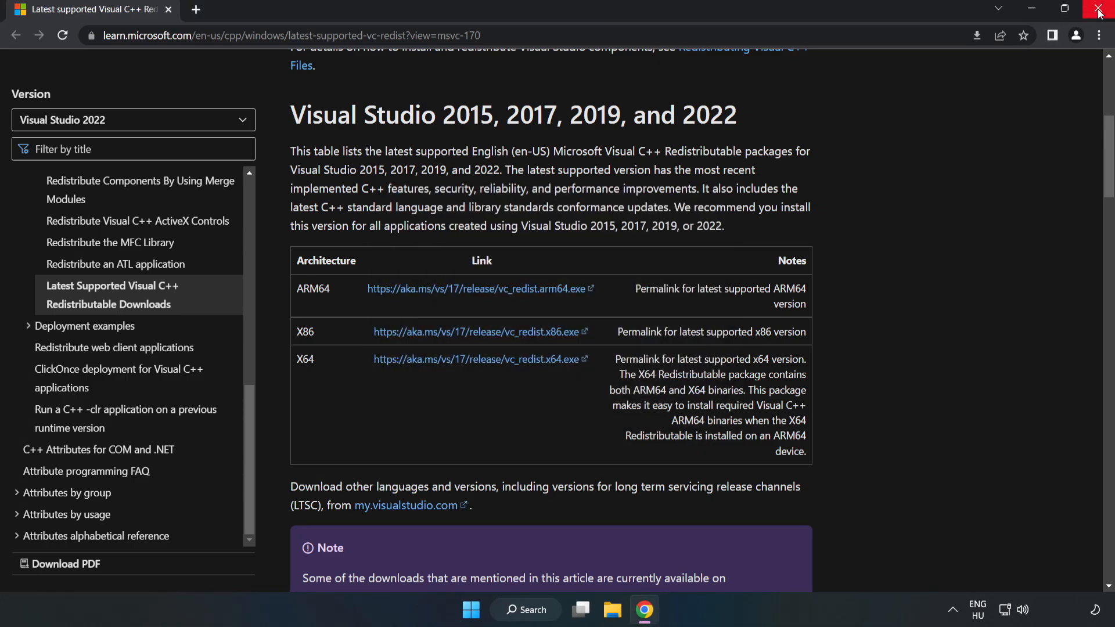
# - Close Chrome and show the Start menu power options with Restart available
pyautogui.click(1098, 8)
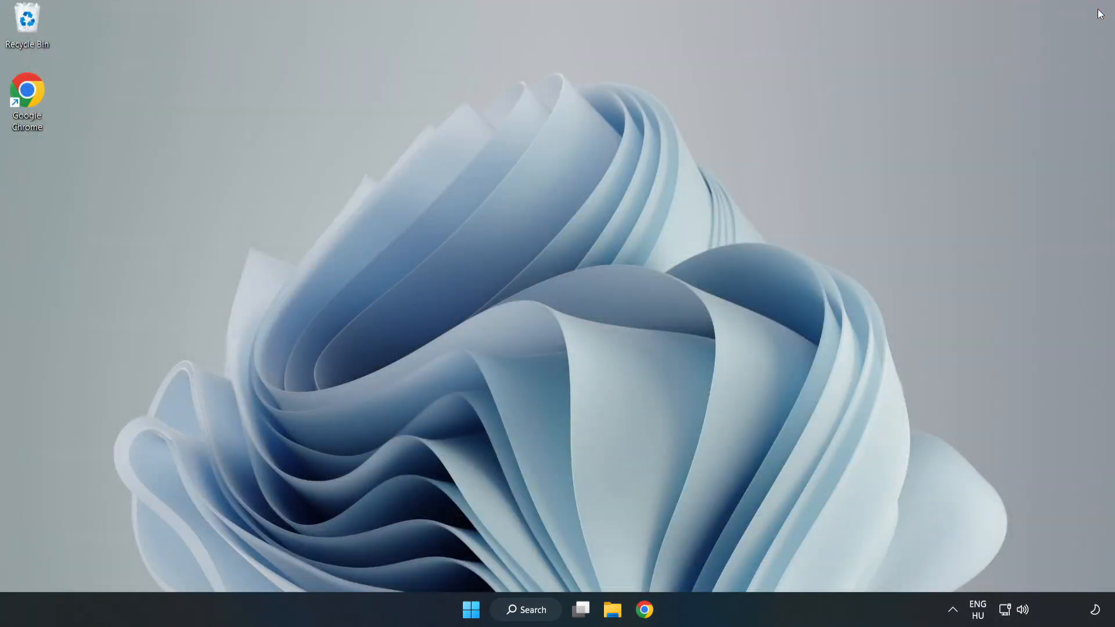
pyautogui.moveTo(471, 610)
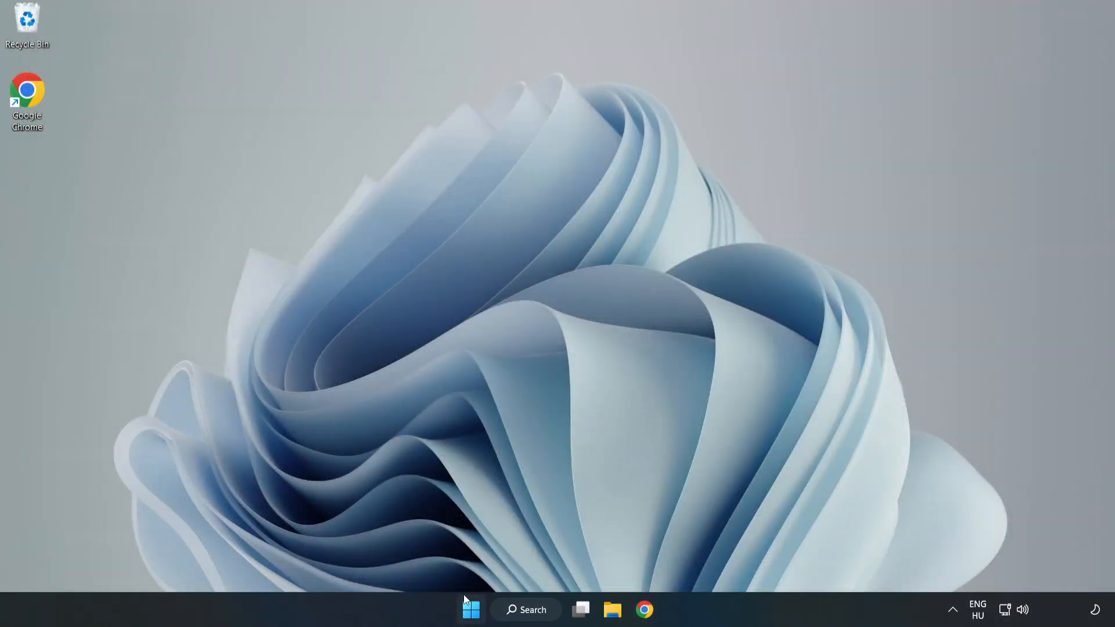
pyautogui.click(470, 610)
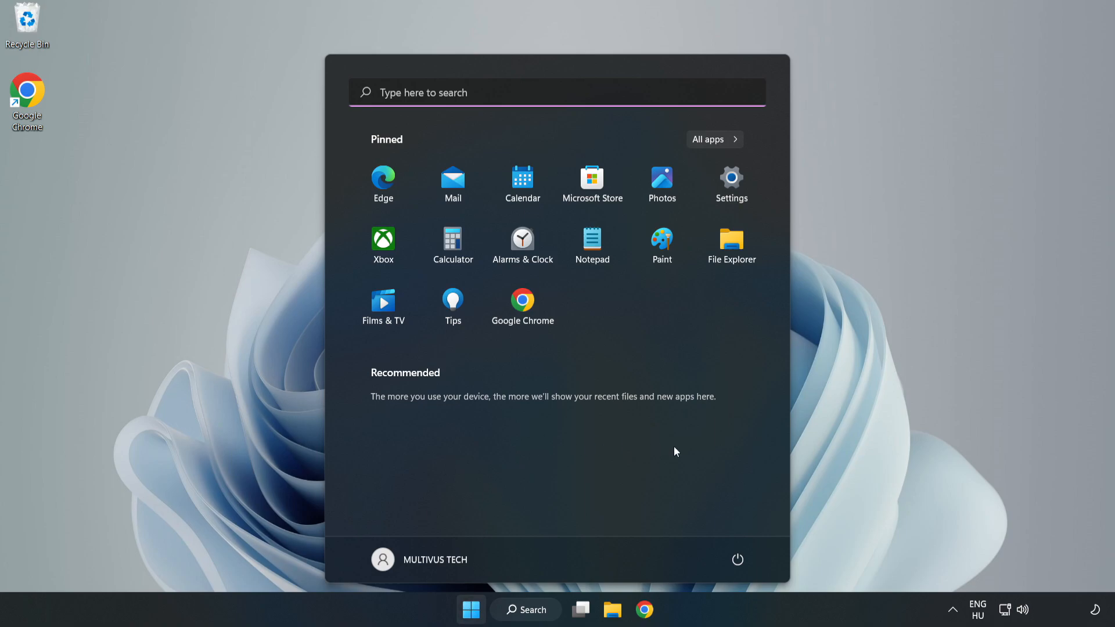
pyautogui.click(738, 560)
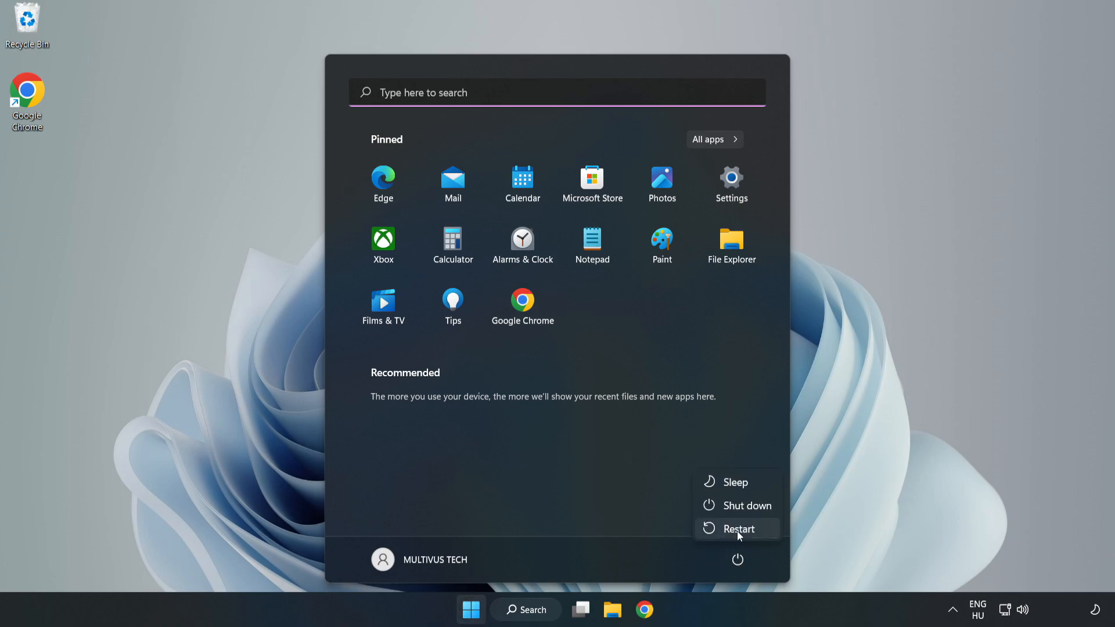
pyautogui.moveTo(738, 528)
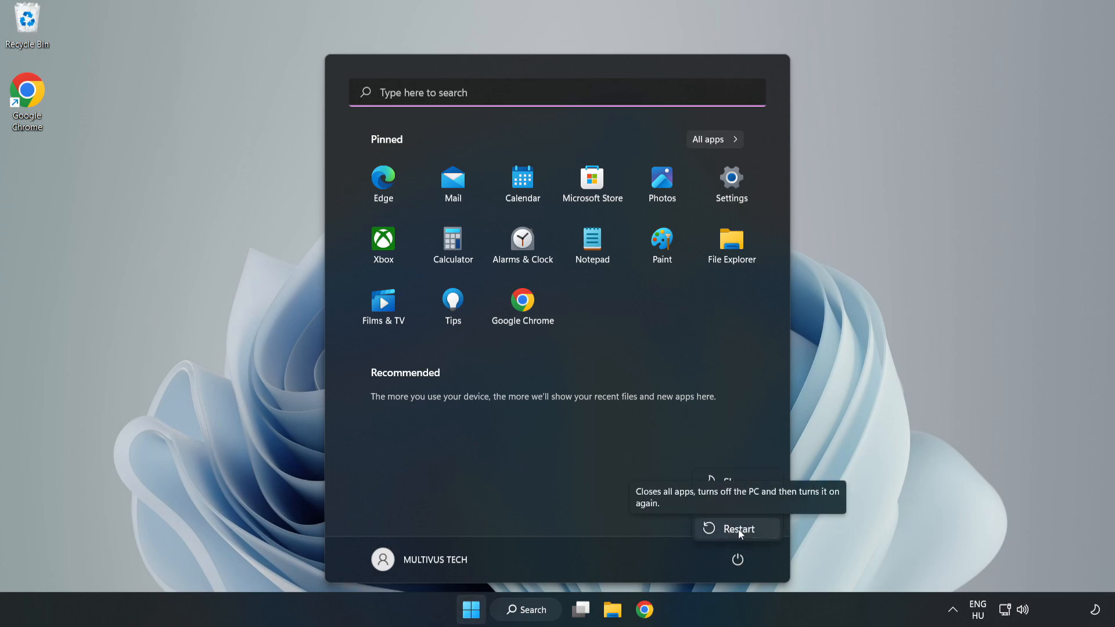